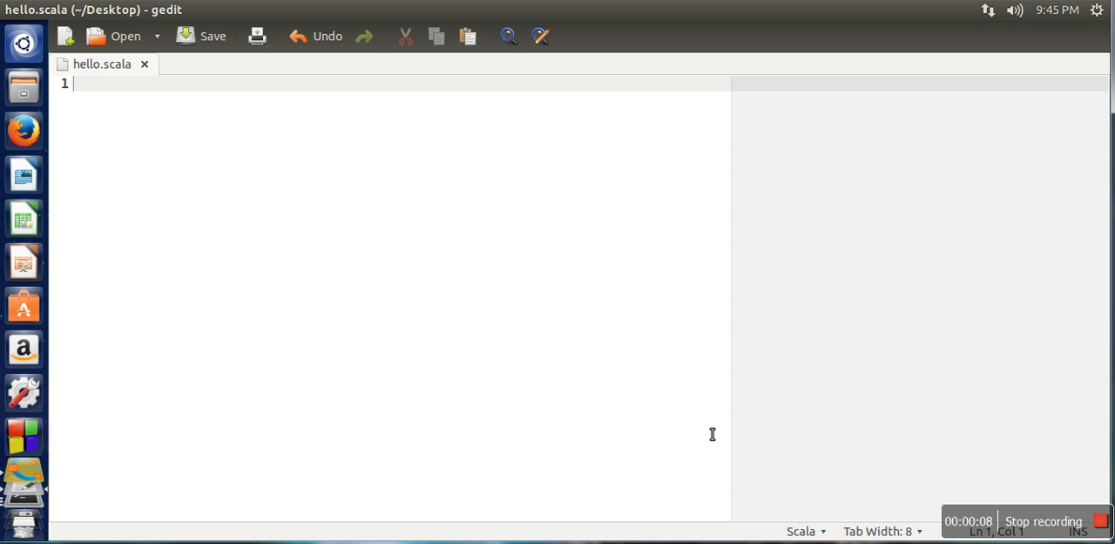
- Begin hello.scala with the line class account
text(class account)
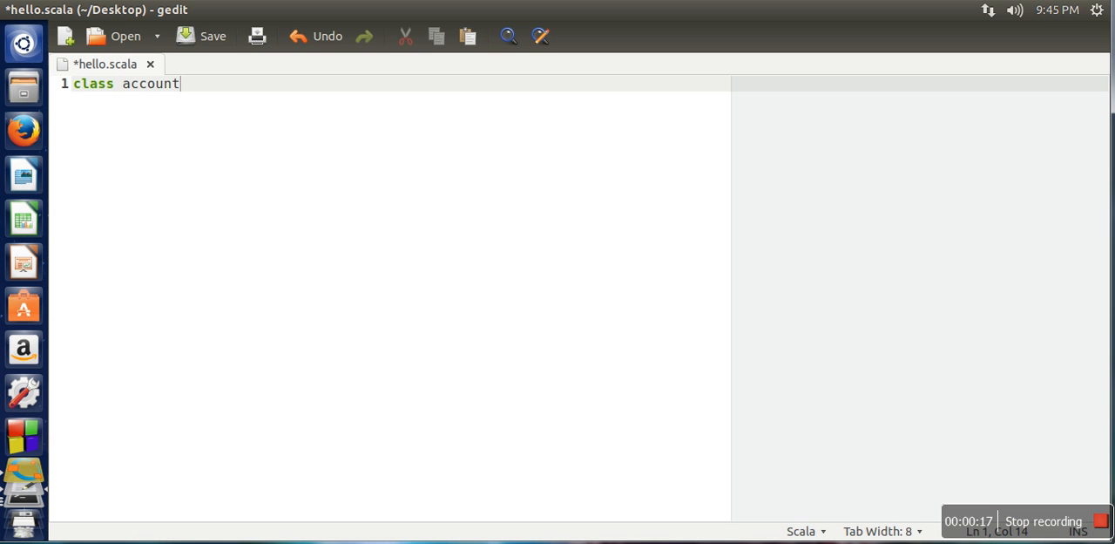
mouse_move(835, 358)
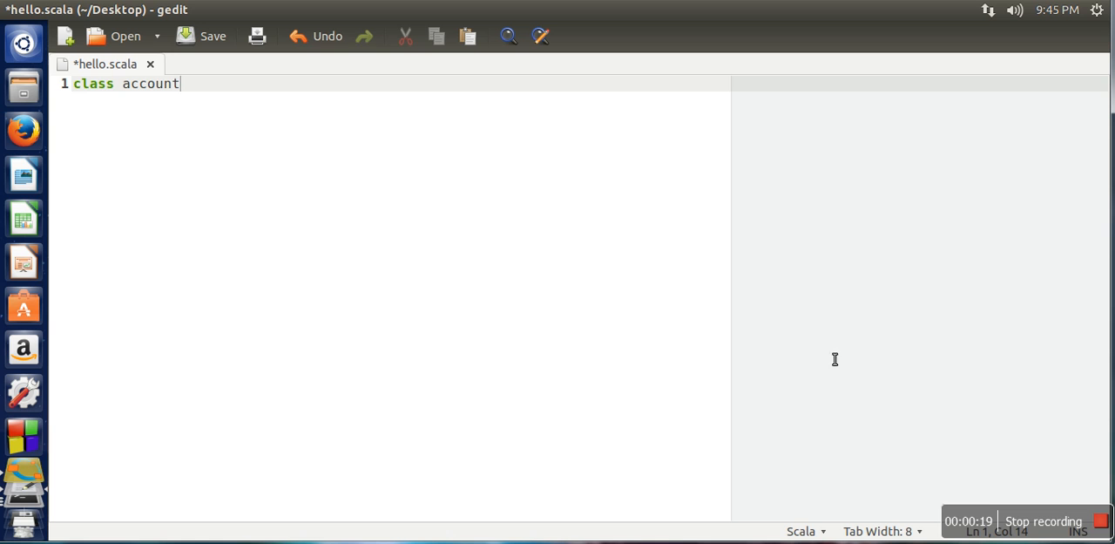
mouse_move(219, 104)
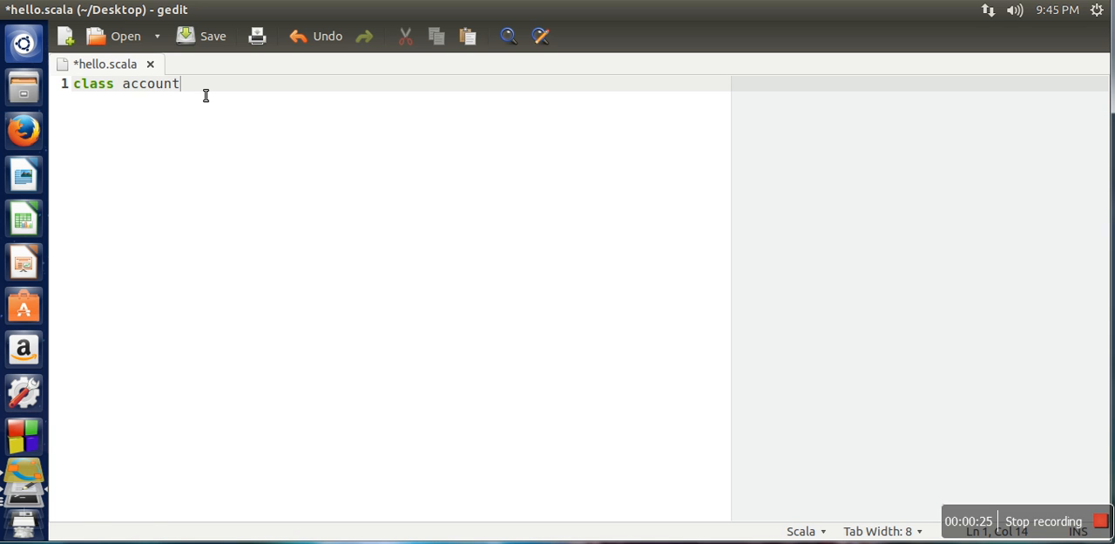
- Declare class account(ac_id:Int,name:String,balance:Double) with an empty brace body
text(()
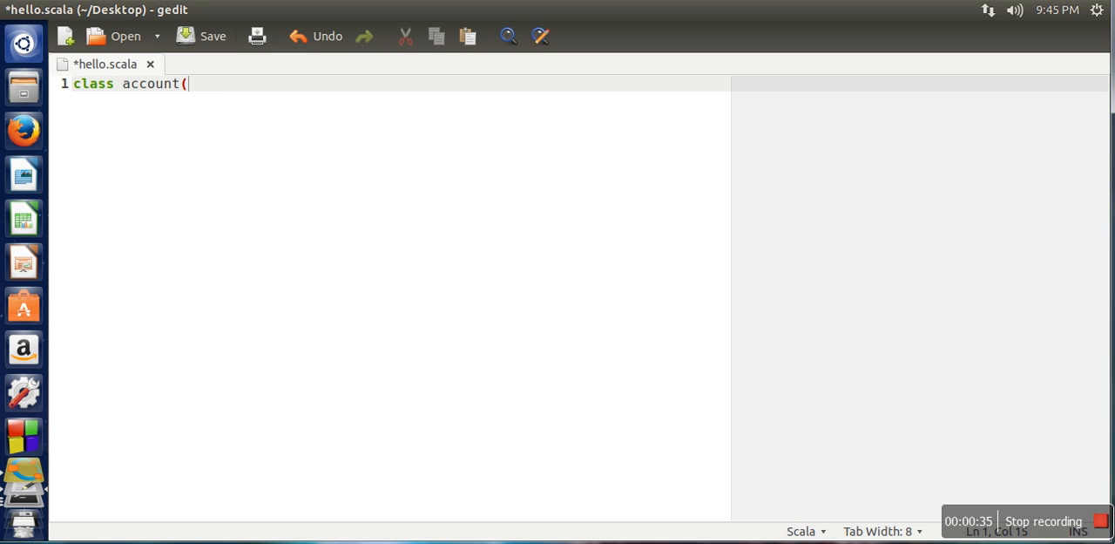
text(ac_i)
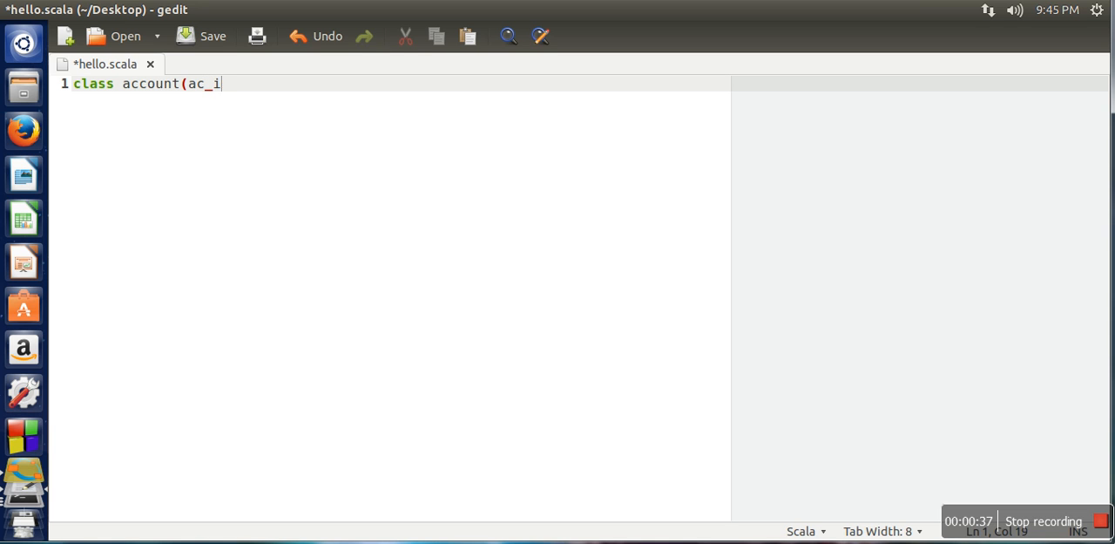
text(d:Int)
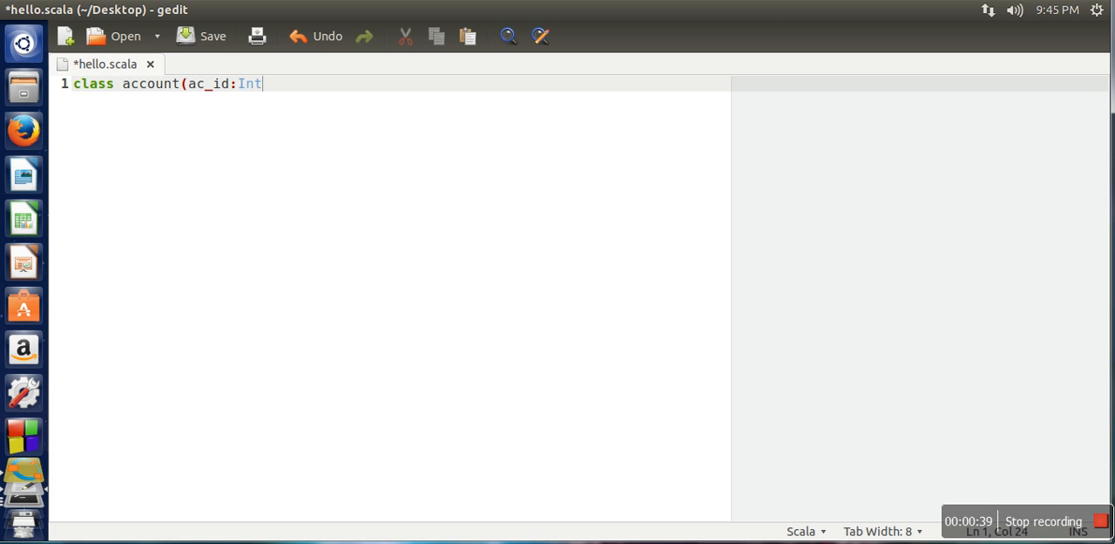
text(,)
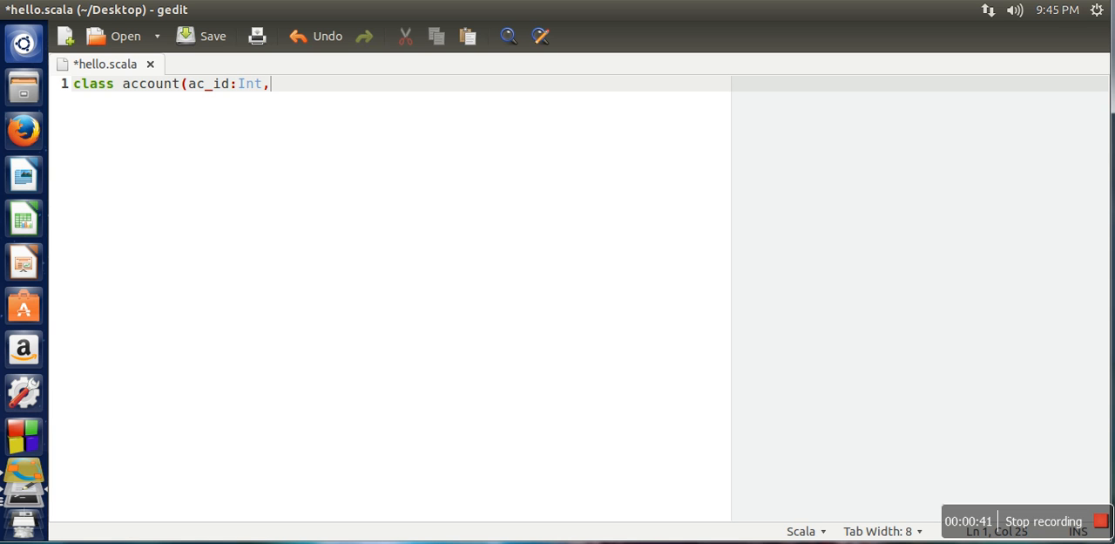
text(name)
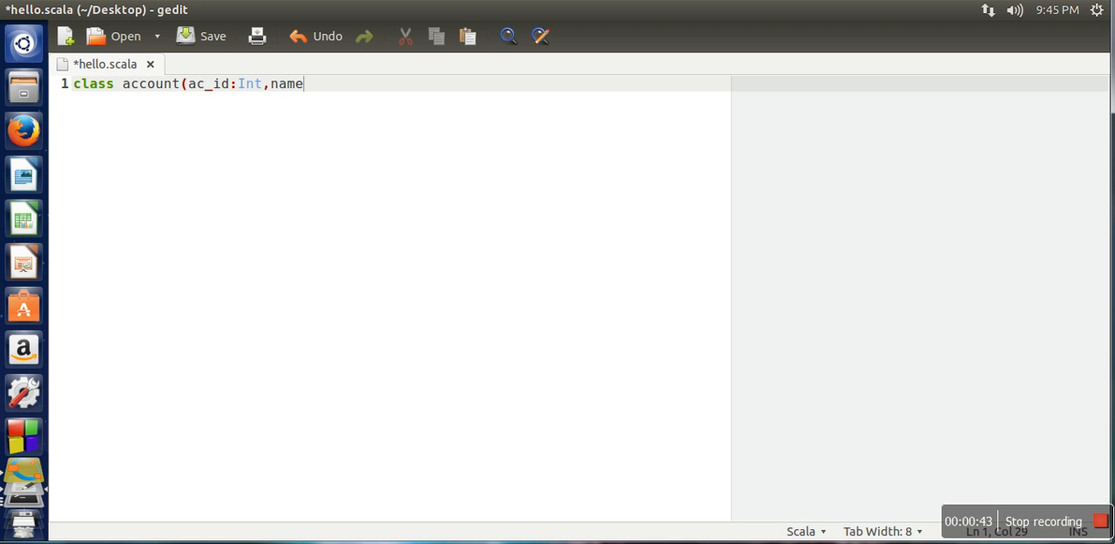
text(:S)
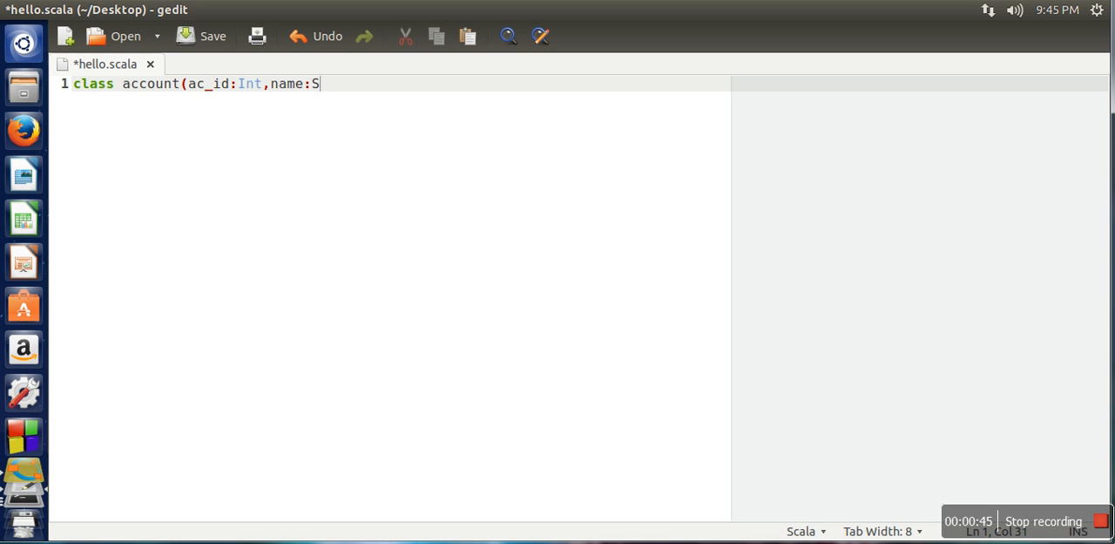
text(tring)
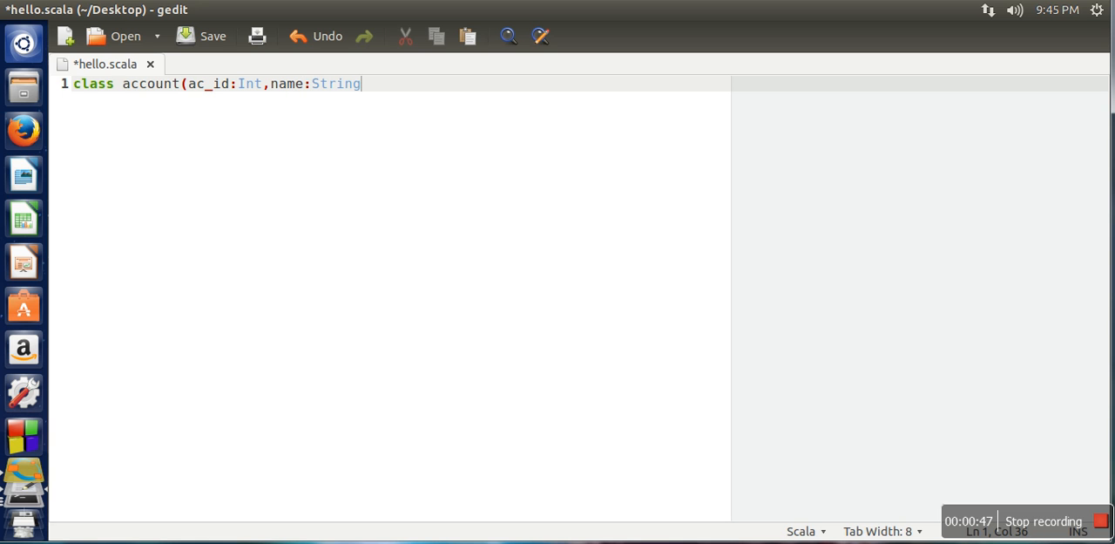
text(,bala)
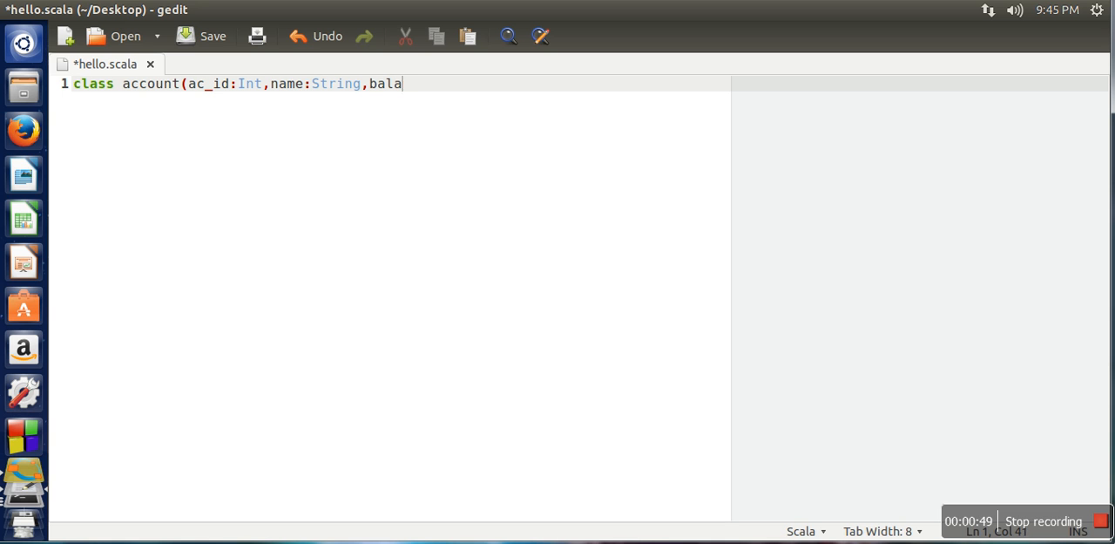
text(nce:)
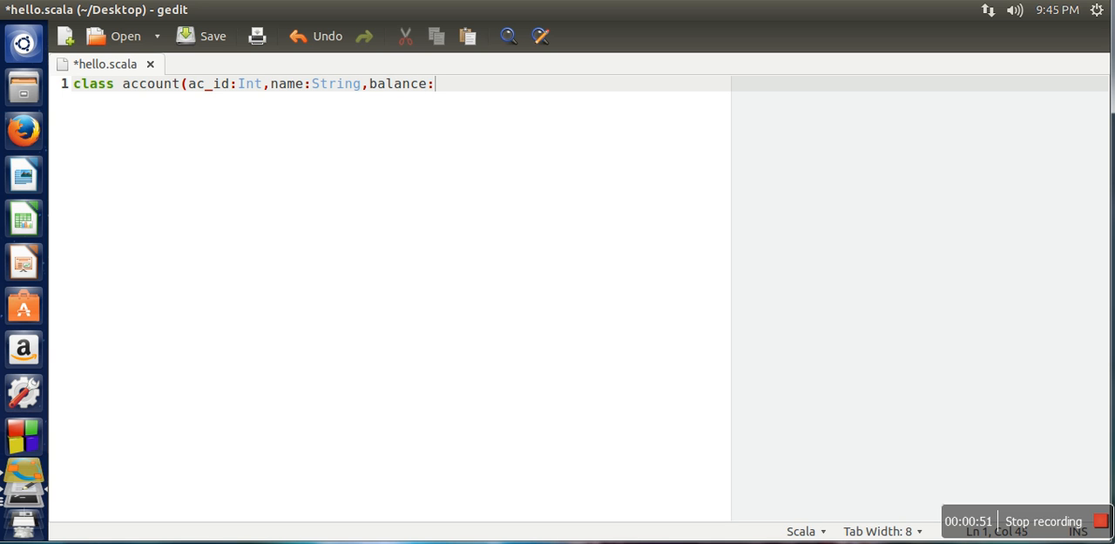
text(Double))
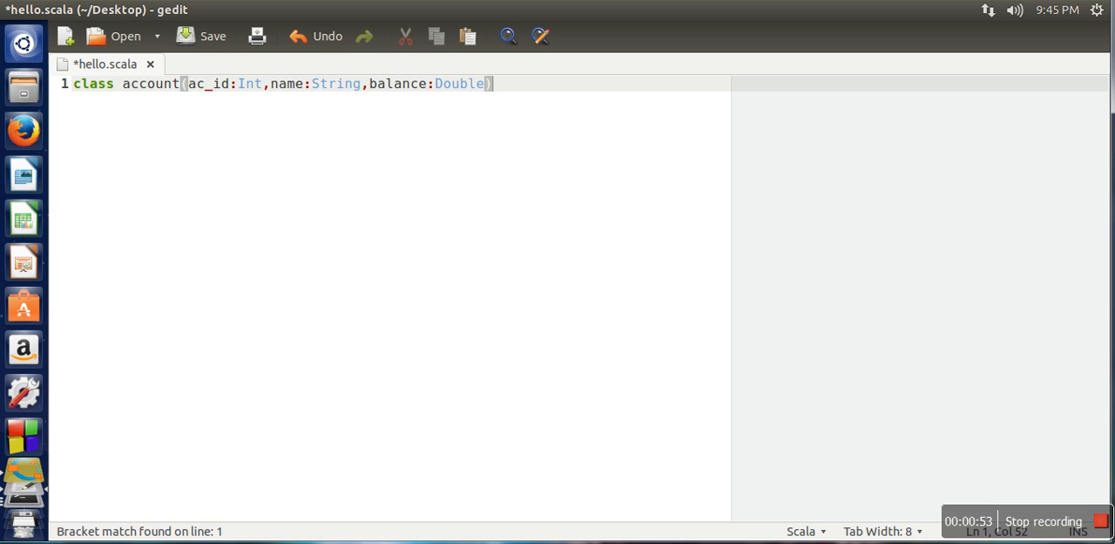
text({})
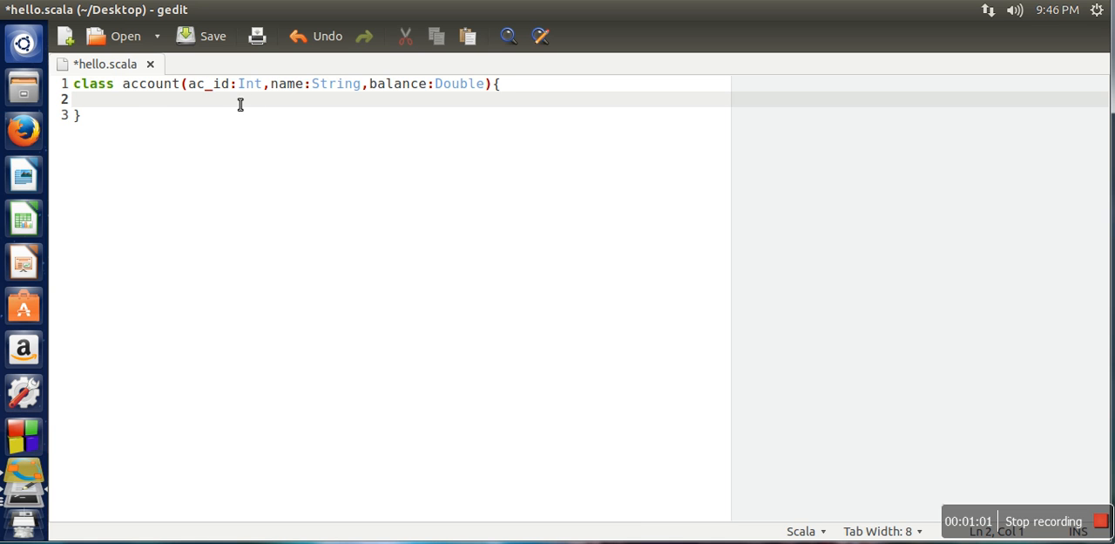
mouse_move(218, 92)
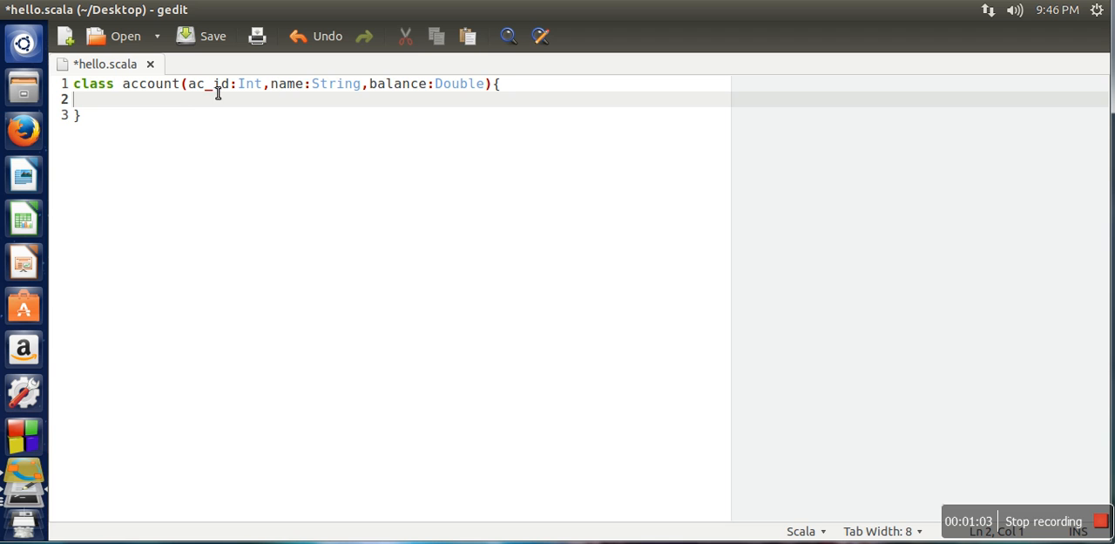
mouse_move(446, 116)
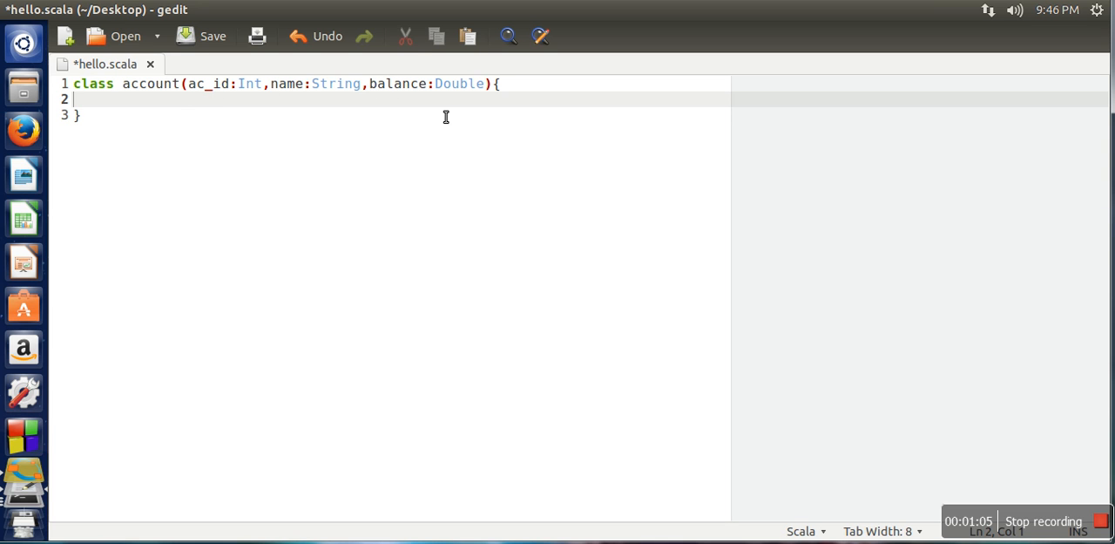
mouse_move(113, 108)
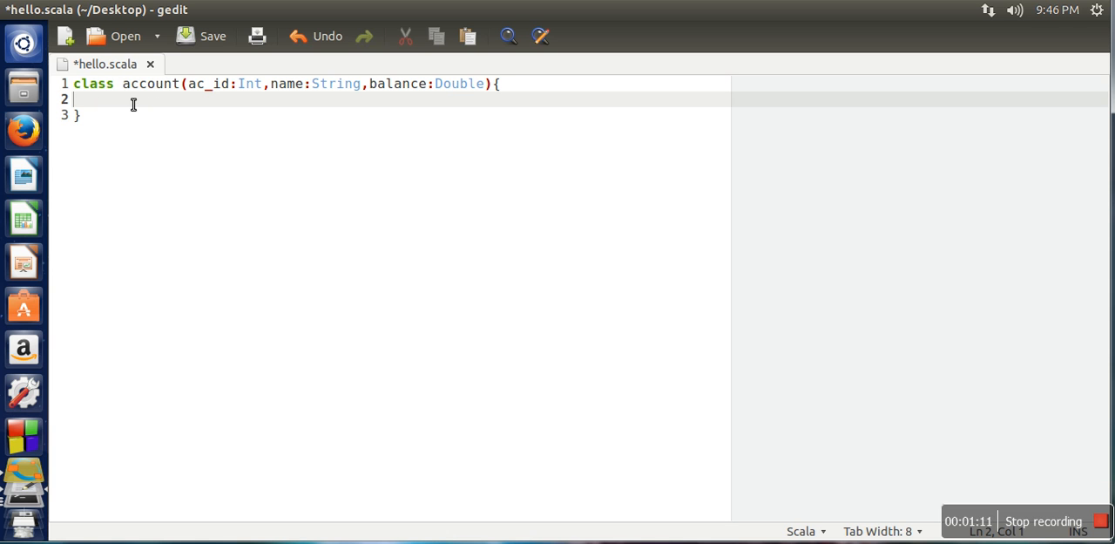
mouse_move(244, 92)
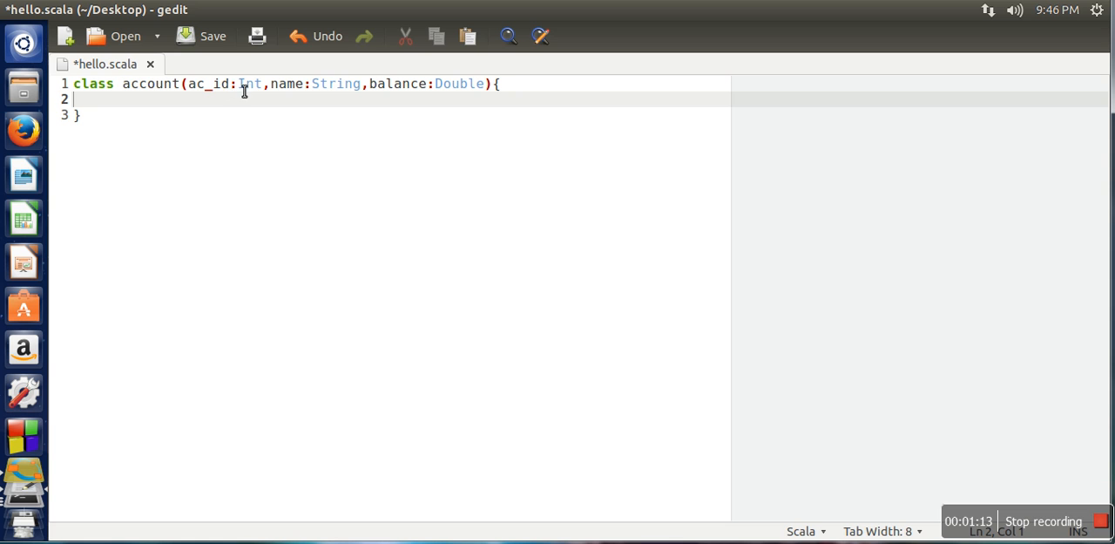
mouse_move(214, 113)
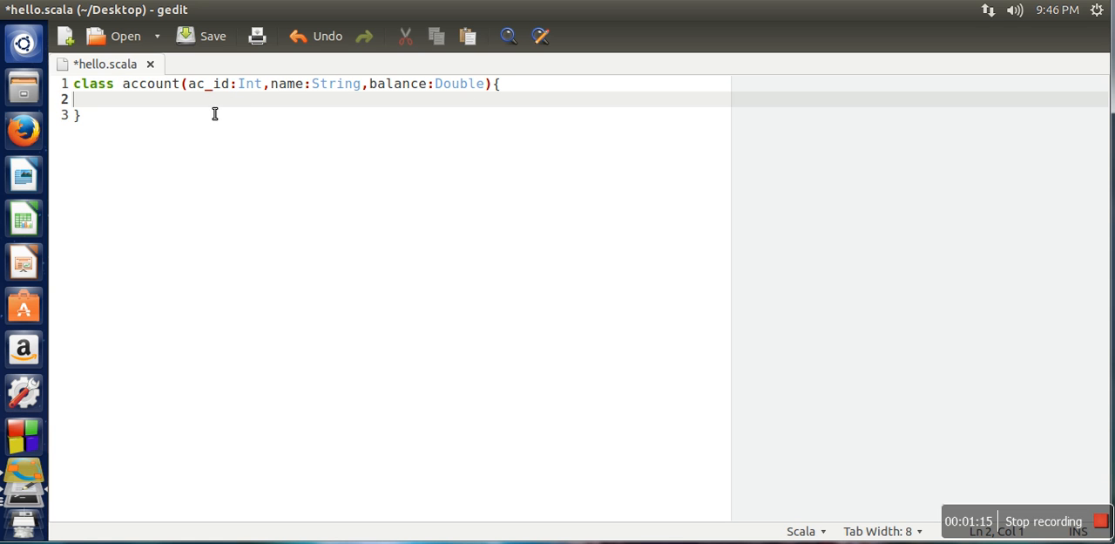
mouse_move(161, 98)
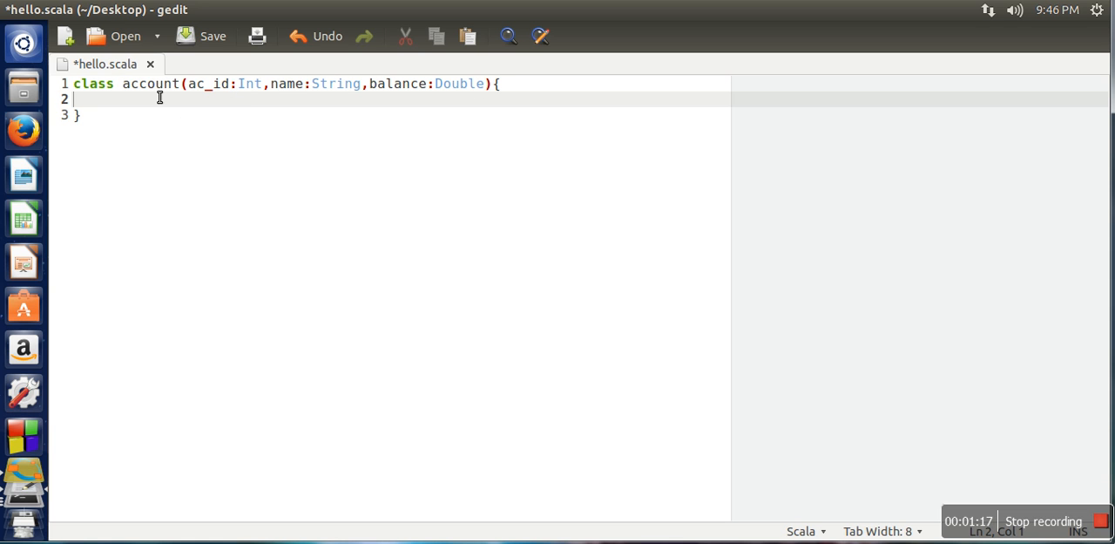
mouse_move(216, 96)
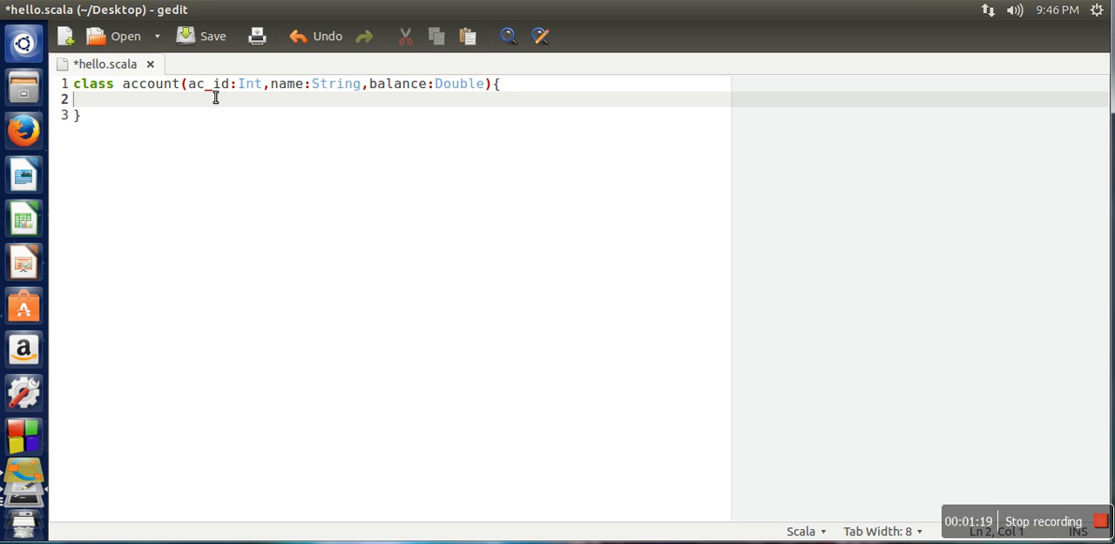
mouse_move(307, 95)
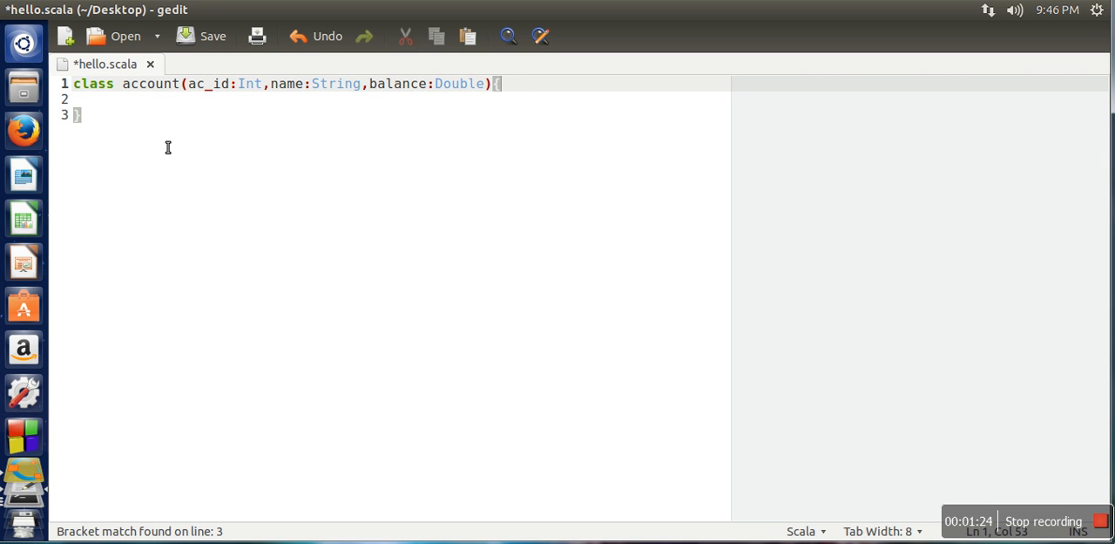
mouse_move(293, 133)
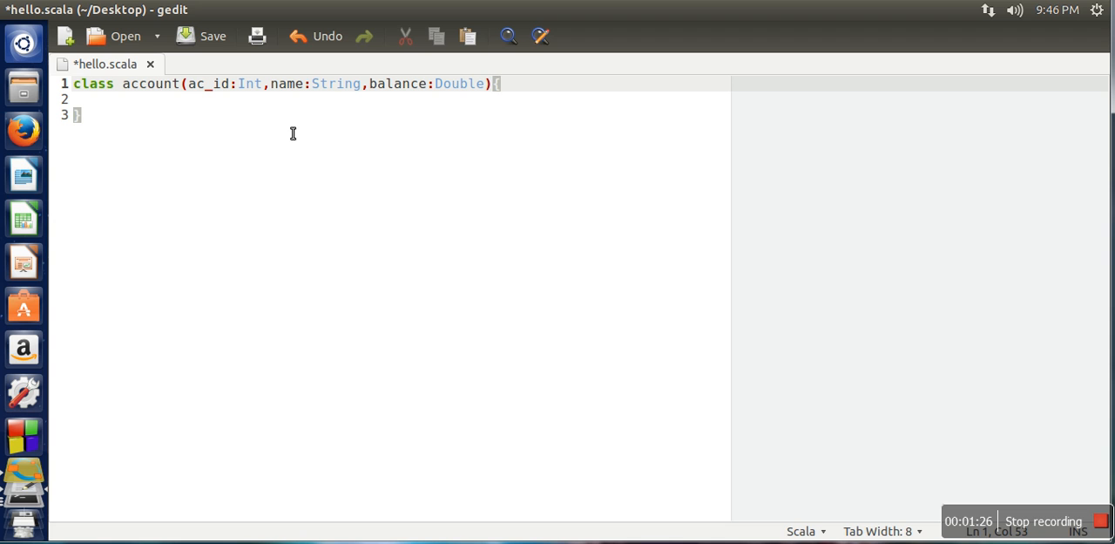
mouse_move(535, 106)
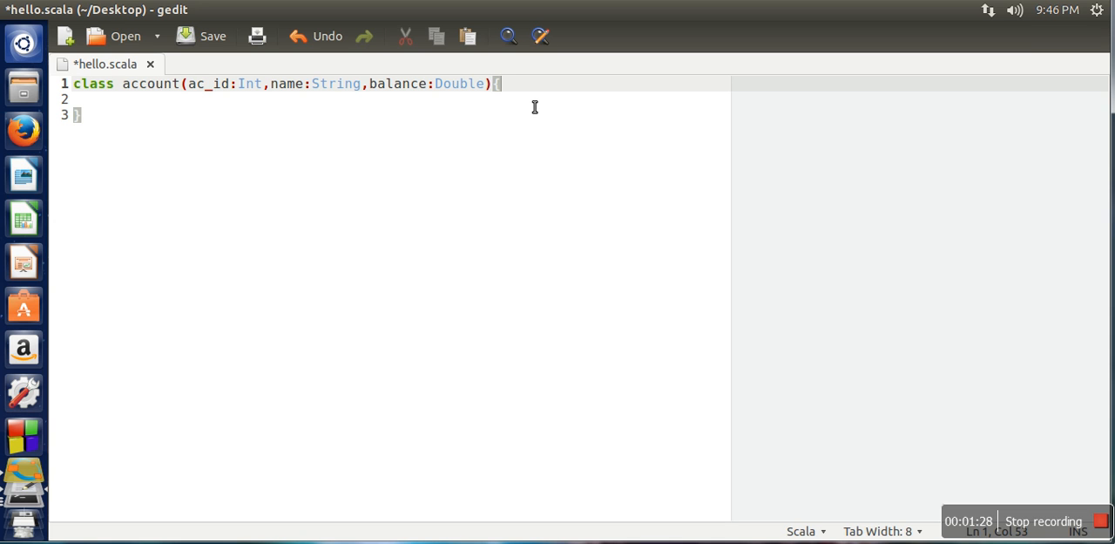
mouse_move(425, 122)
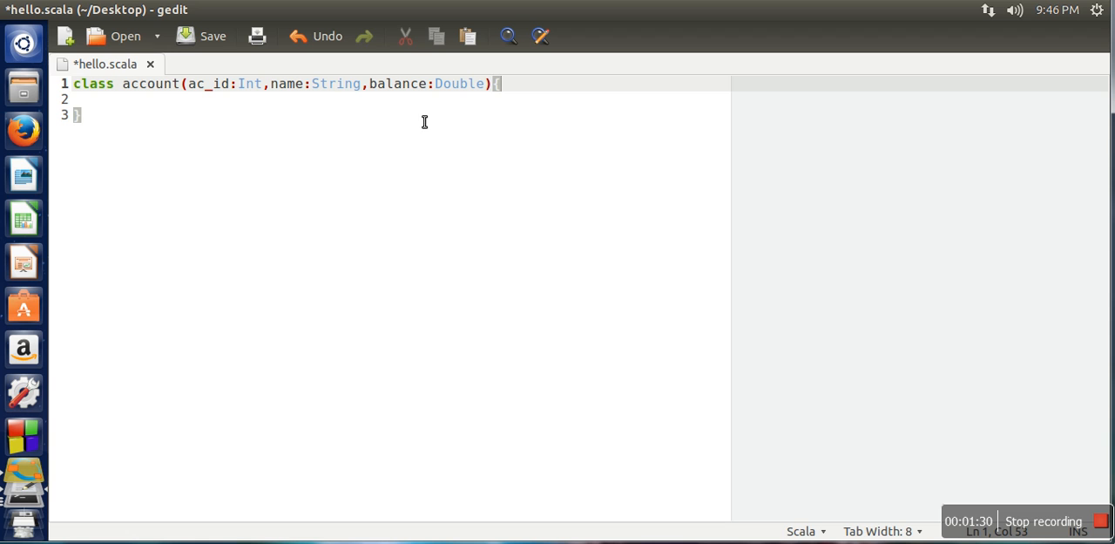
mouse_move(84, 115)
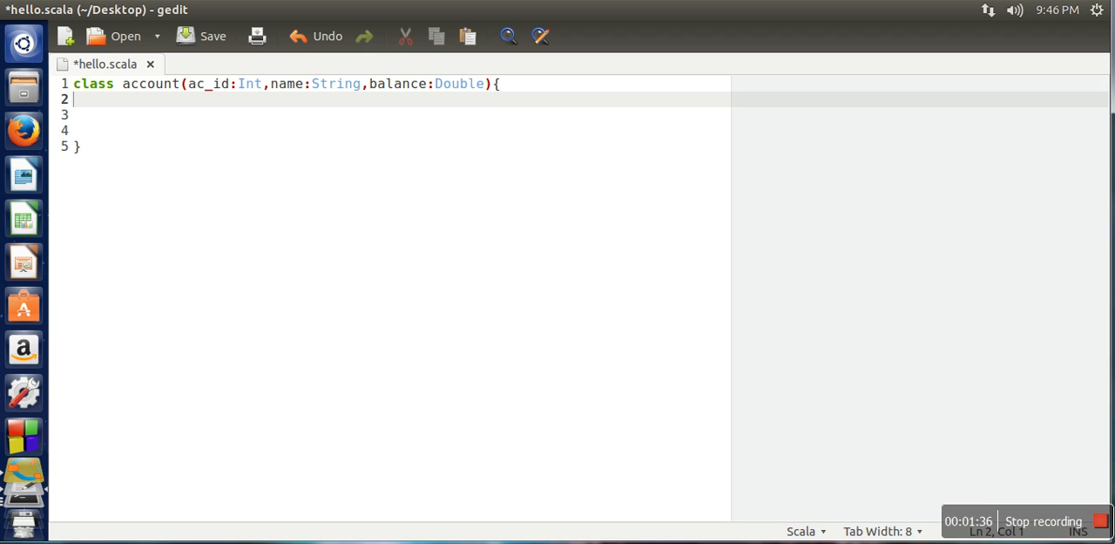
mouse_move(143, 164)
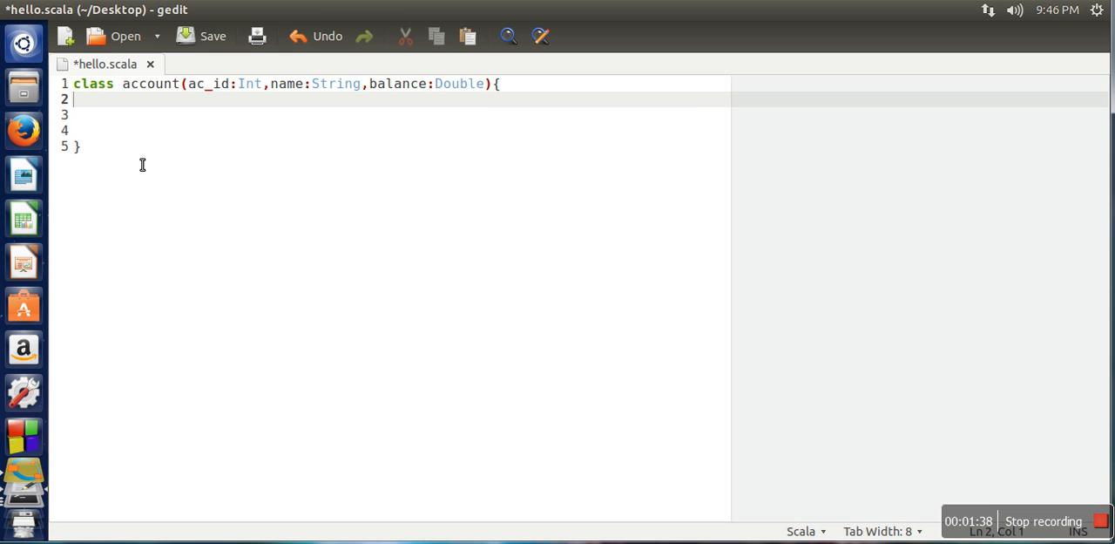
mouse_move(463, 84)
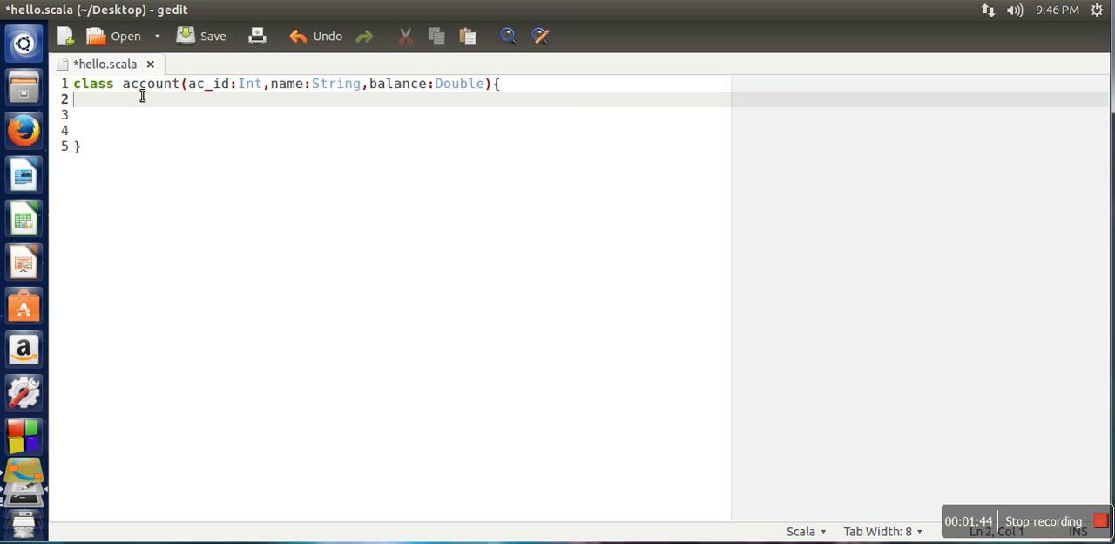
mouse_move(458, 92)
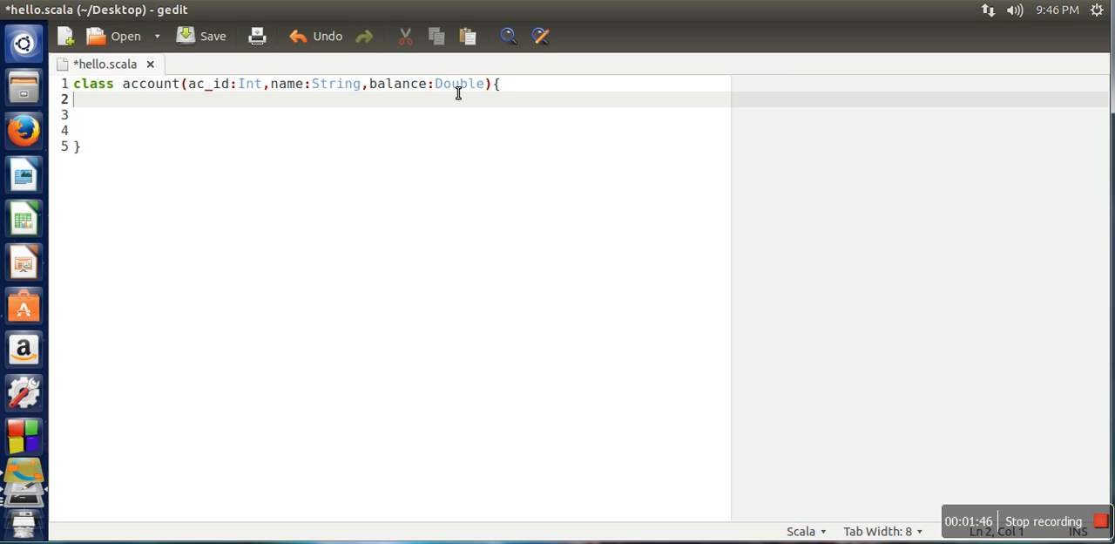
mouse_move(282, 143)
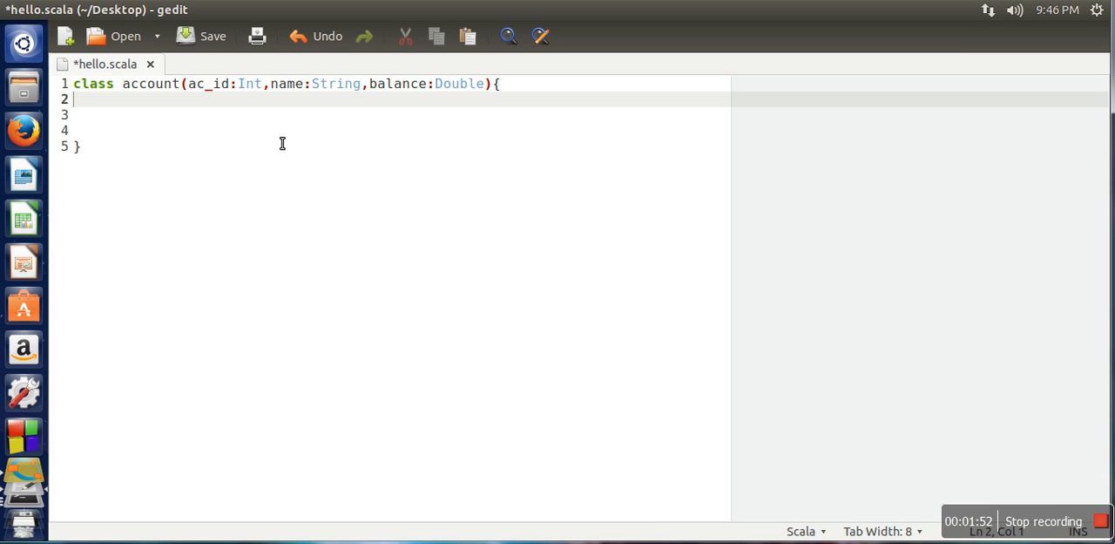
- Write the auxiliary constructor header def this(a:Int,n:String), correcting a mistyped parameter
key(Return)
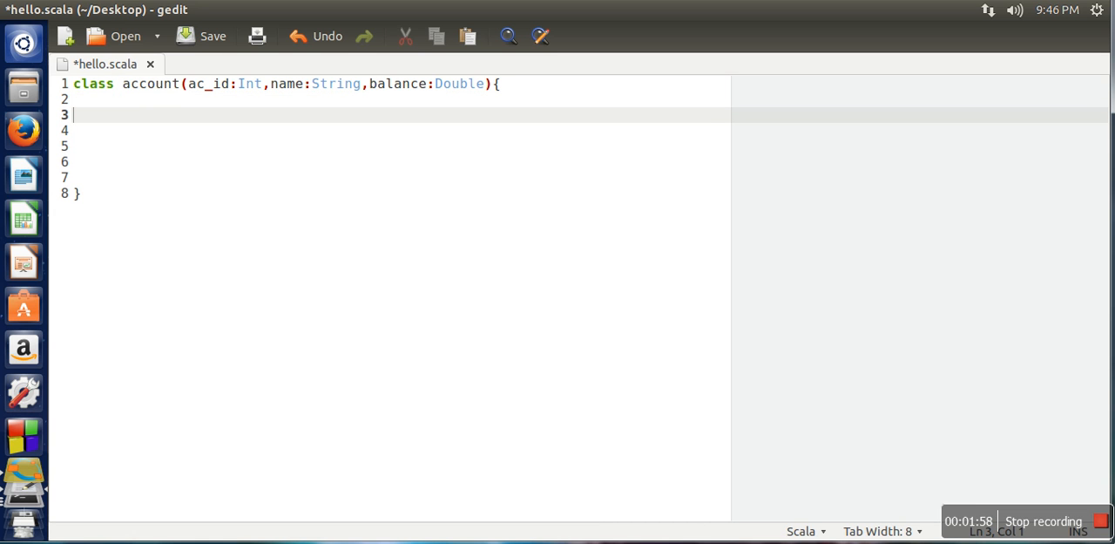
mouse_move(436, 80)
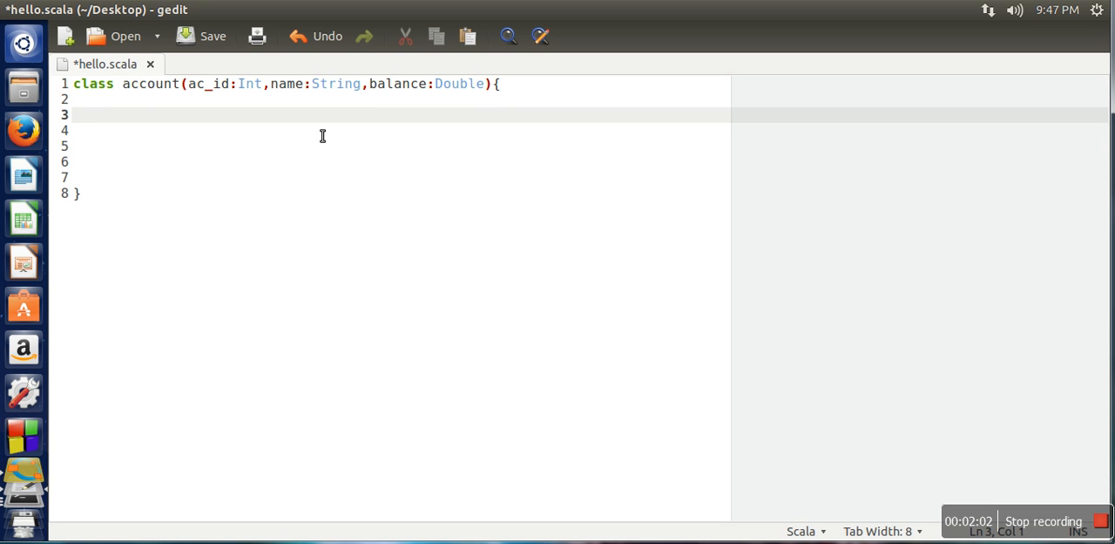
text(def)
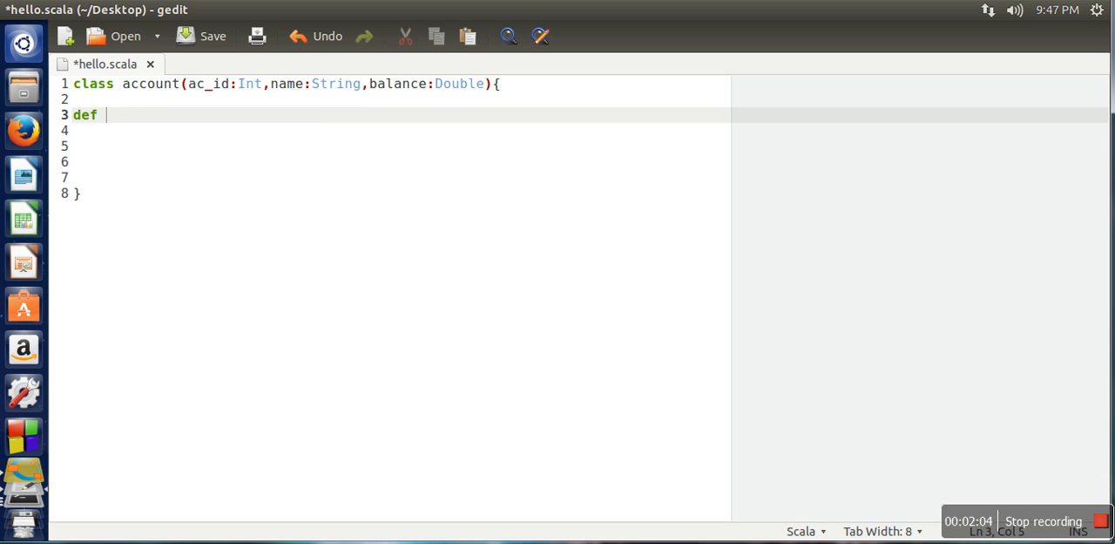
text(this)
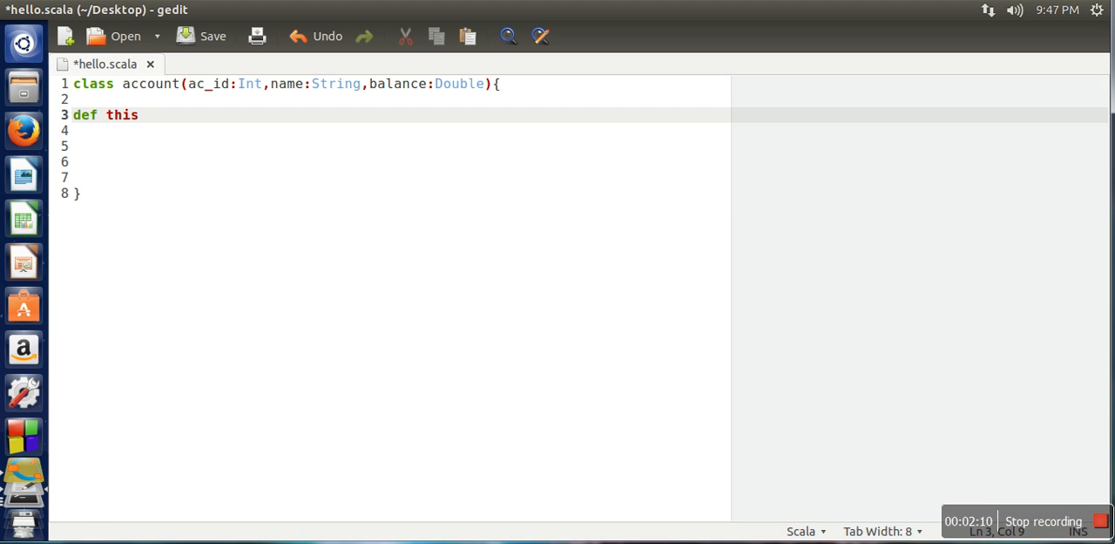
text(()
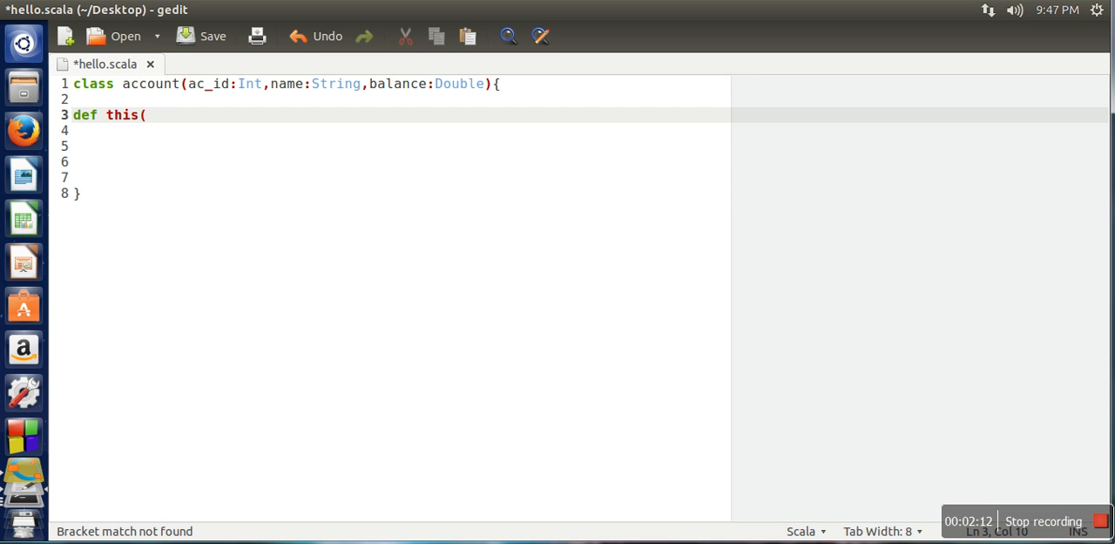
text(ac)
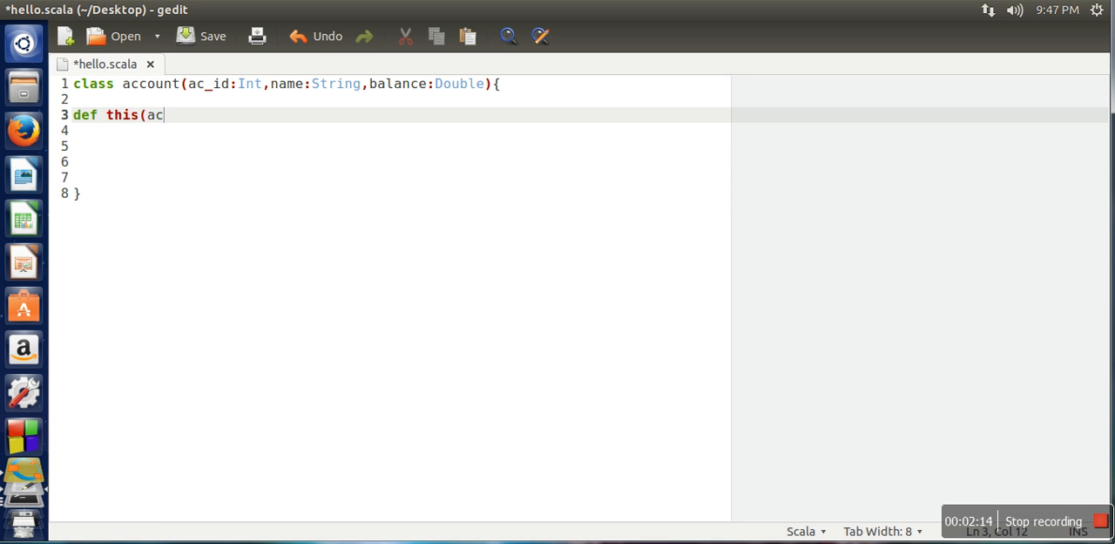
text(_id:)
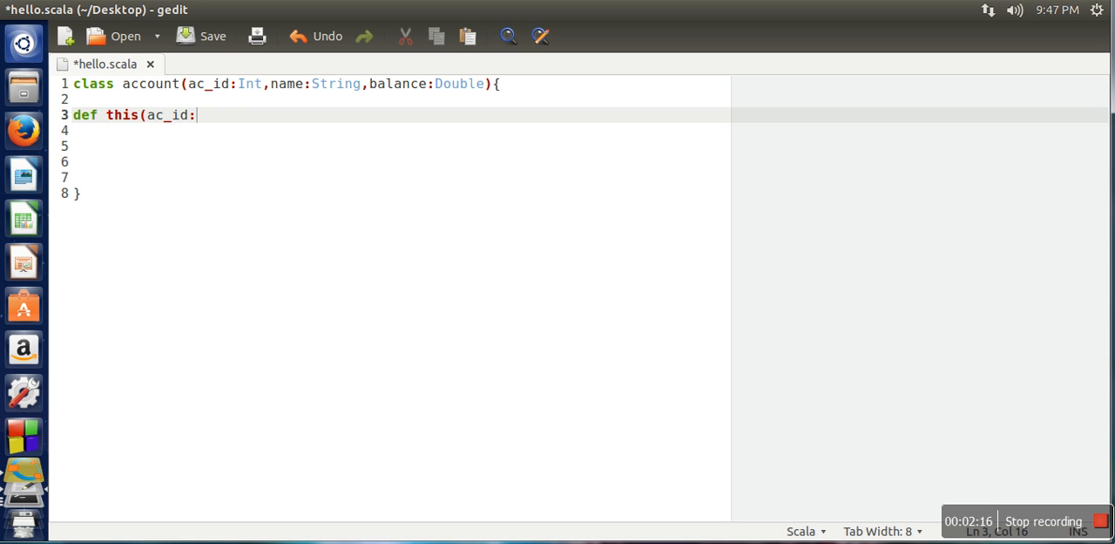
text(Int)
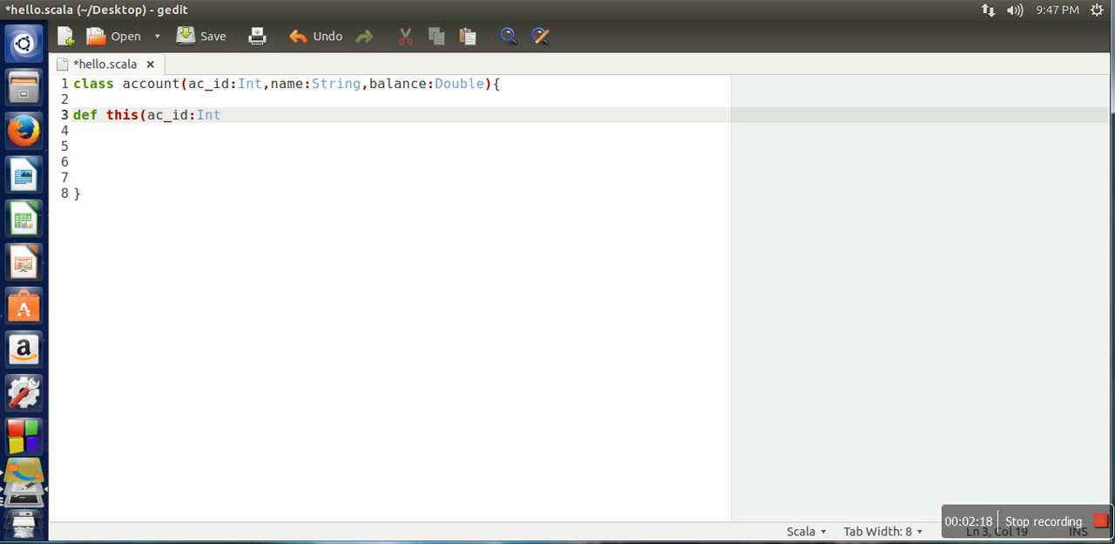
key(BackSpace)
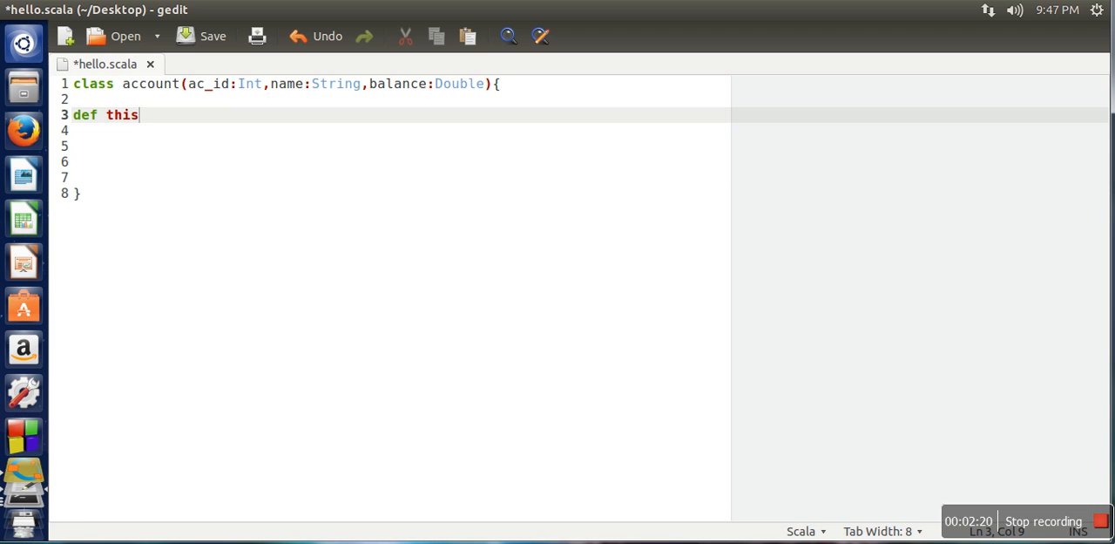
text(()
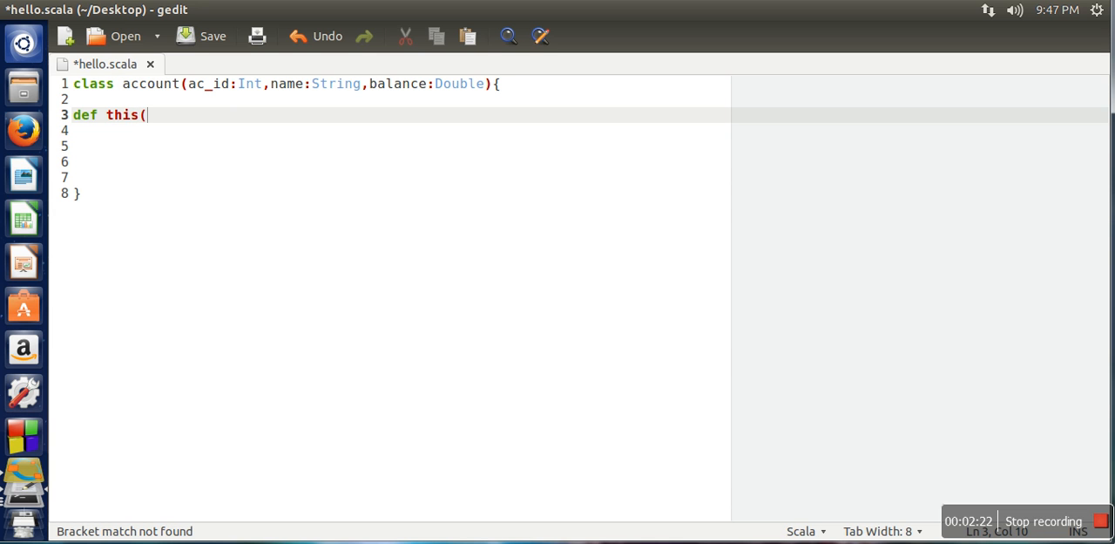
text(a:Int)
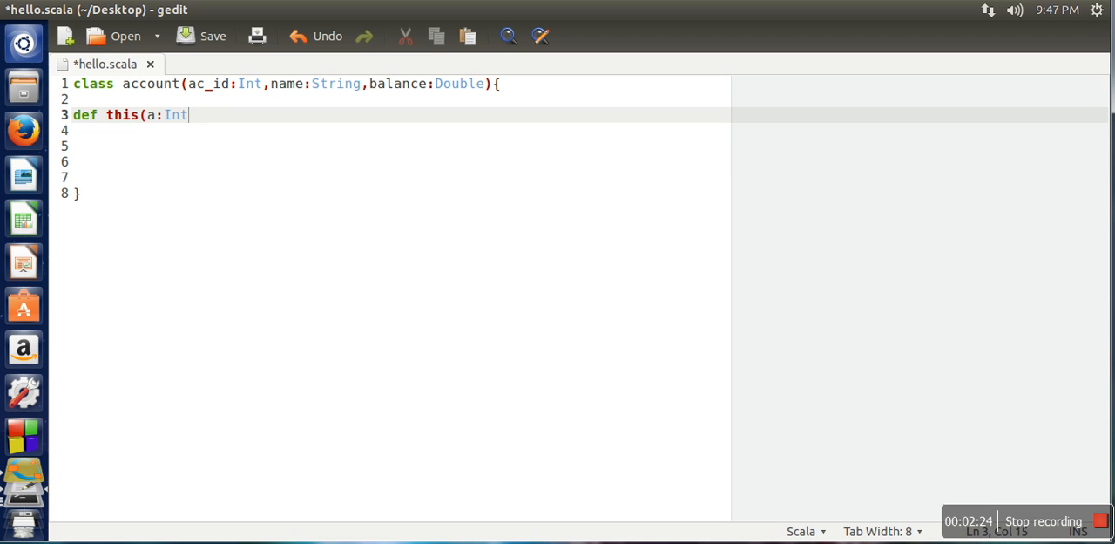
text(,n:)
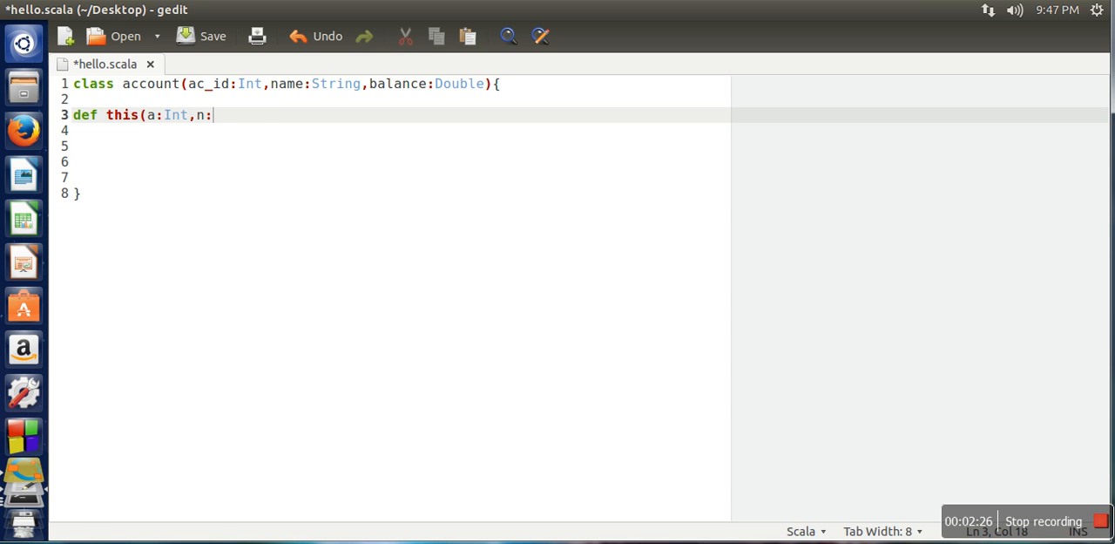
text(String))
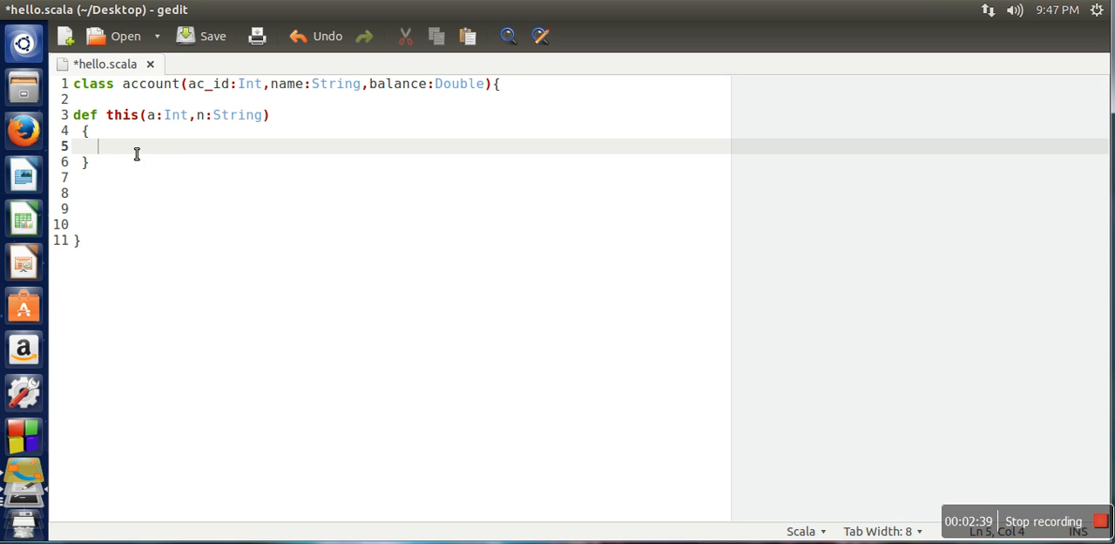
- Give the constructor the body this(a,n,0) and start a new line
text(this)
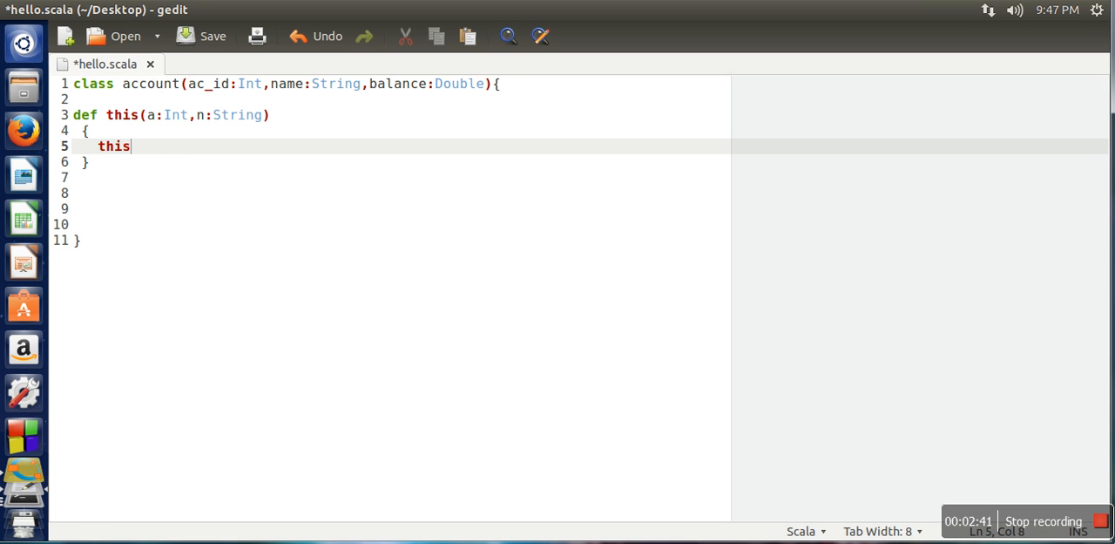
text((a,n)
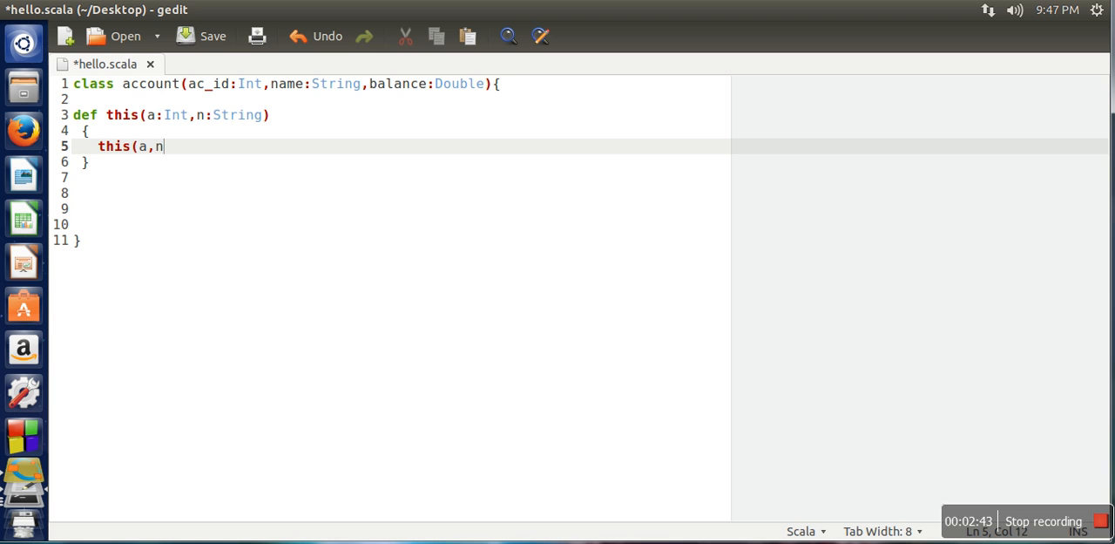
text(,)
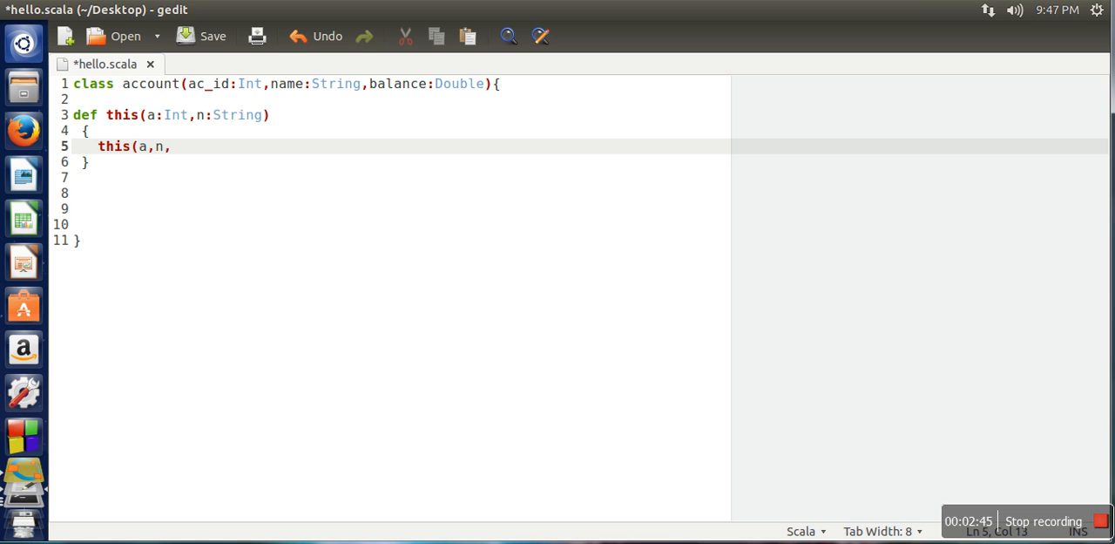
mouse_move(349, 92)
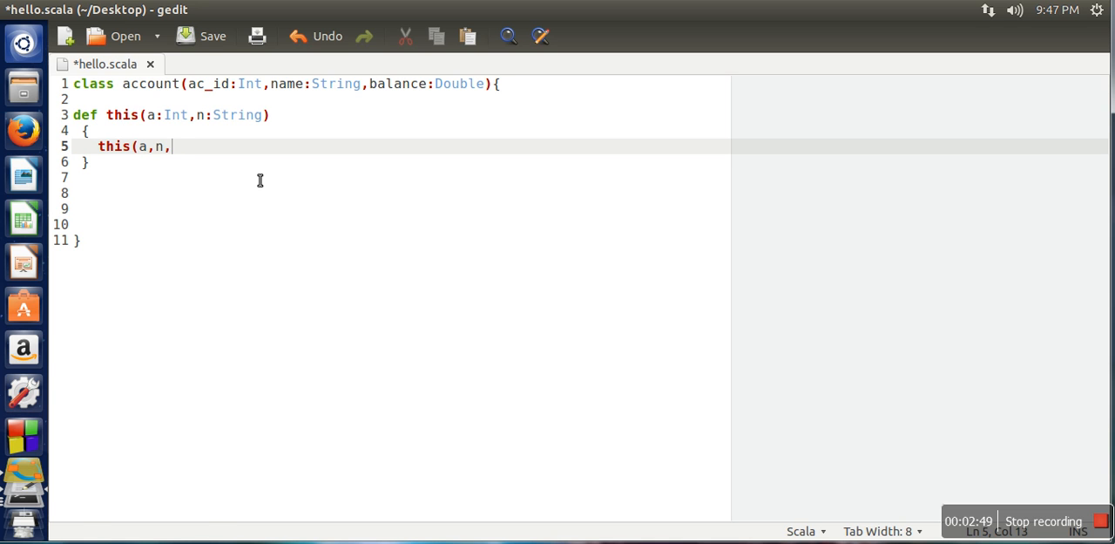
text(0))
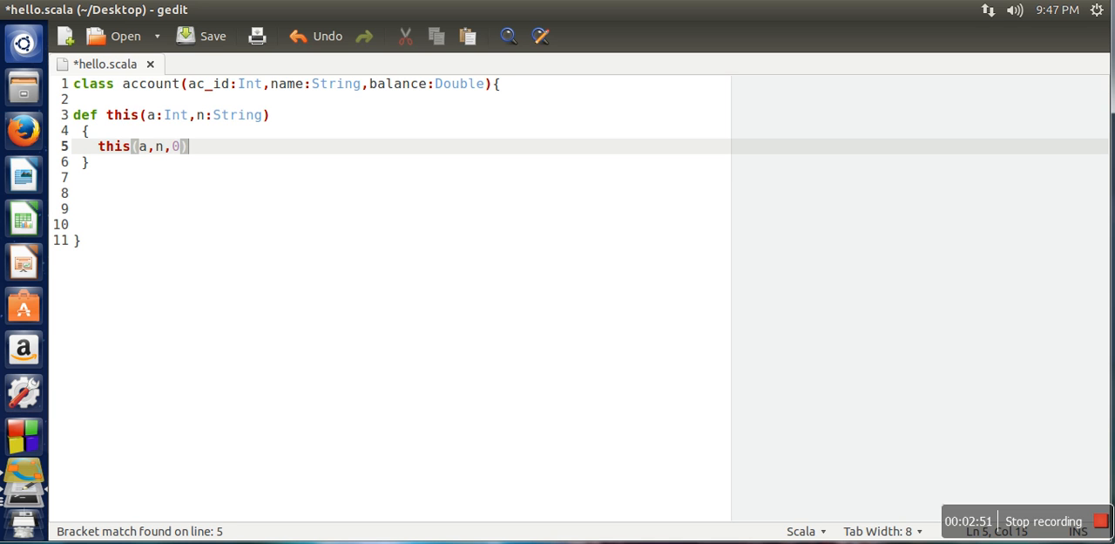
key(Return)
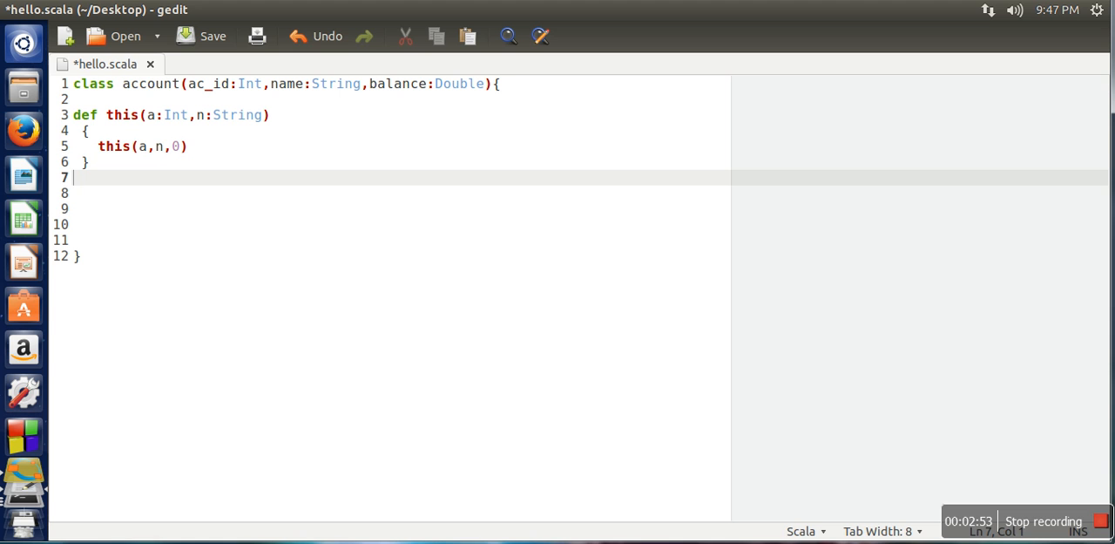
- Add a second constructor def this(a:int) calling this(a,"",0) and begin another def
text(def c)
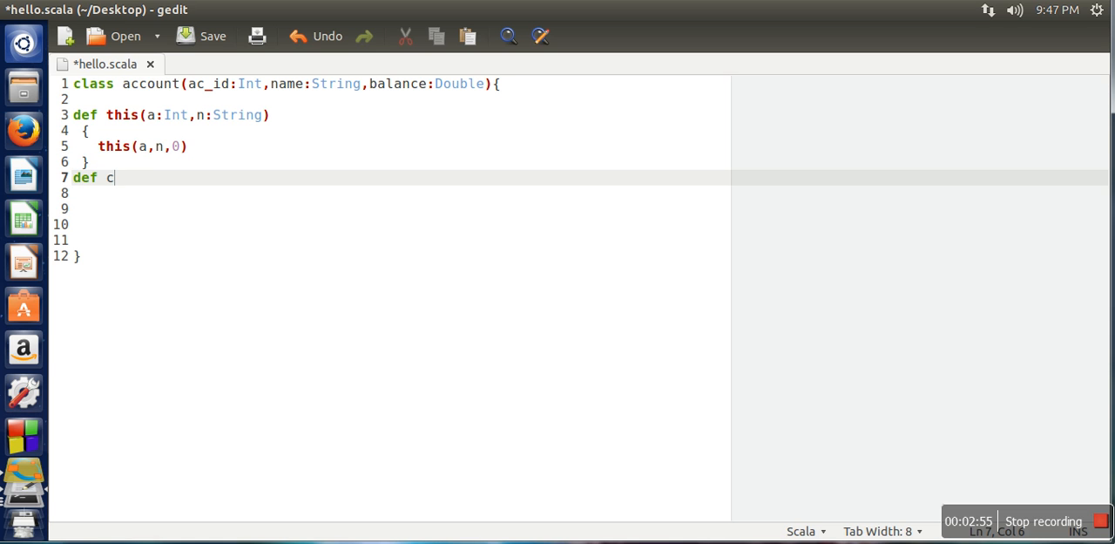
text(his()
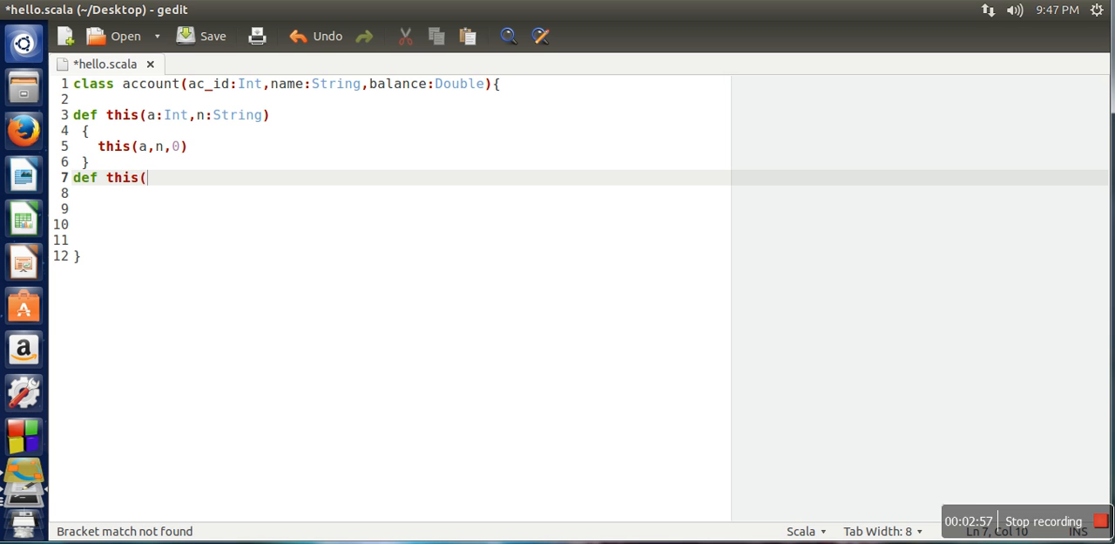
text(a:int)
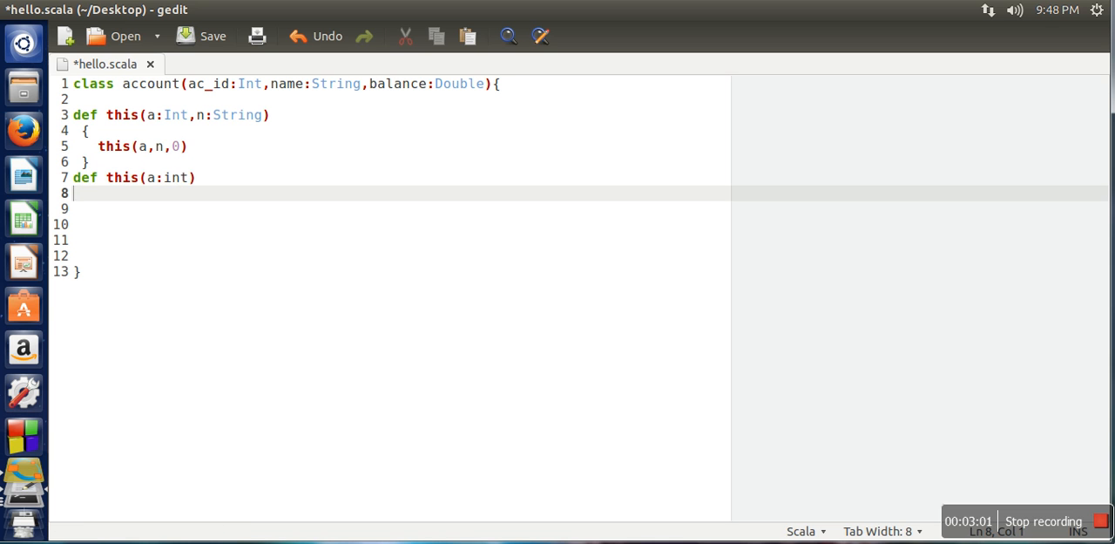
text({)
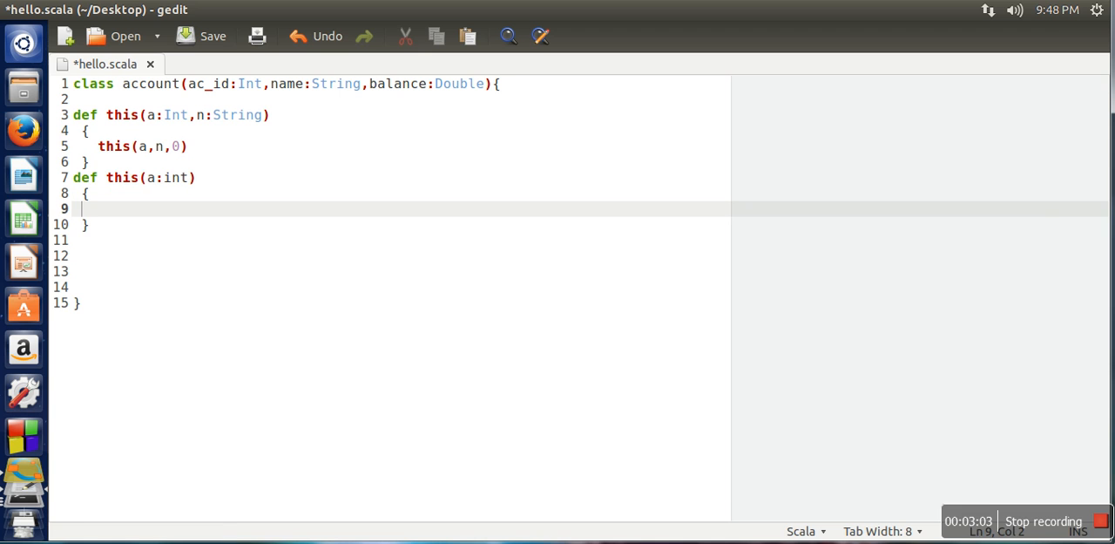
text(this()
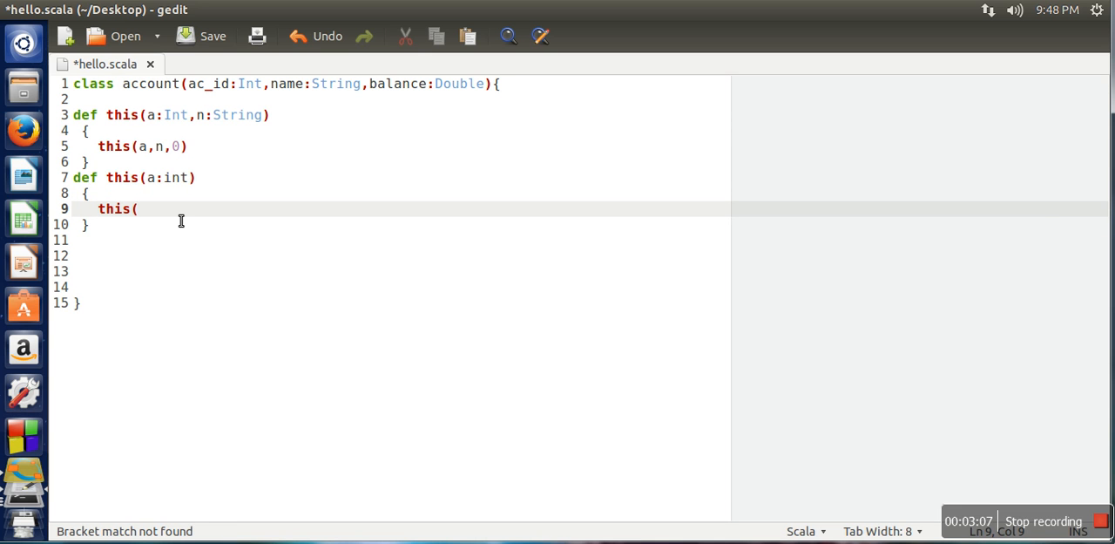
text(a,)
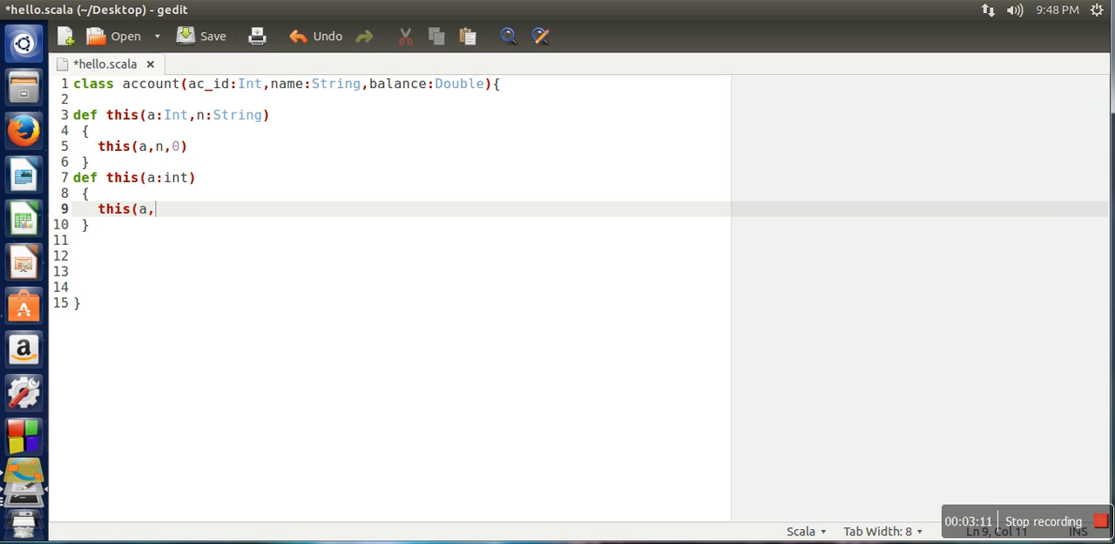
text("",)
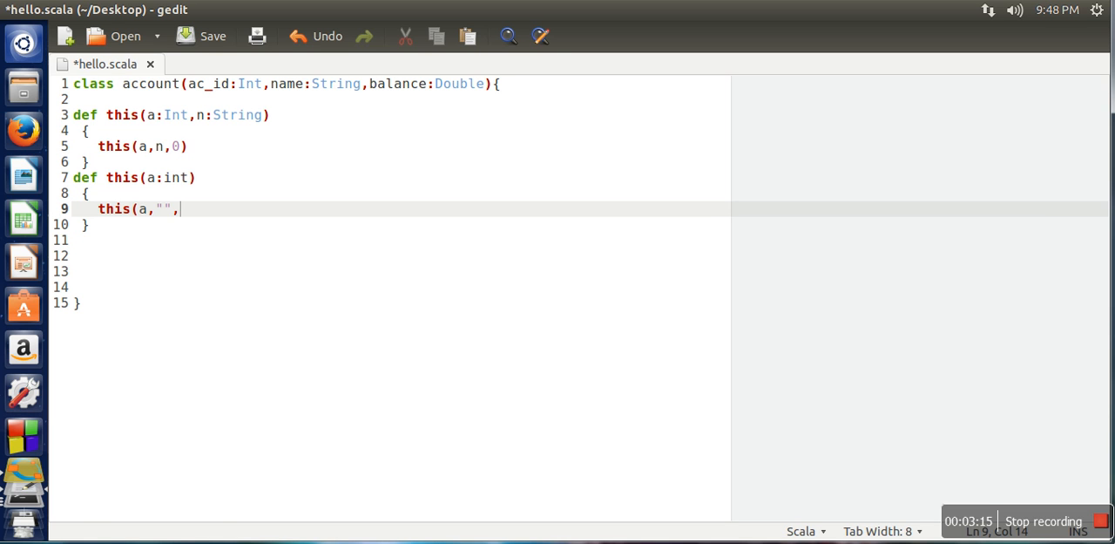
text(0))
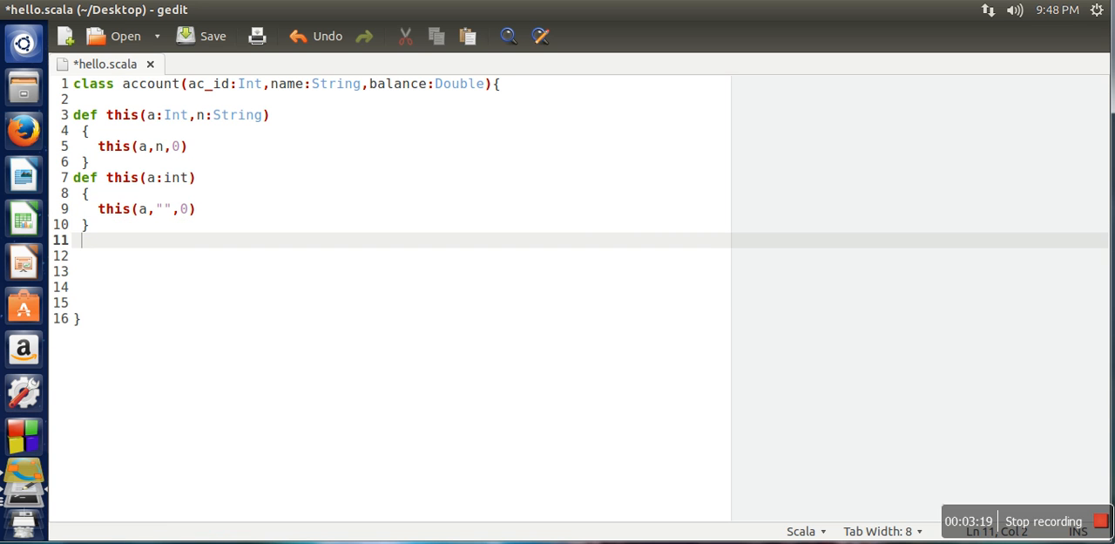
text(def)
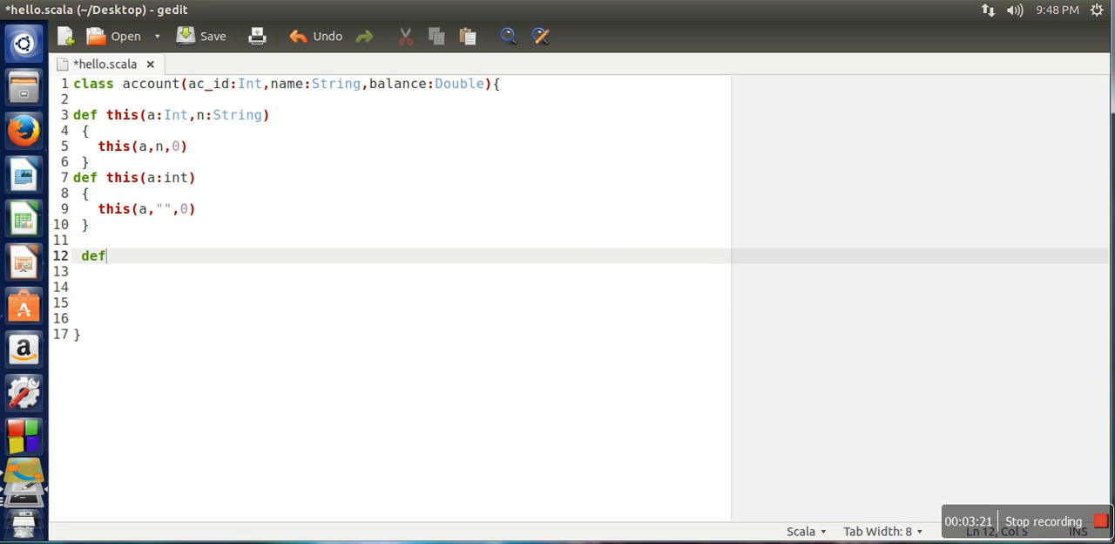
- Add a parameterless constructor def this() calling this(0,"",0)
text(this()
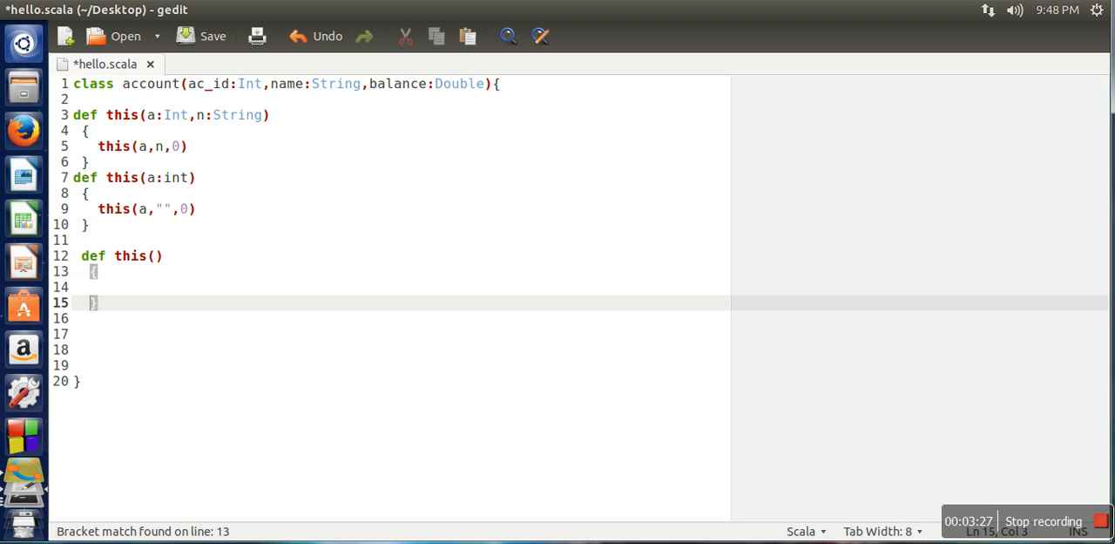
text(this)
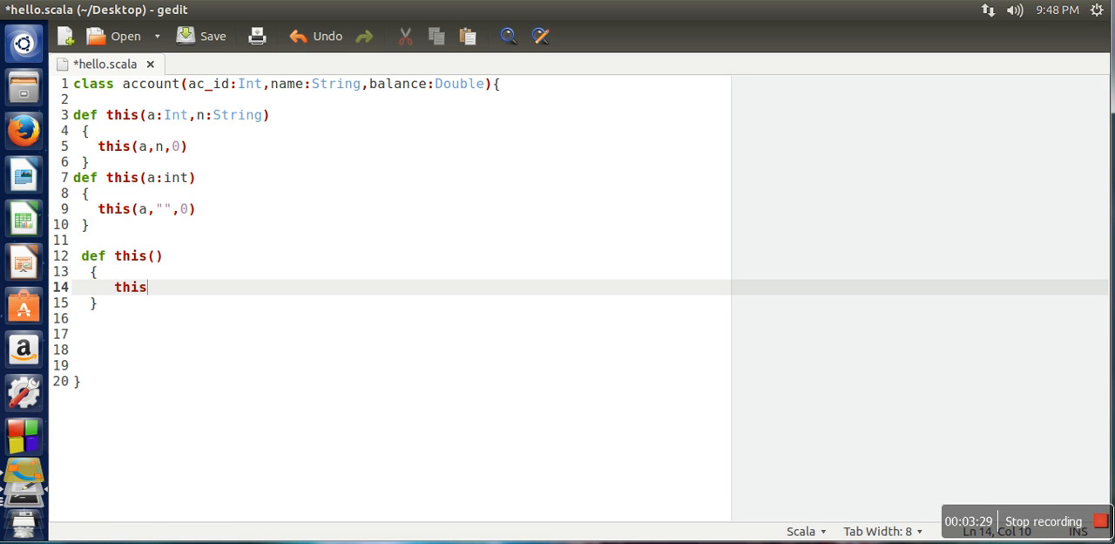
text(()
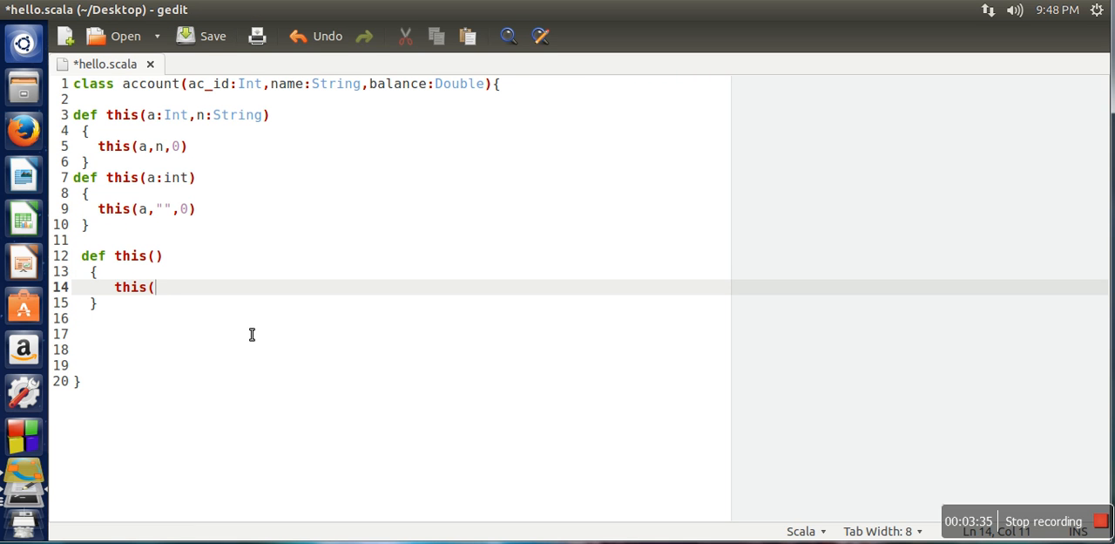
text(0,"",0))
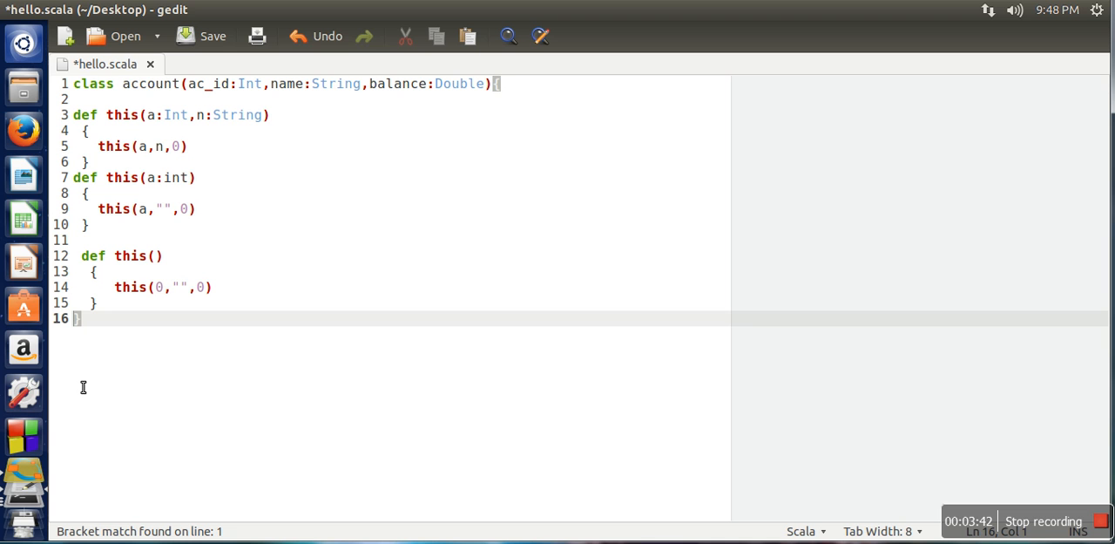
mouse_move(310, 118)
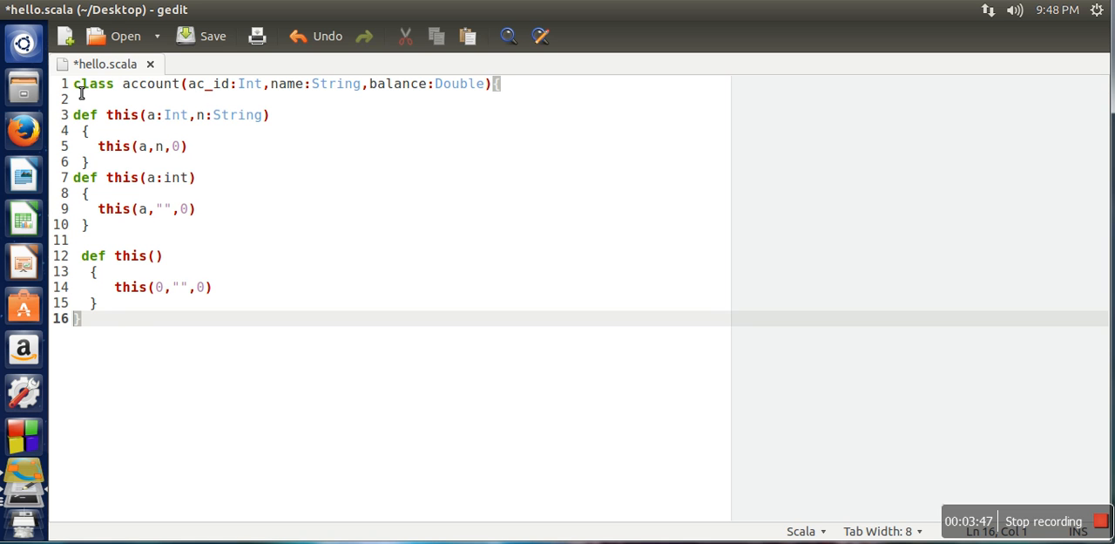
mouse_move(509, 106)
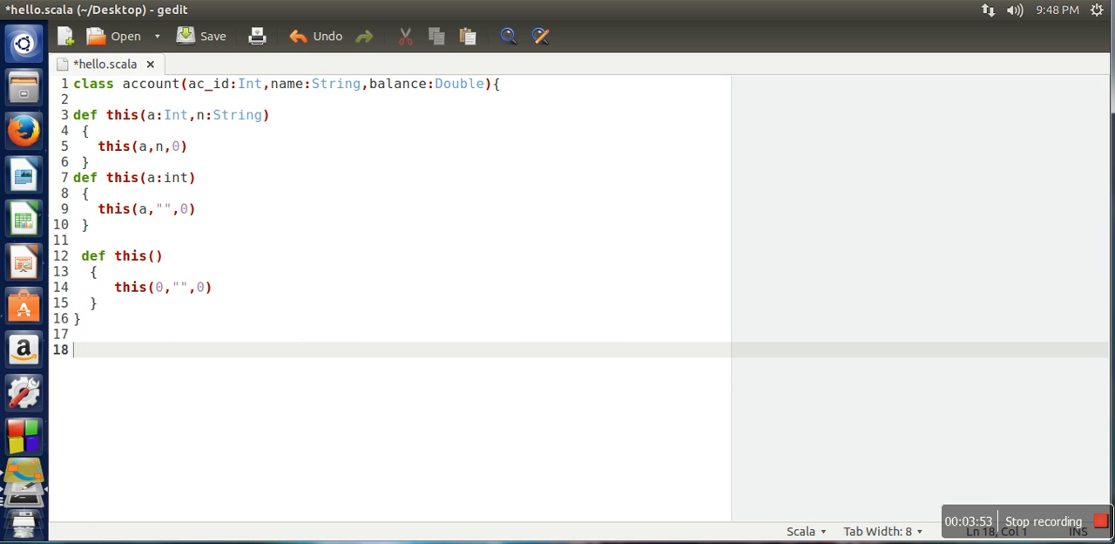
- Add object hello containing def main(args:Array[String]) with an empty body
text(object hello)
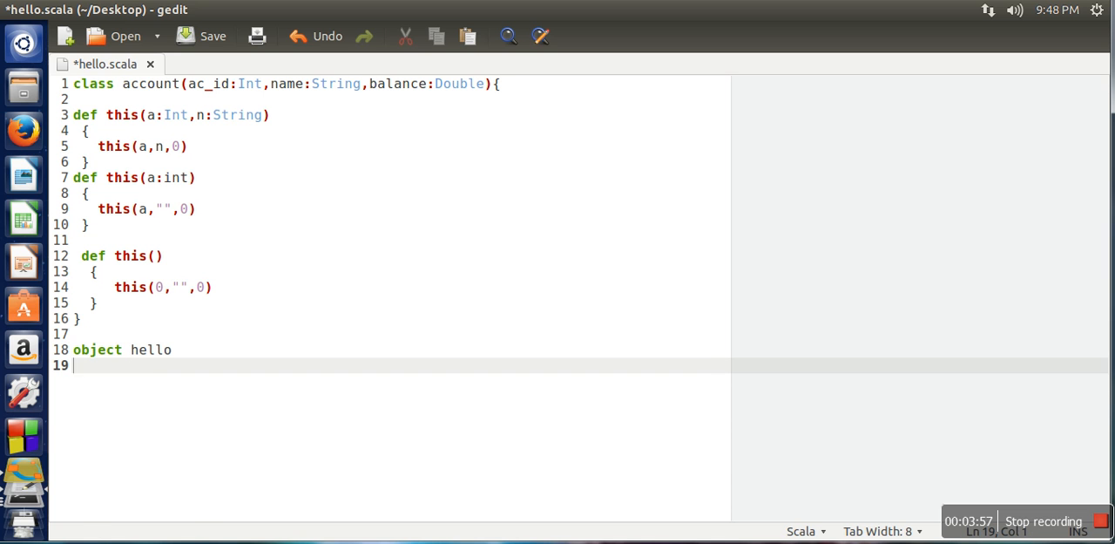
text({)
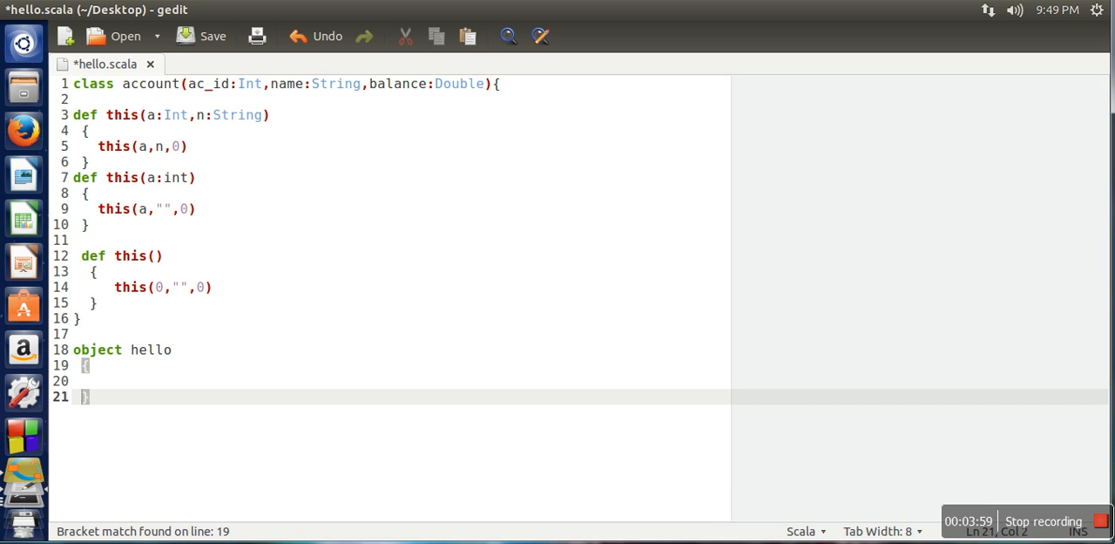
text(main)
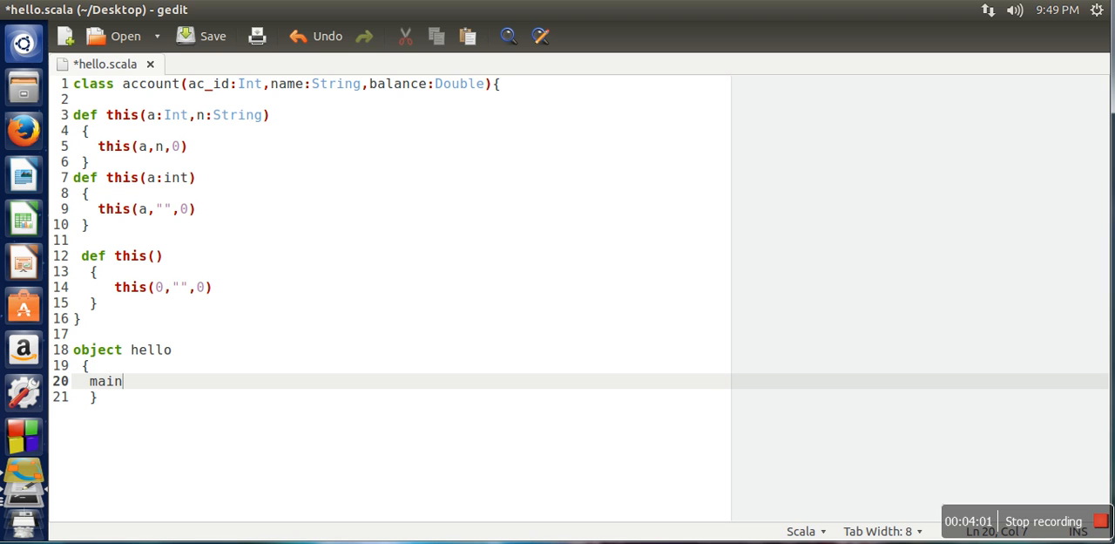
key(BackSpace)
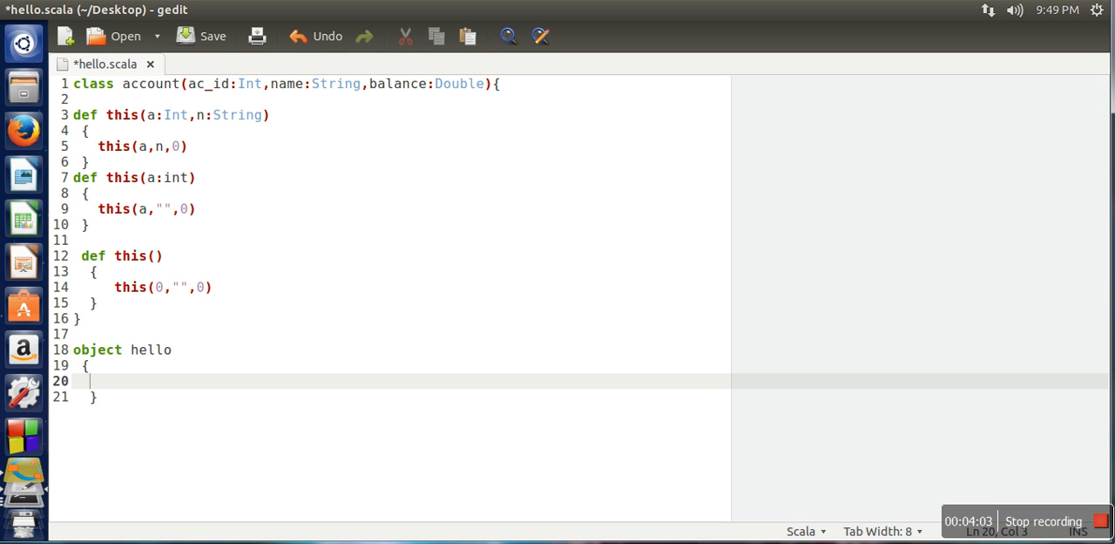
text(def main()
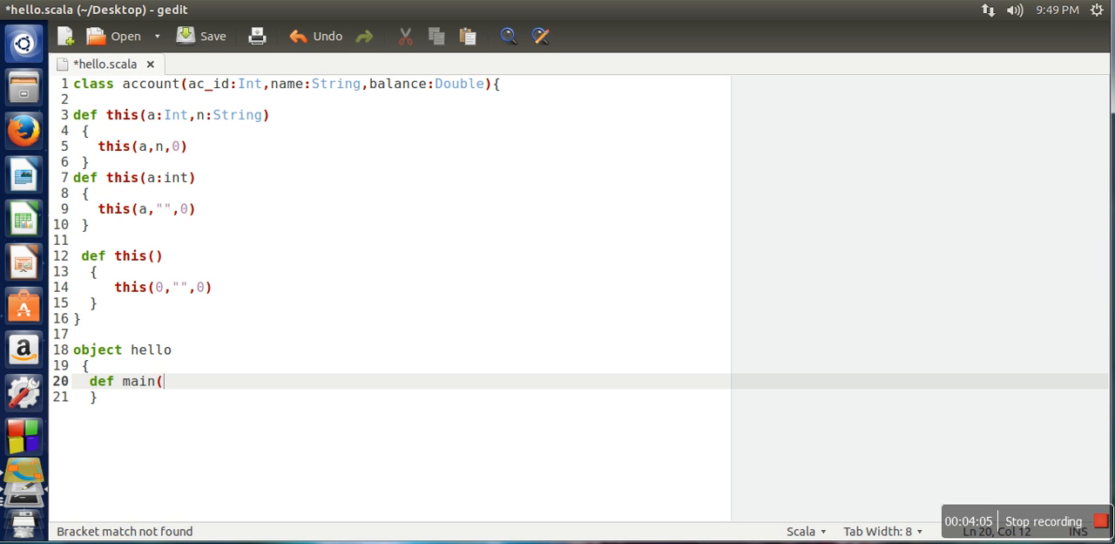
text(args:)
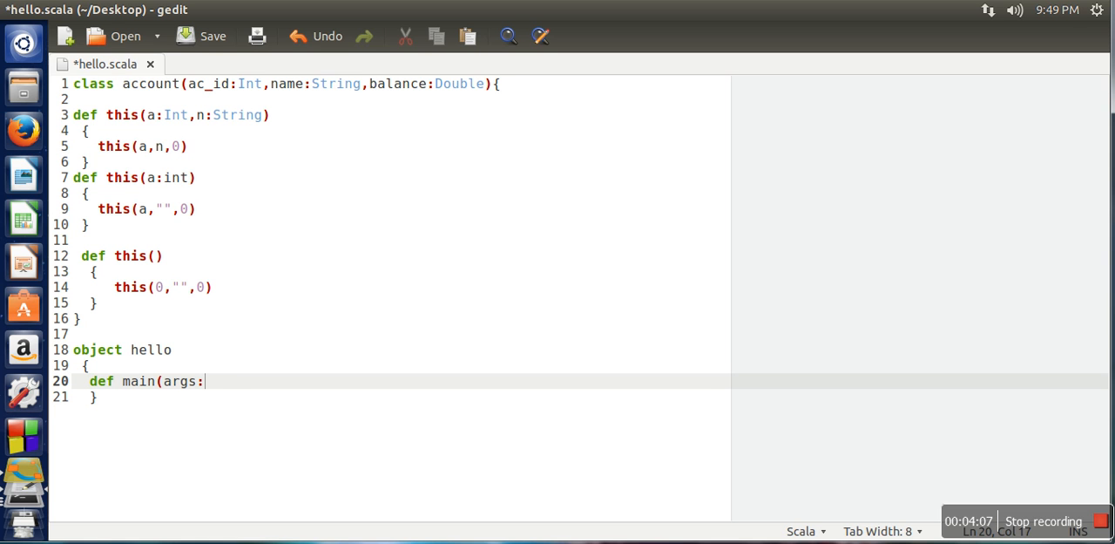
text(Array[)
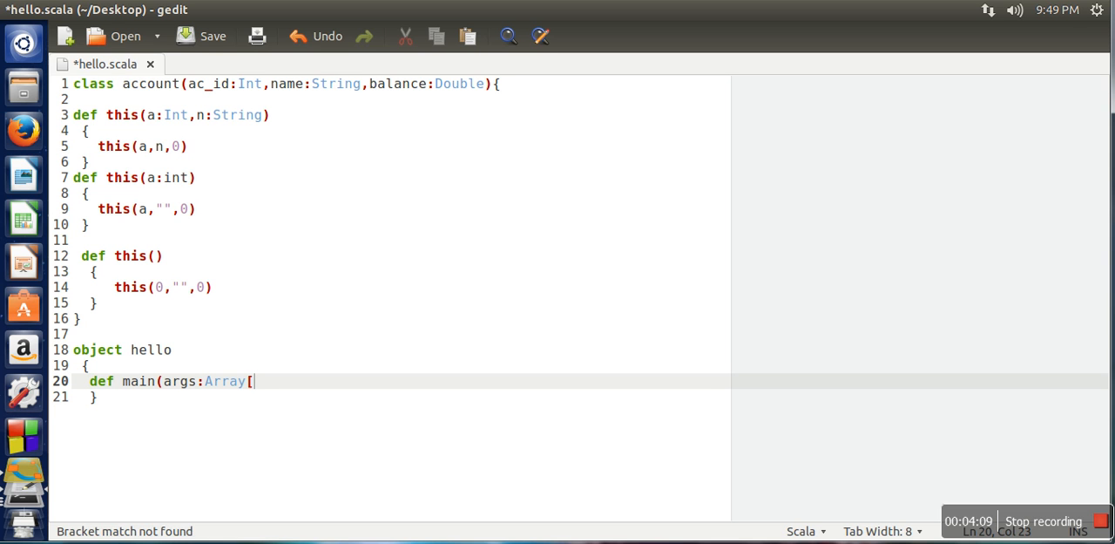
text(String)
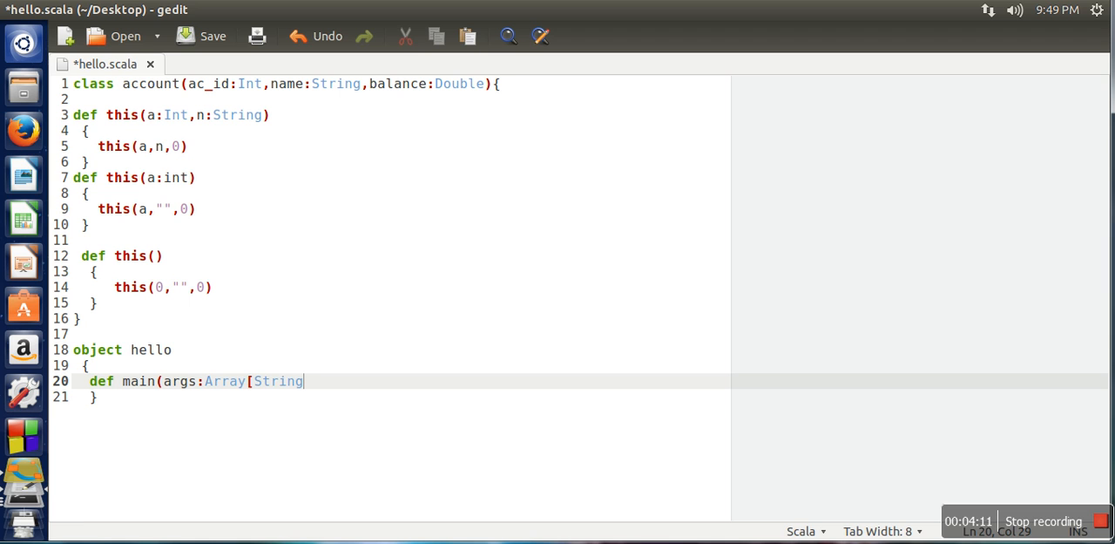
text(]))
text(var)
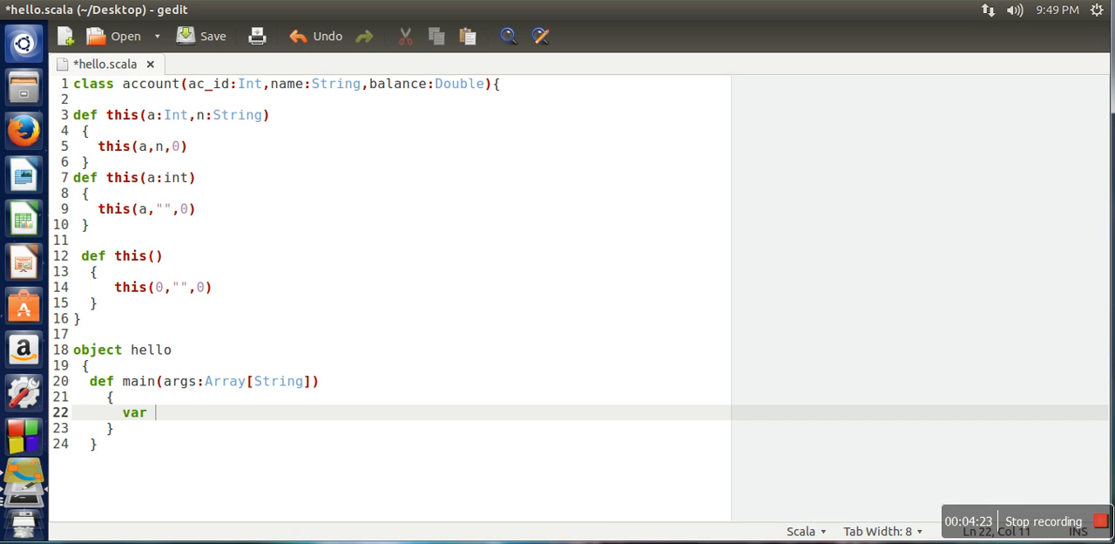
- Create var a=new account(12,"john",10000) in main
text(a=)
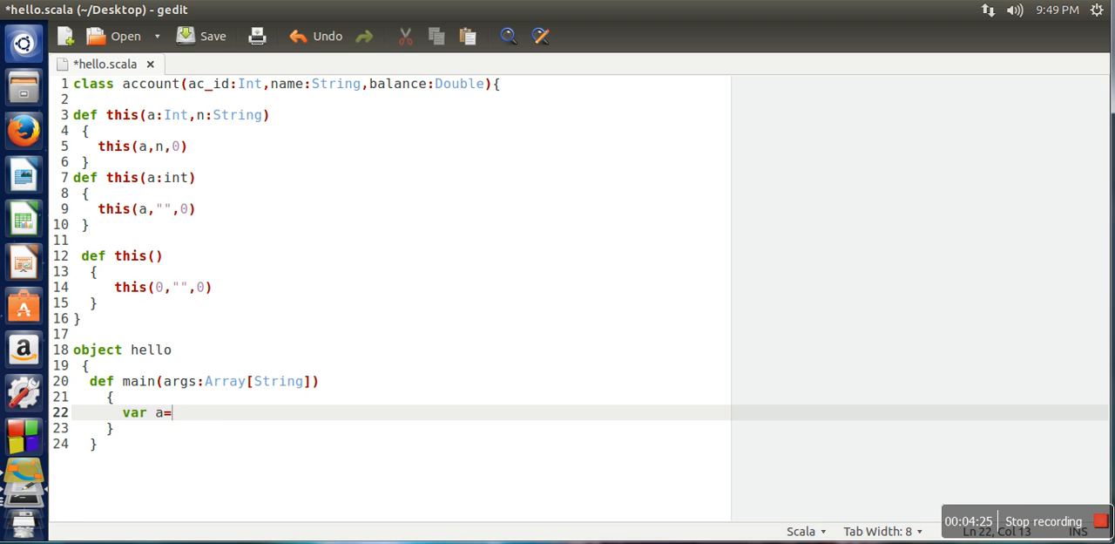
text(new account()
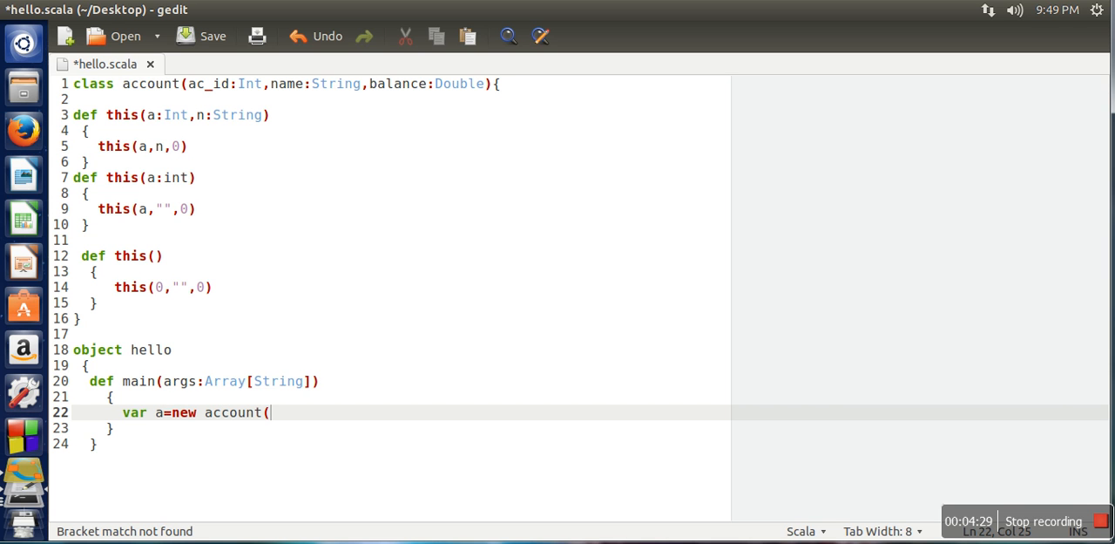
text(12,)
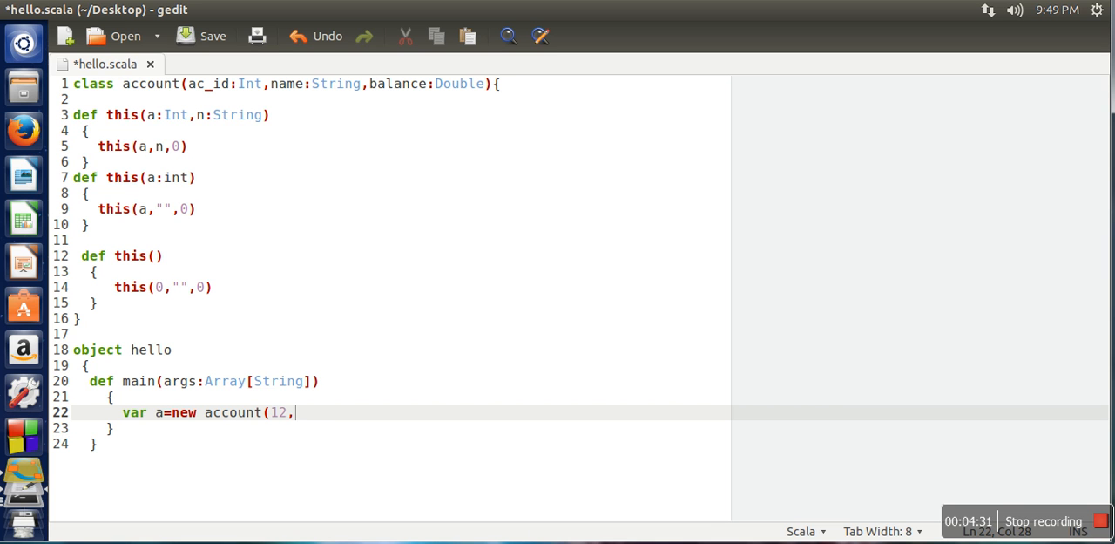
text("john")
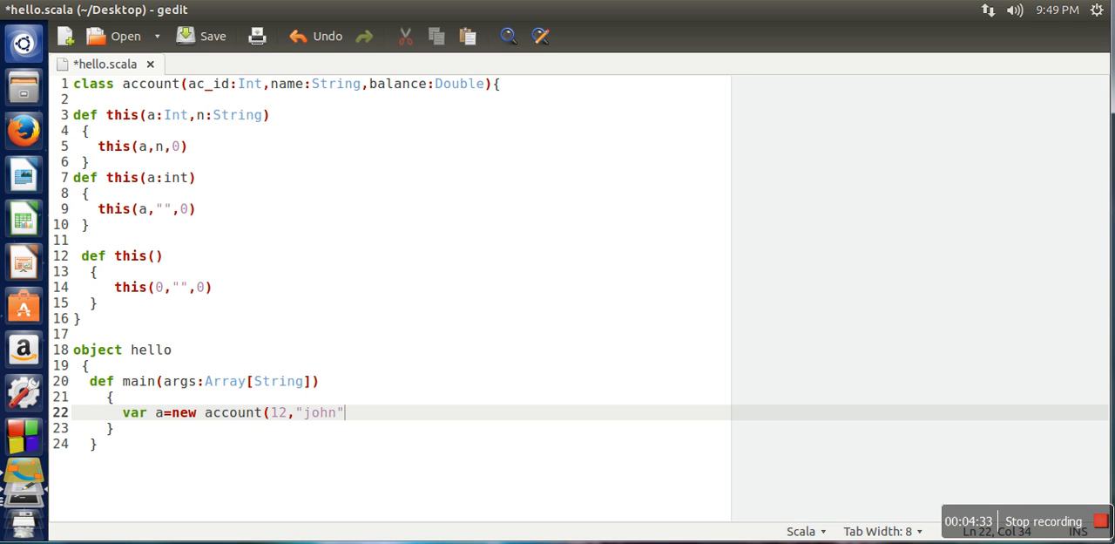
text(,1000)
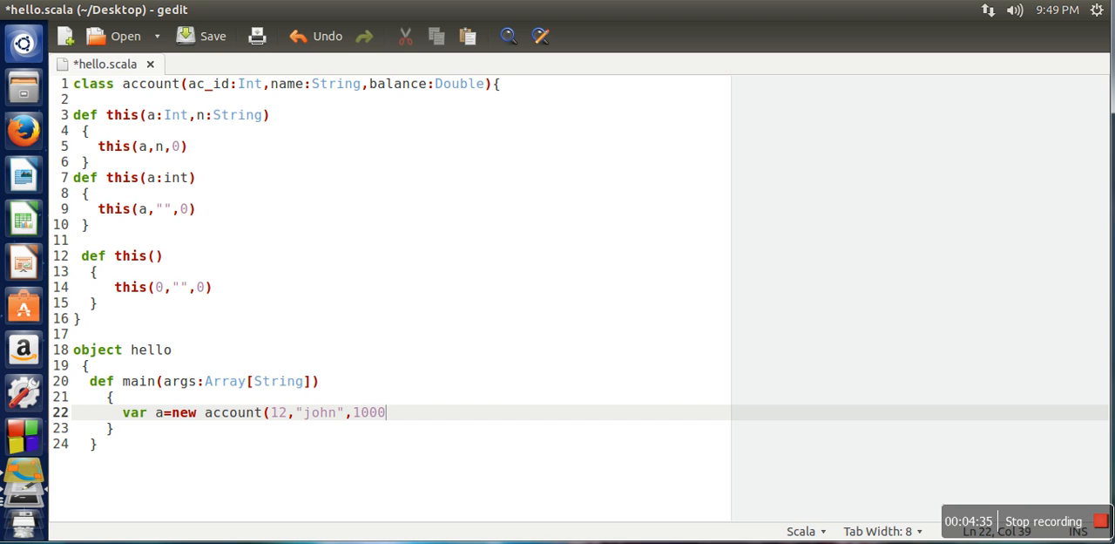
text(0))
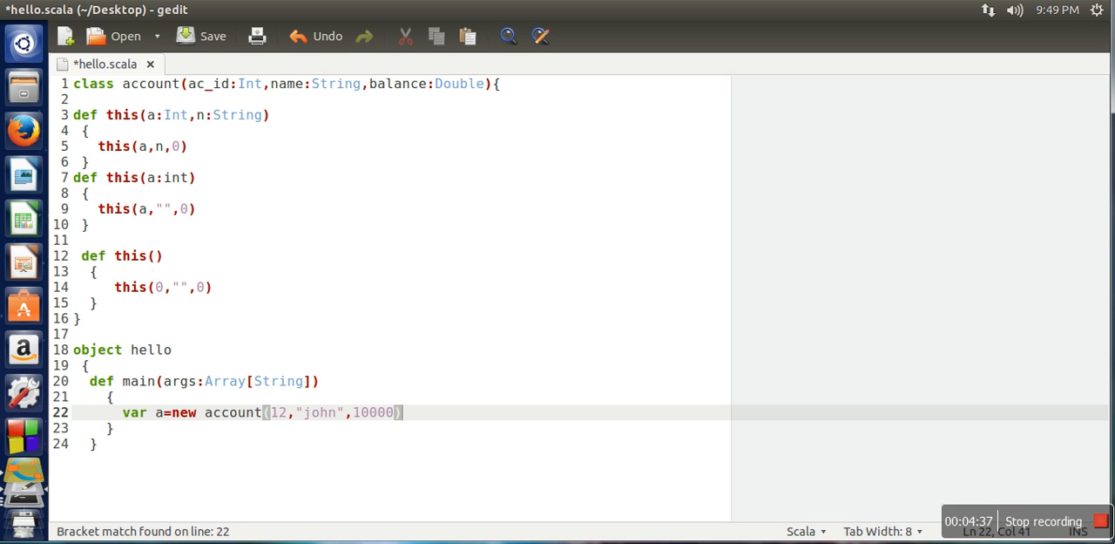
- Create var b=new account(13,"mac") and var c=new account(14)
text(var)
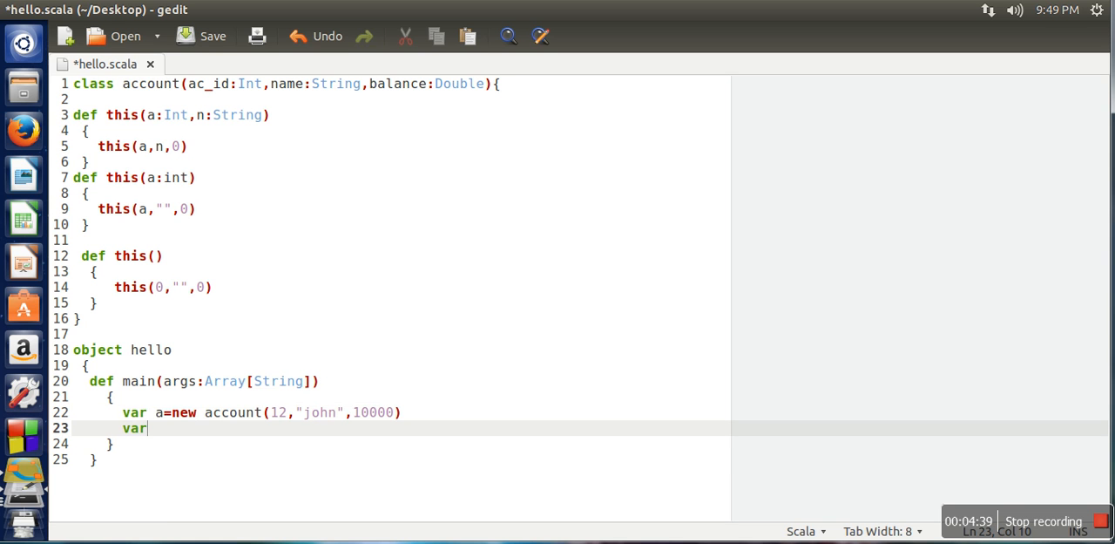
text(b=new acc)
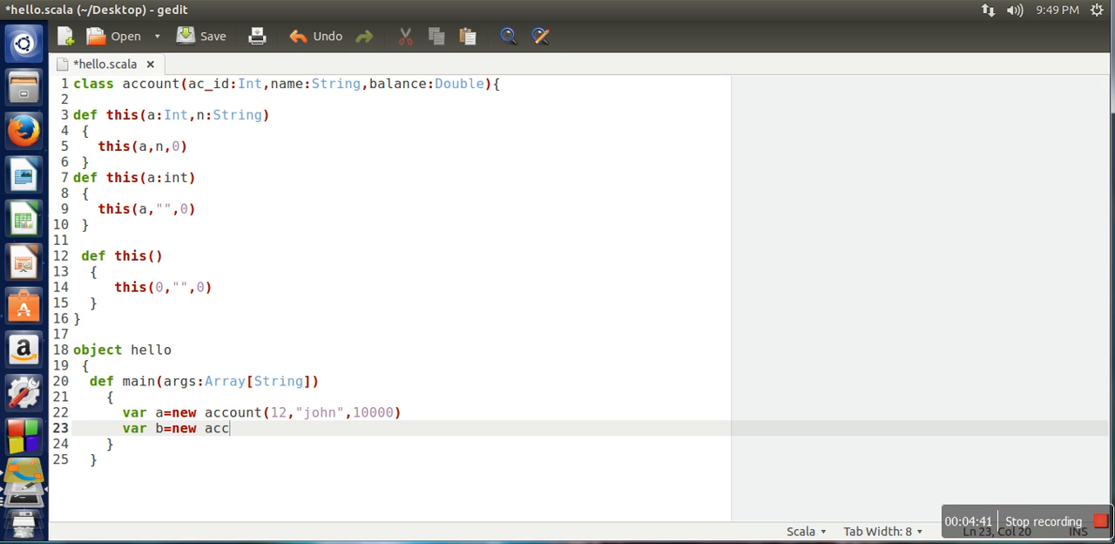
text(ount(1)
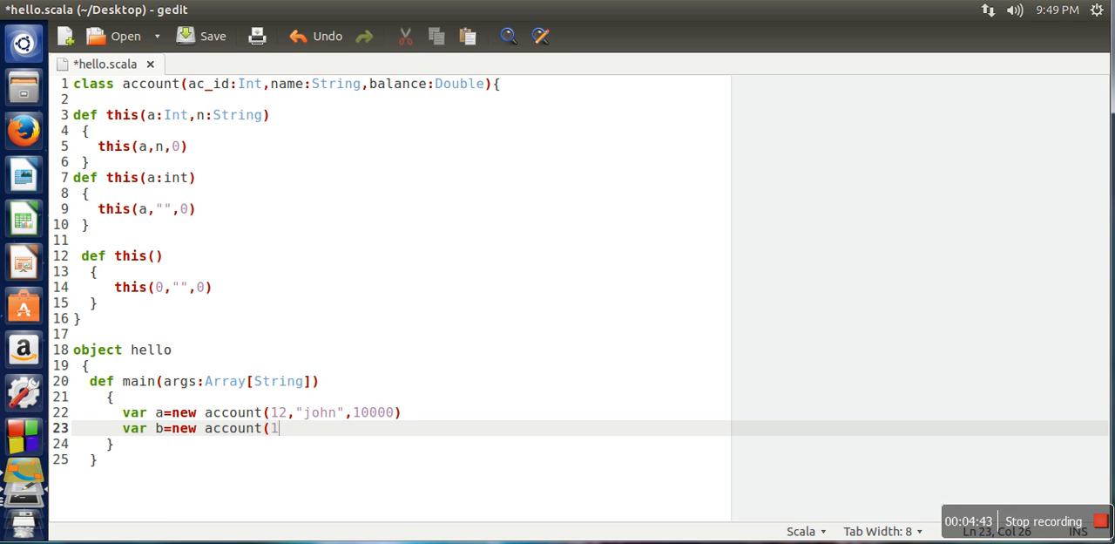
text(3,"mac")
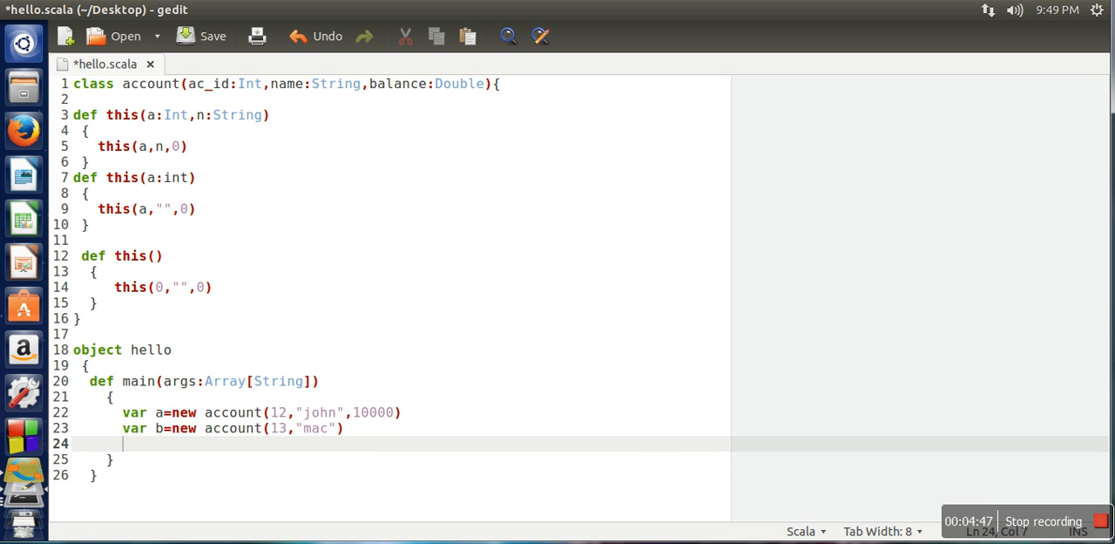
text(var c=)
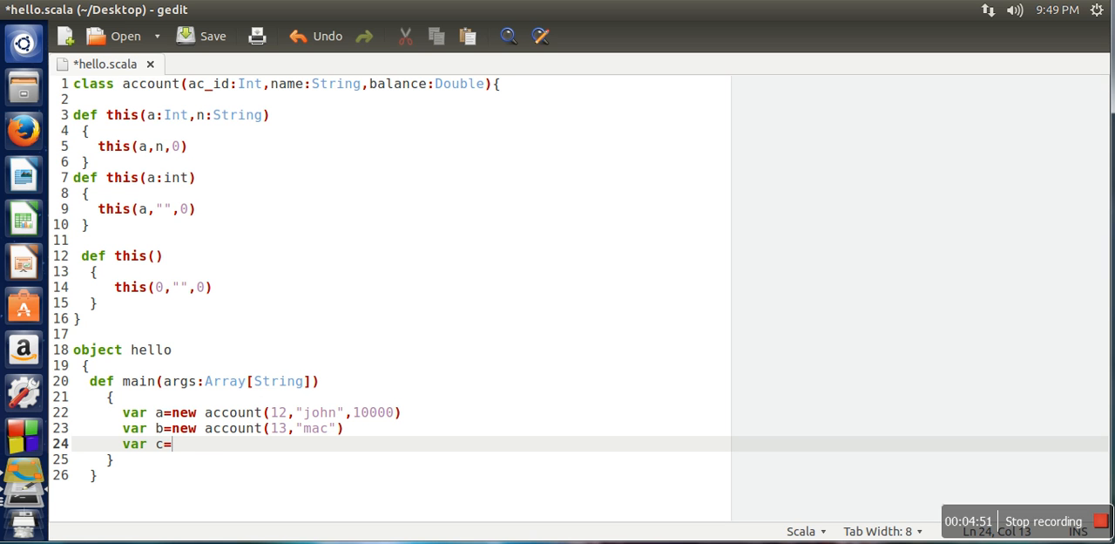
text(new account)
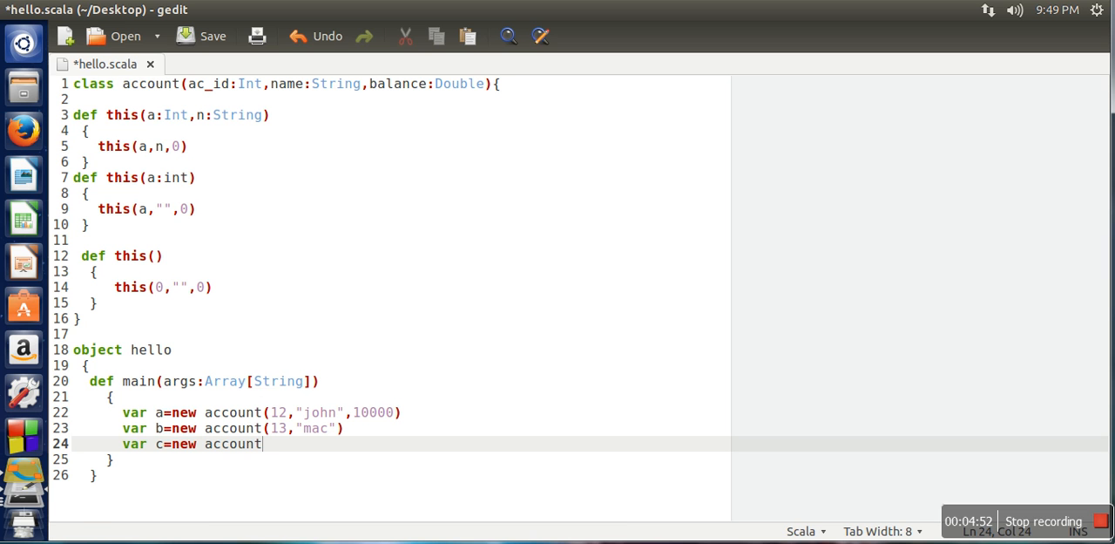
text((14,)
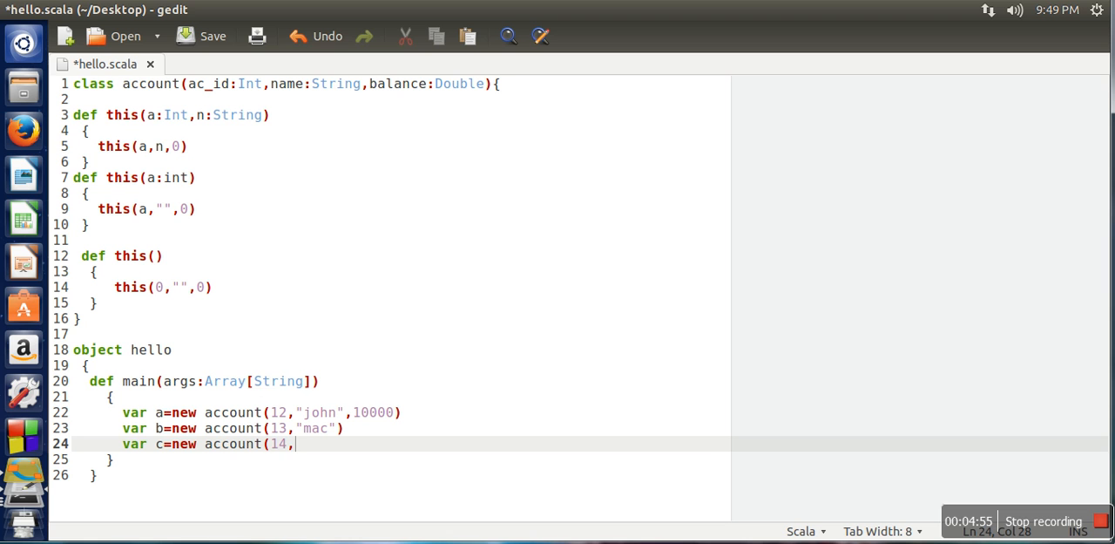
key(BackSpace)
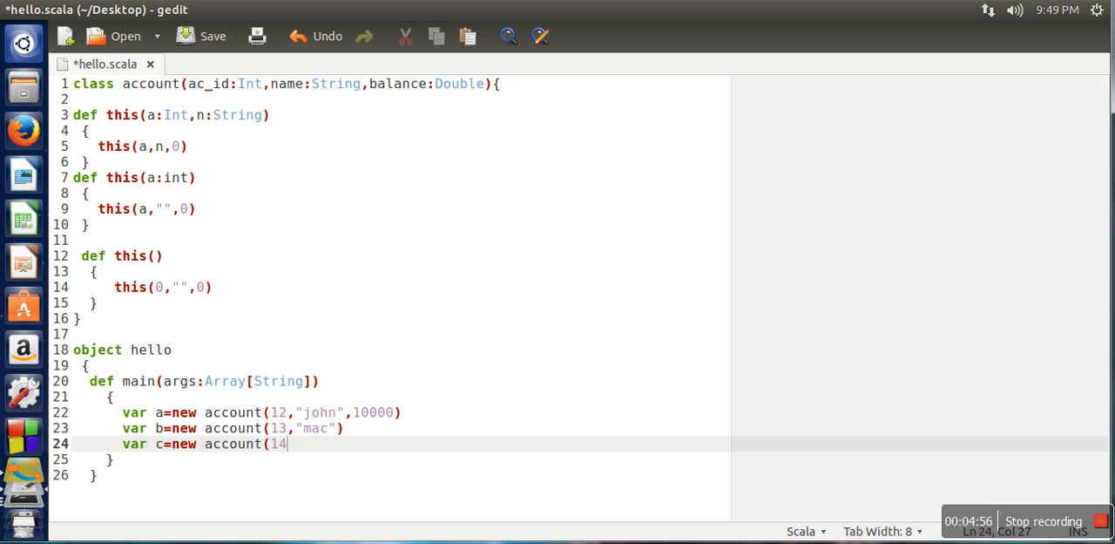
text())
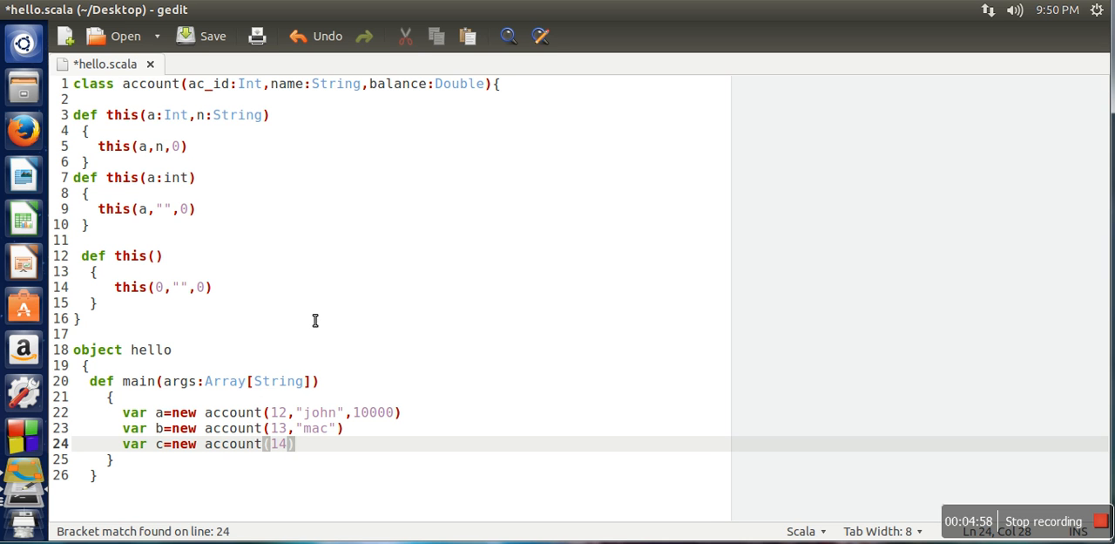
mouse_move(223, 426)
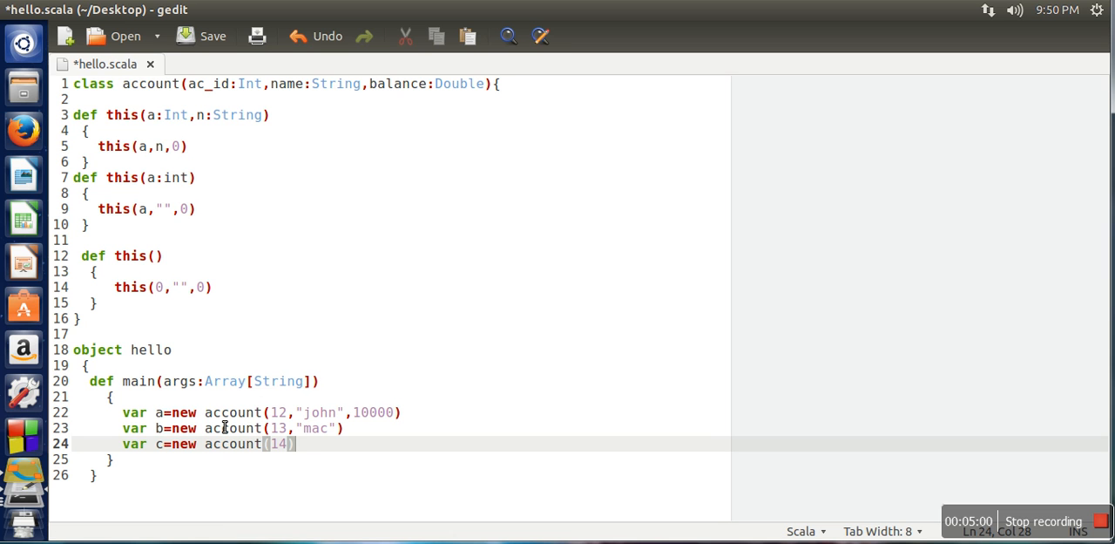
mouse_move(168, 427)
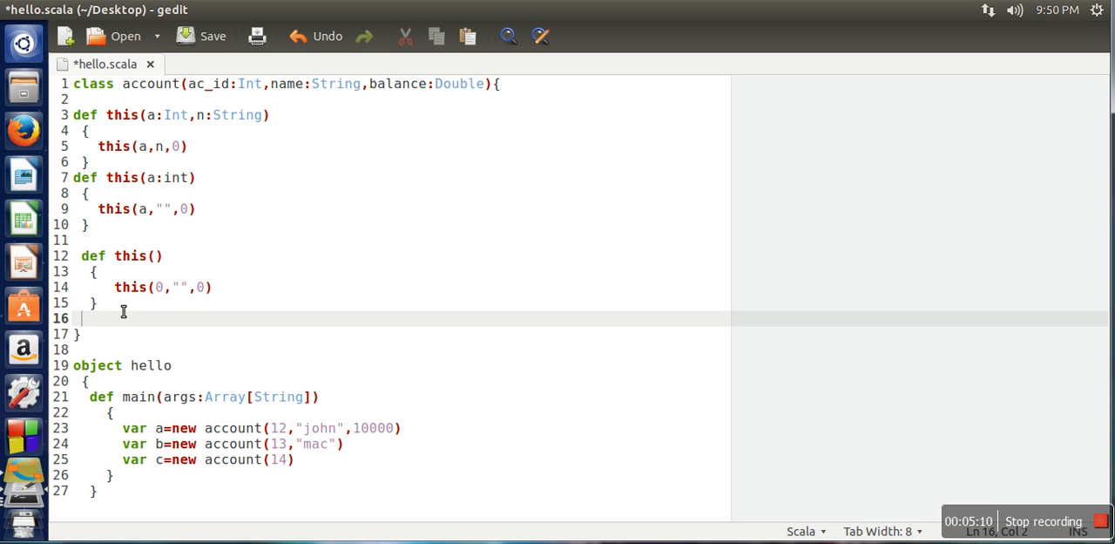
mouse_move(181, 177)
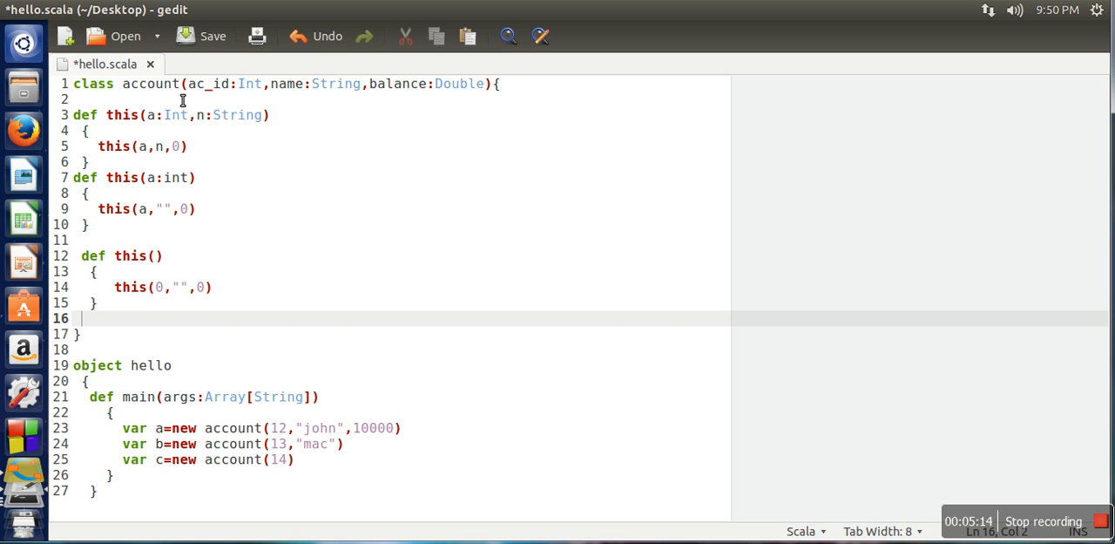
mouse_move(194, 359)
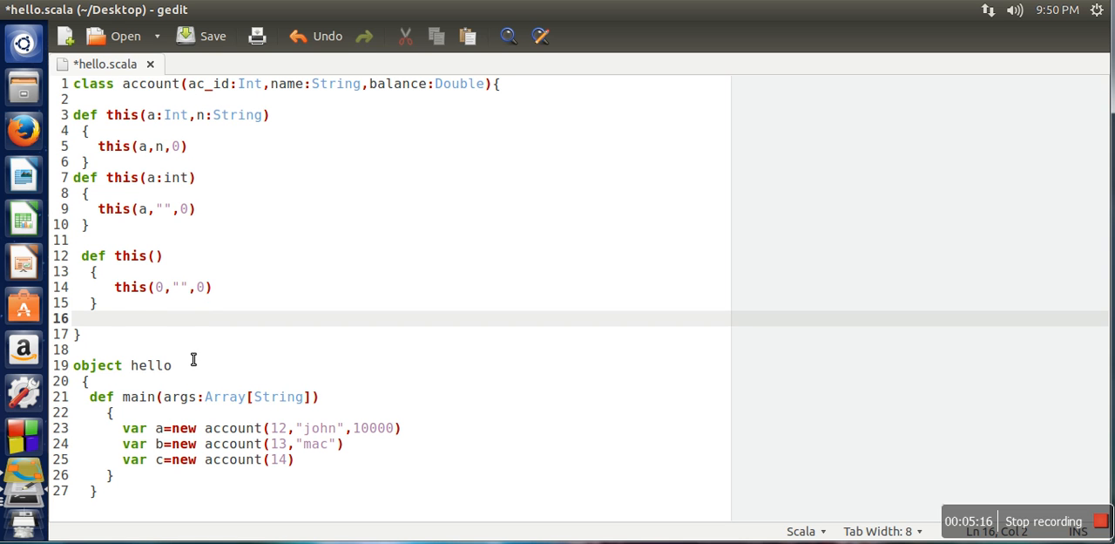
- Start def show() with println("Name:"+name)
text(def show())
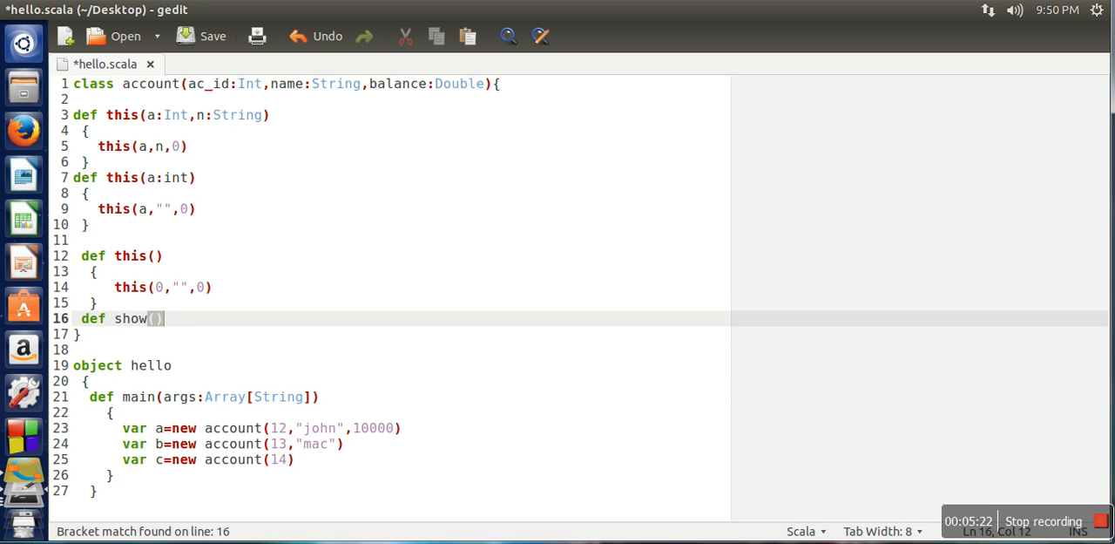
text({)
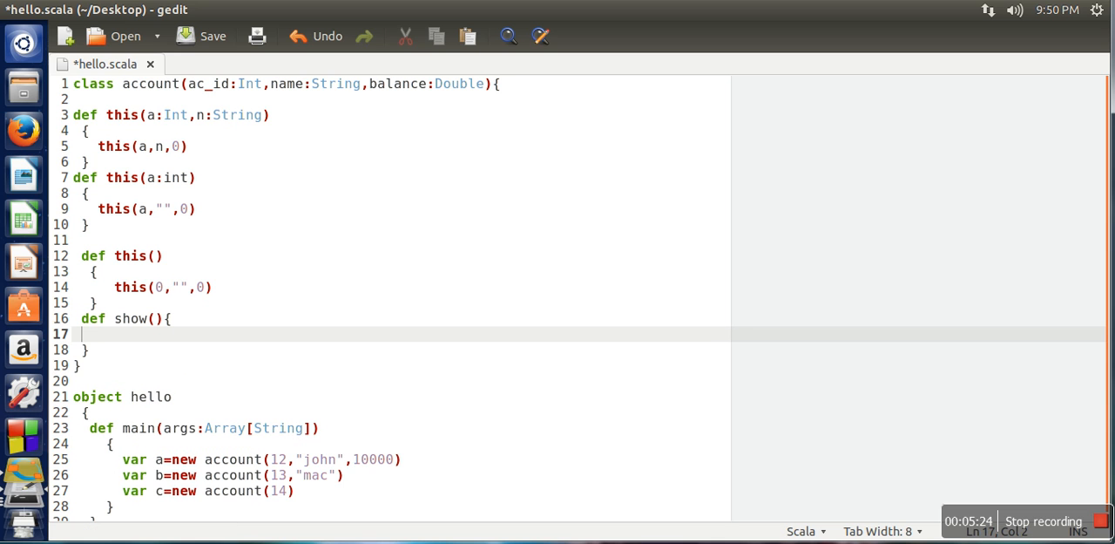
text(println()
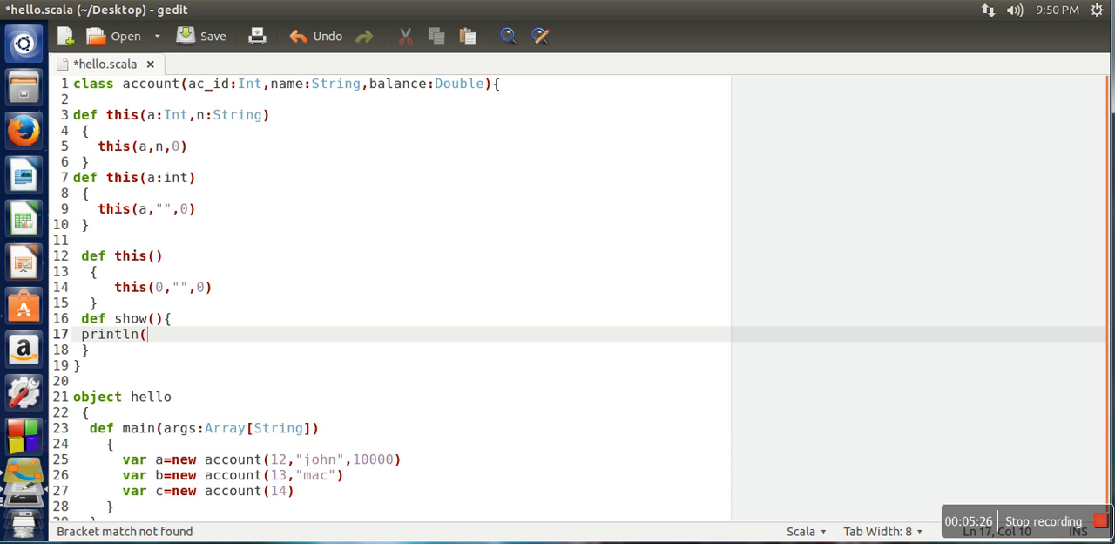
text(")
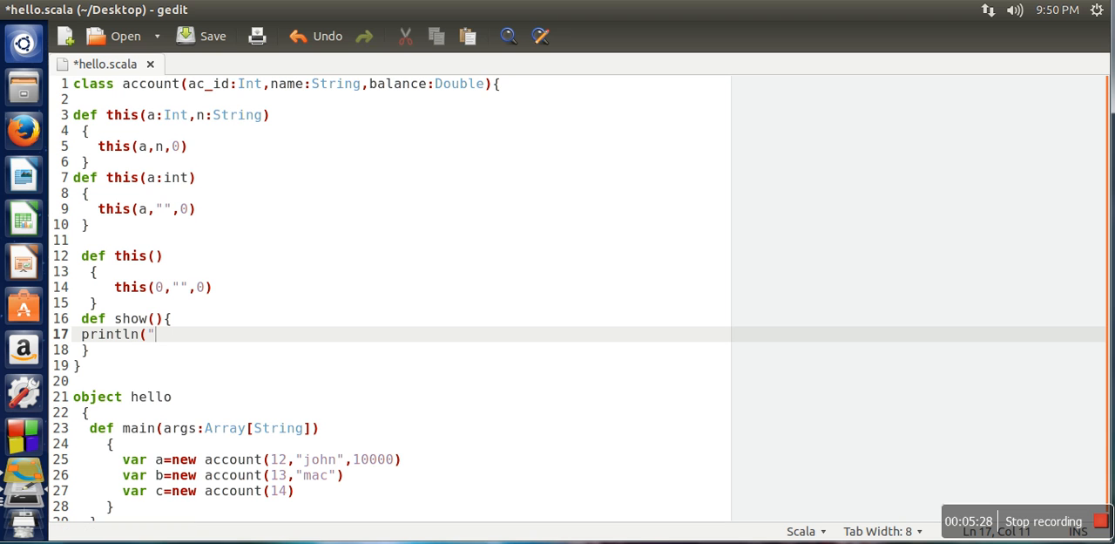
text(Name:)
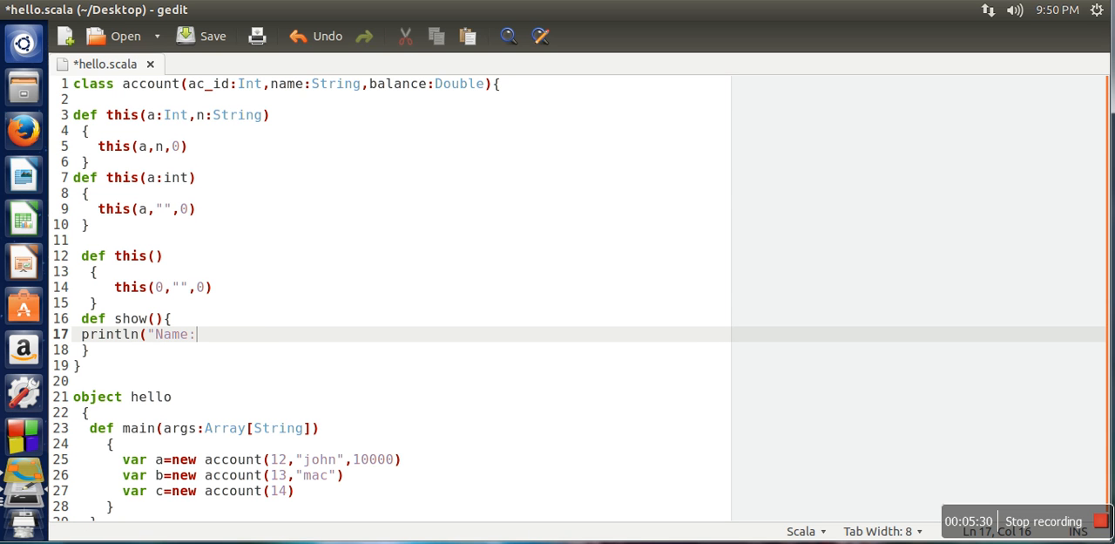
text(+)
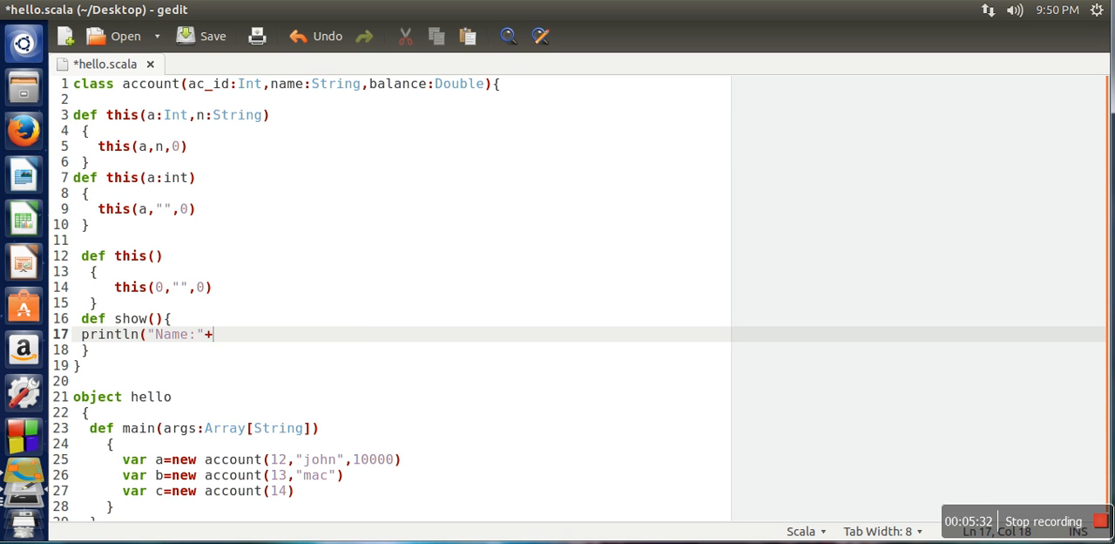
text(name))
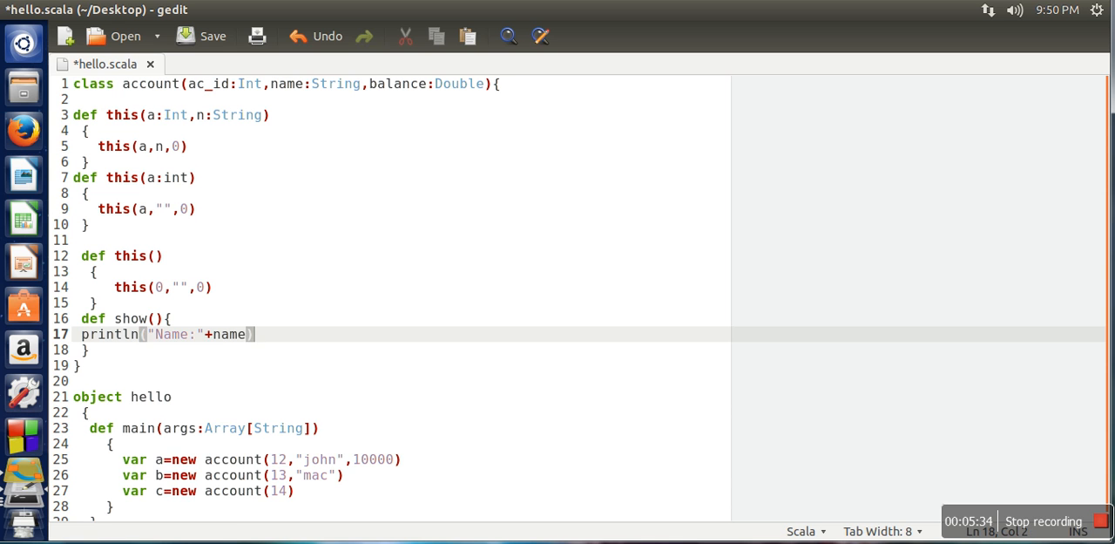
- Print "Ac id:"+ac_id and "Balance:"+balance in show()
text(println(")
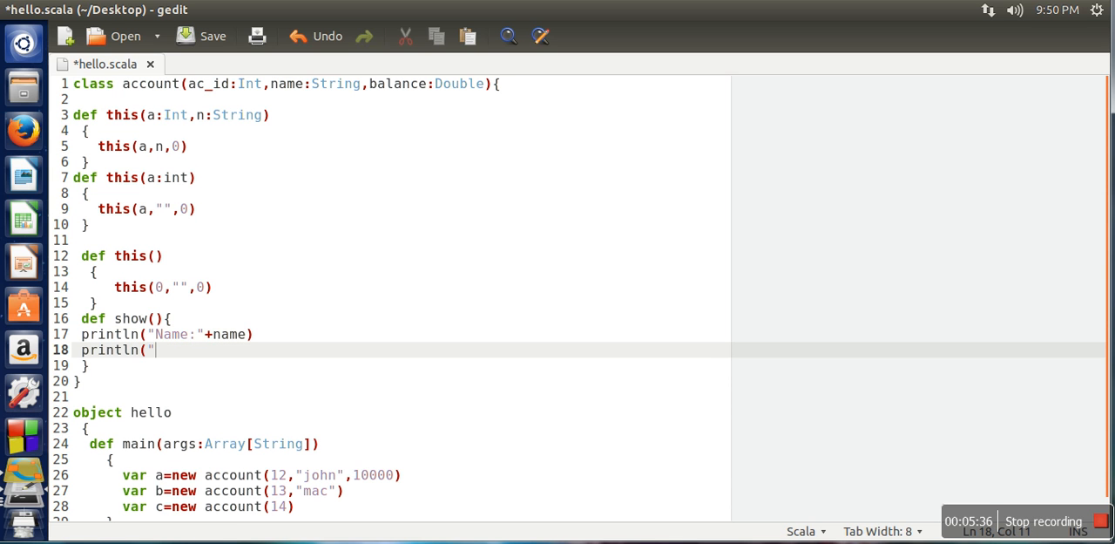
text(Ac i)
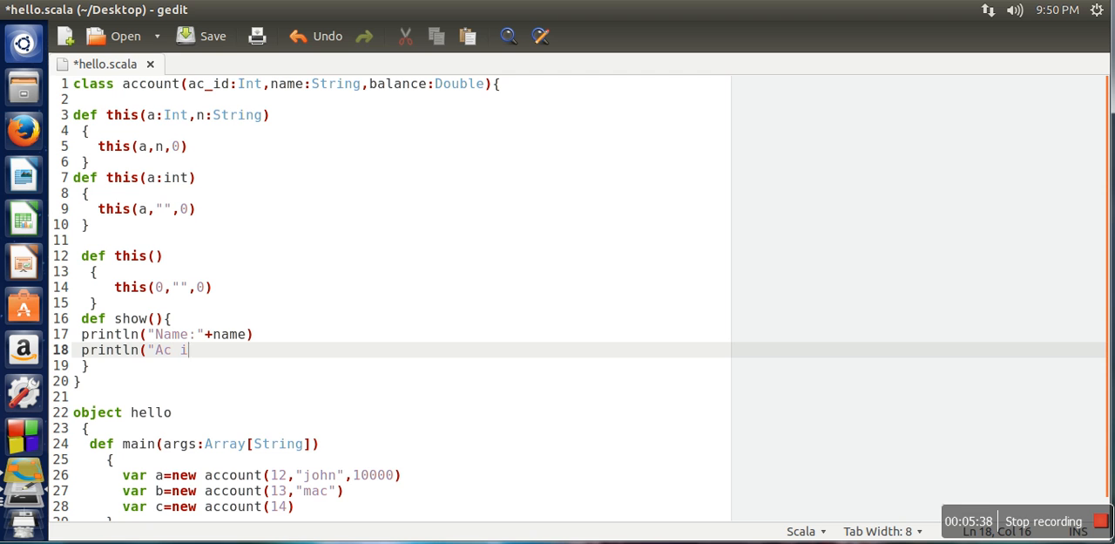
text(d:"+a)
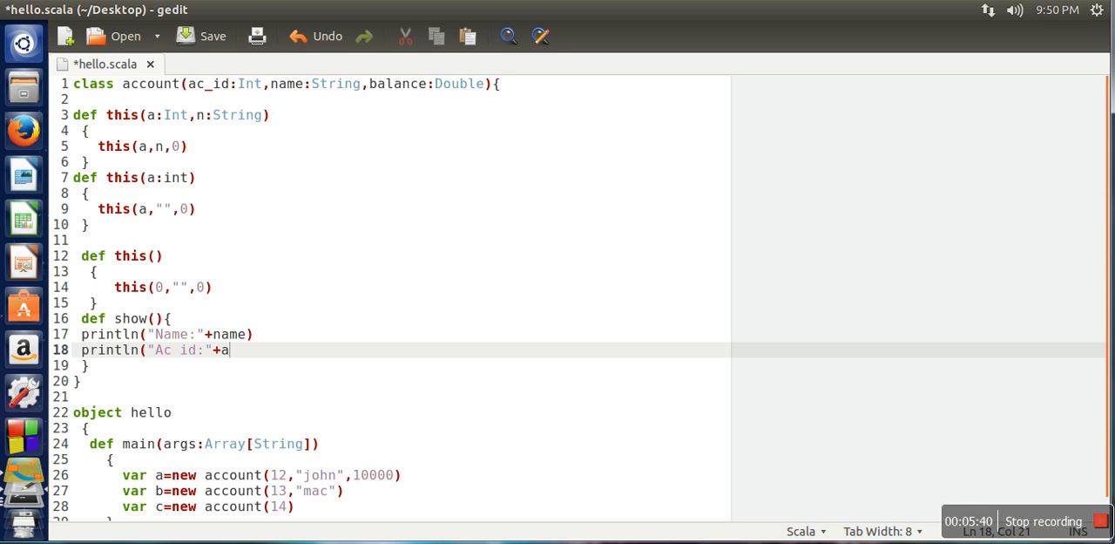
text(c_id))
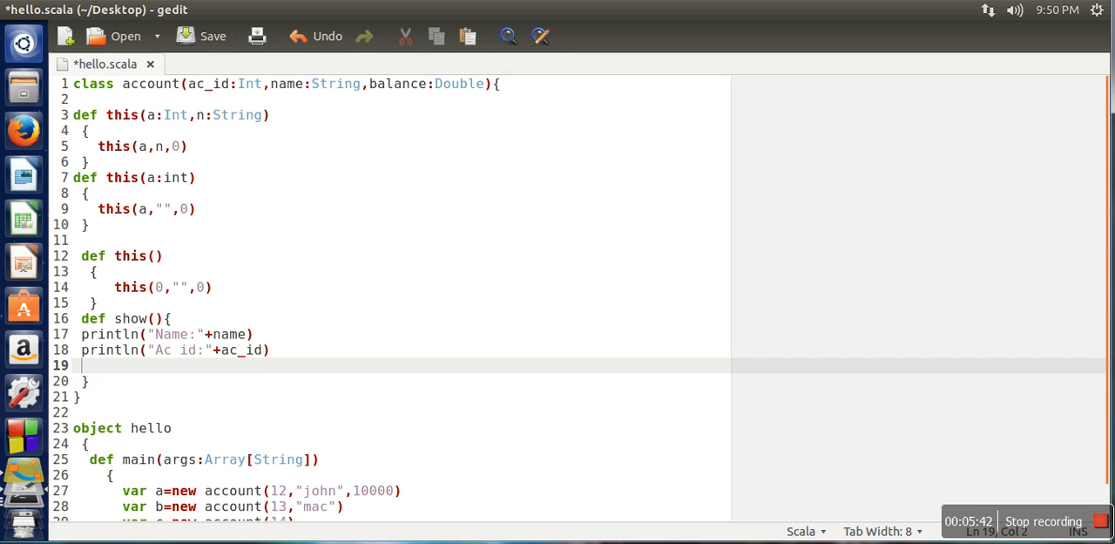
text(println(")
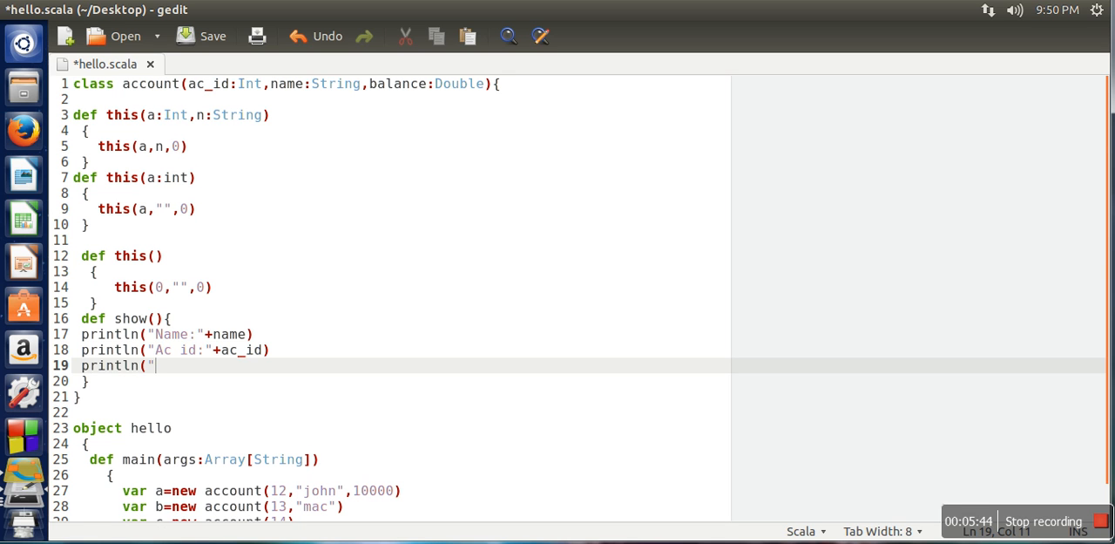
text(Bala)
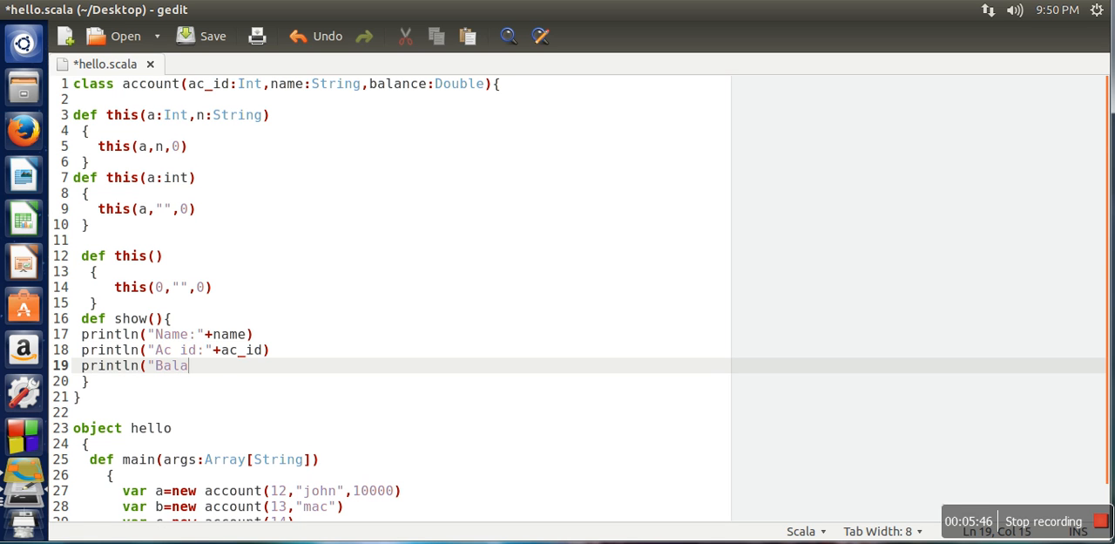
text(nce:"+)
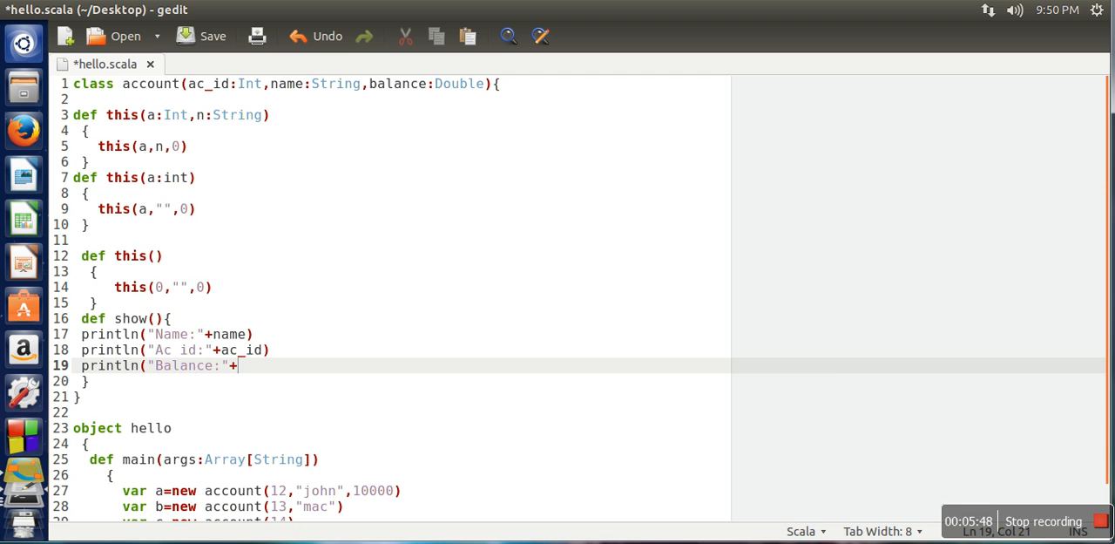
text(balance);)
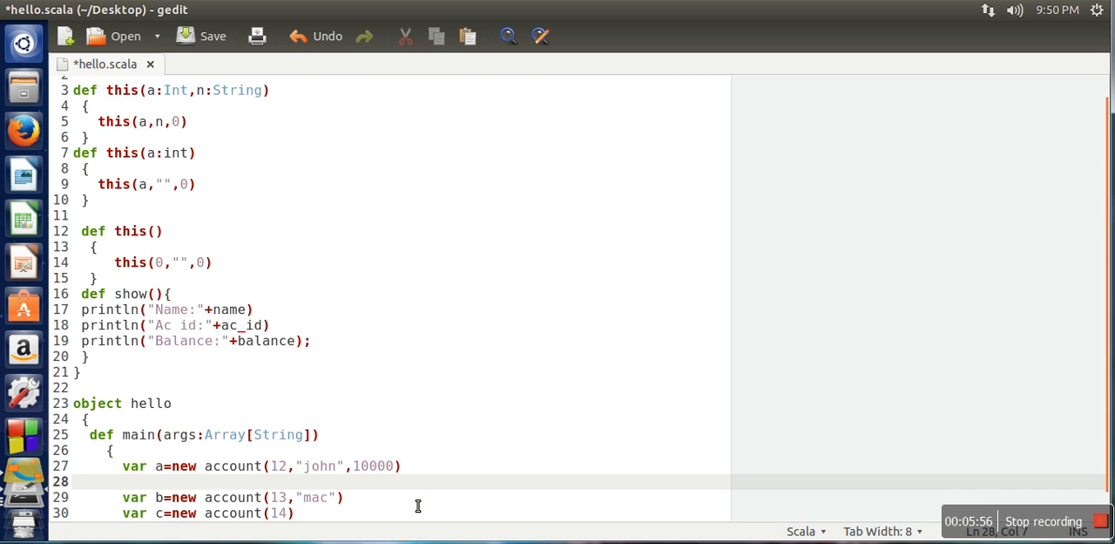
- Call a.show() and b.show() after the accounts are created, then save hello.scala
text(a.sh)
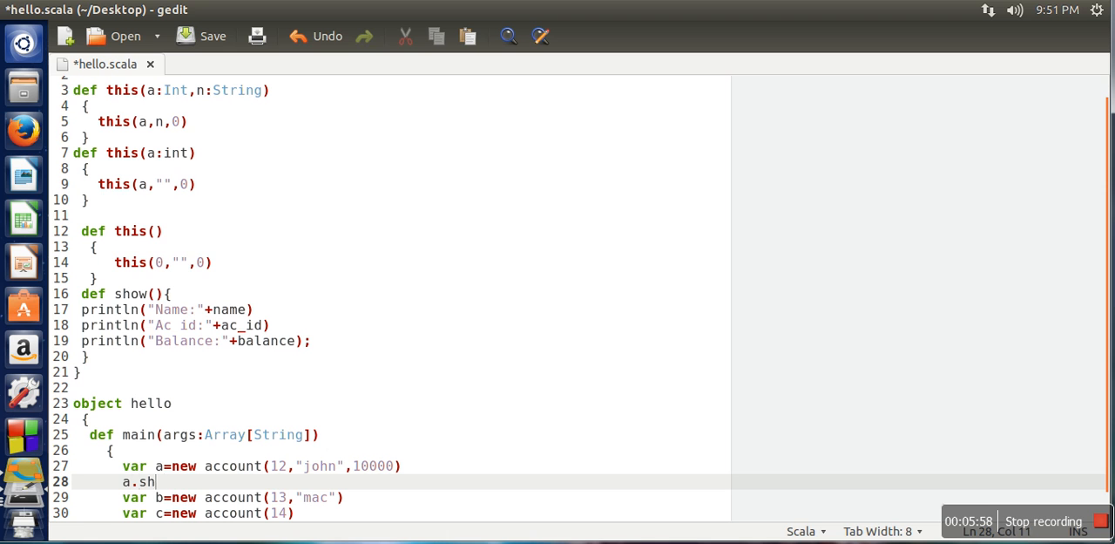
text(ow())
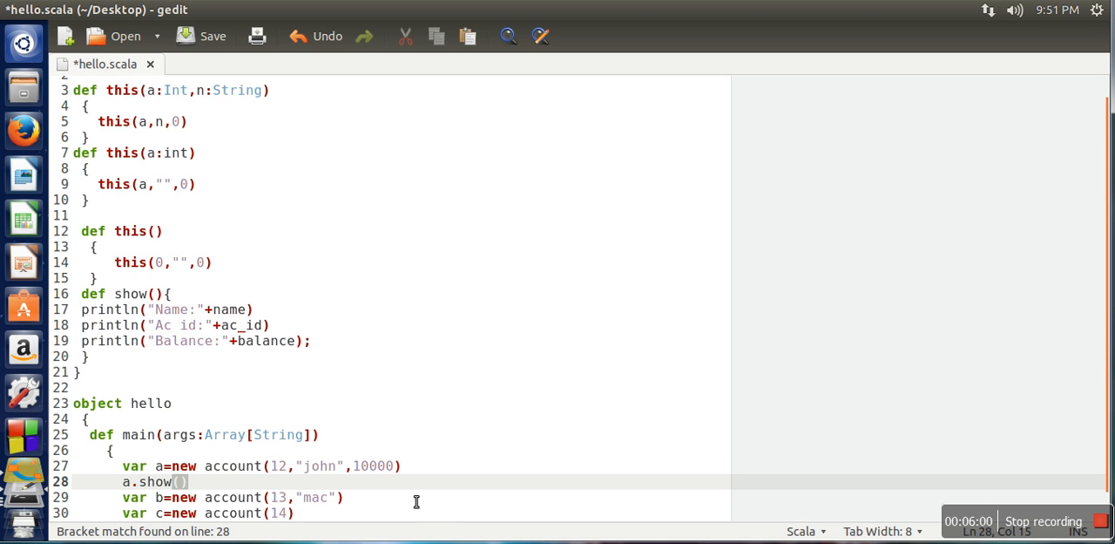
text(b.s)
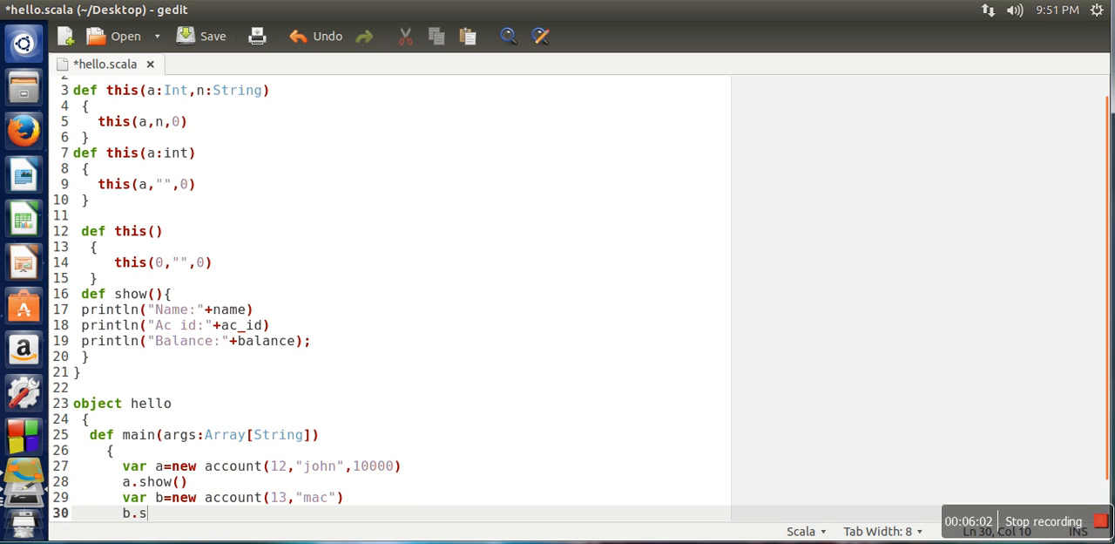
text(how())
text(var c=new account(14))
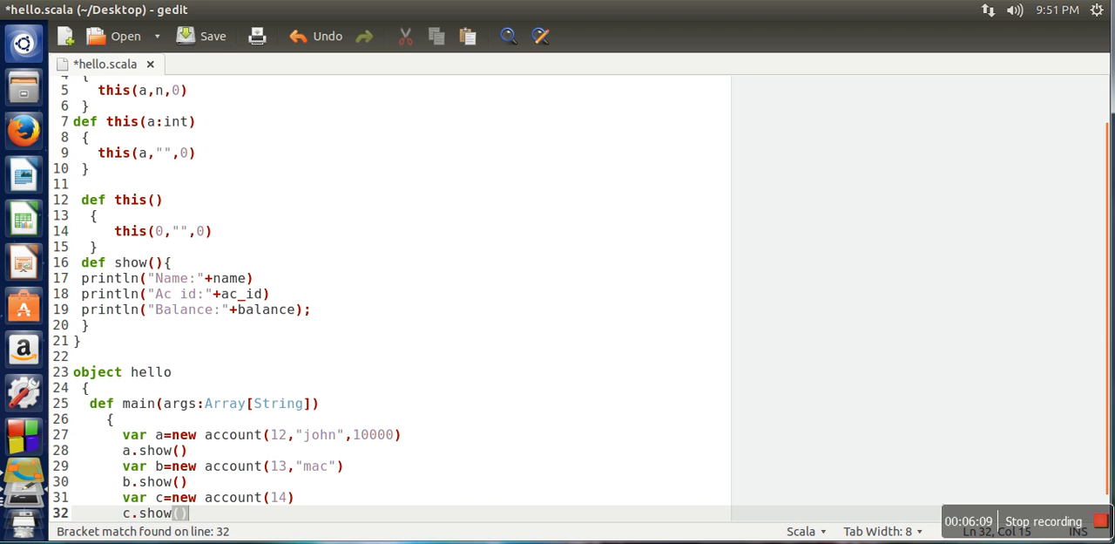
key(ctrl+s)
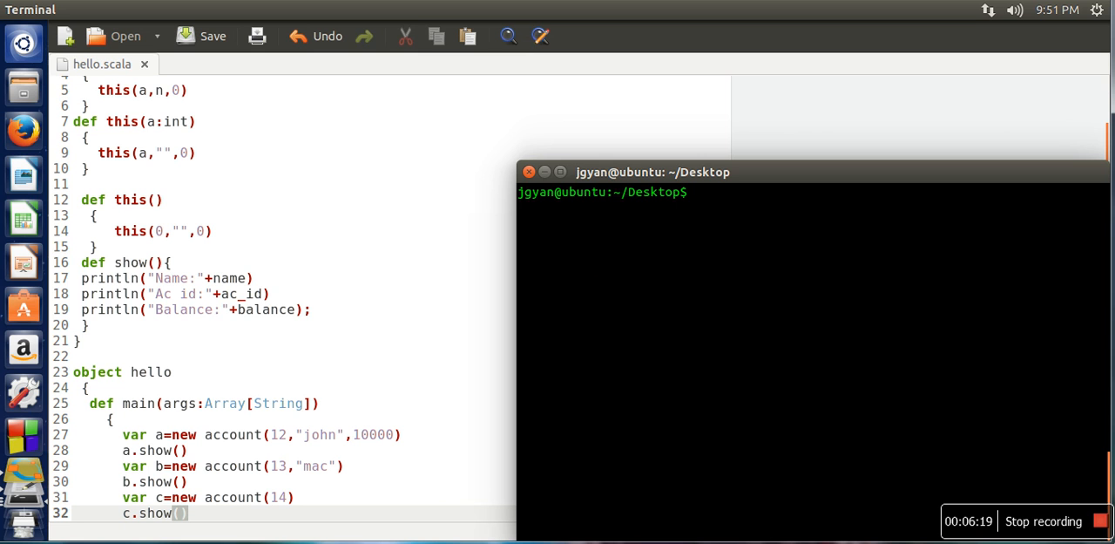
- Compile the file in Terminal with scalac hello.scala
text(scalac)
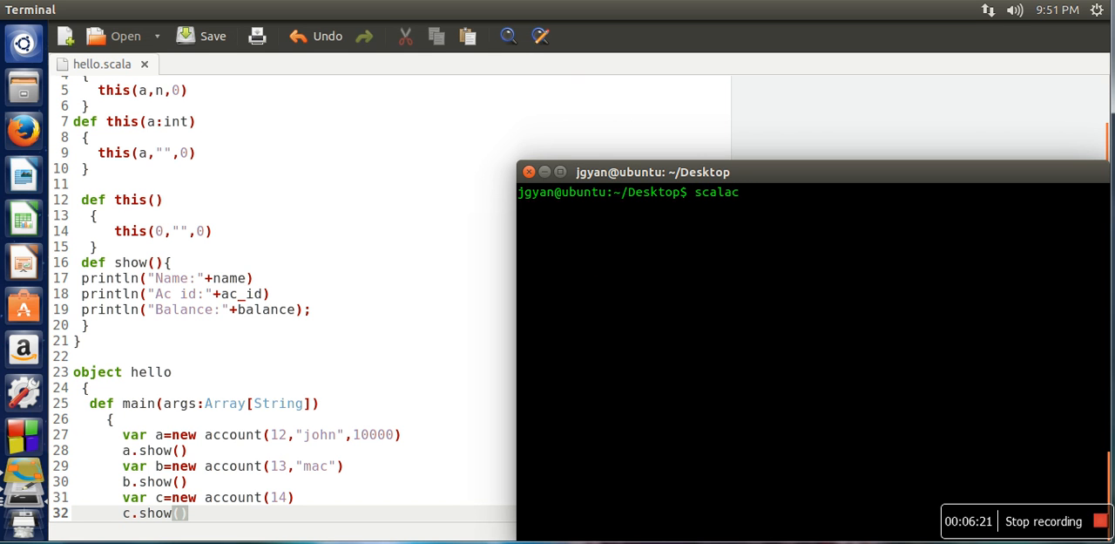
text(hello.scal)
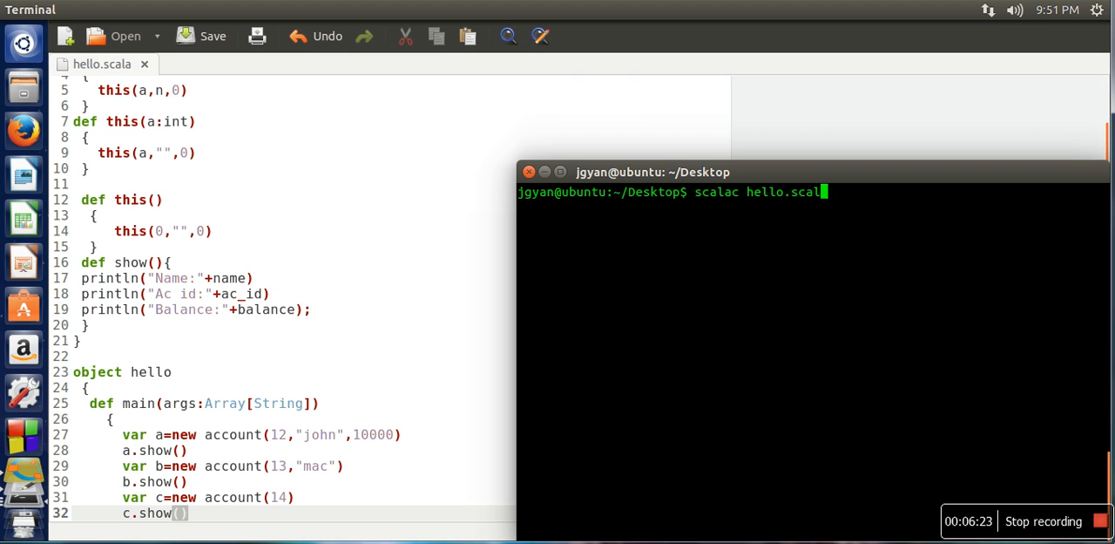
key(Return)
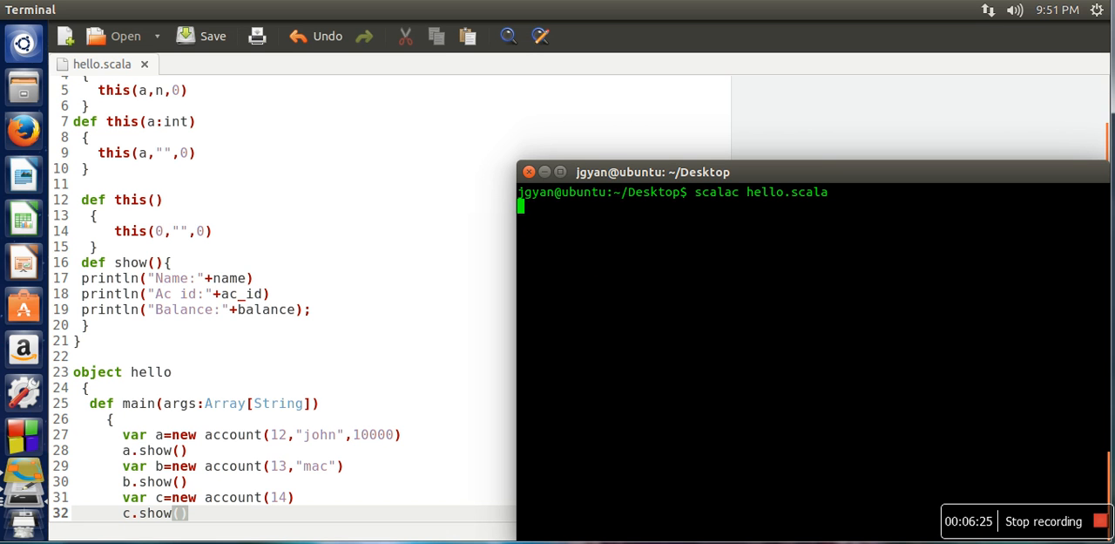
key(Return)
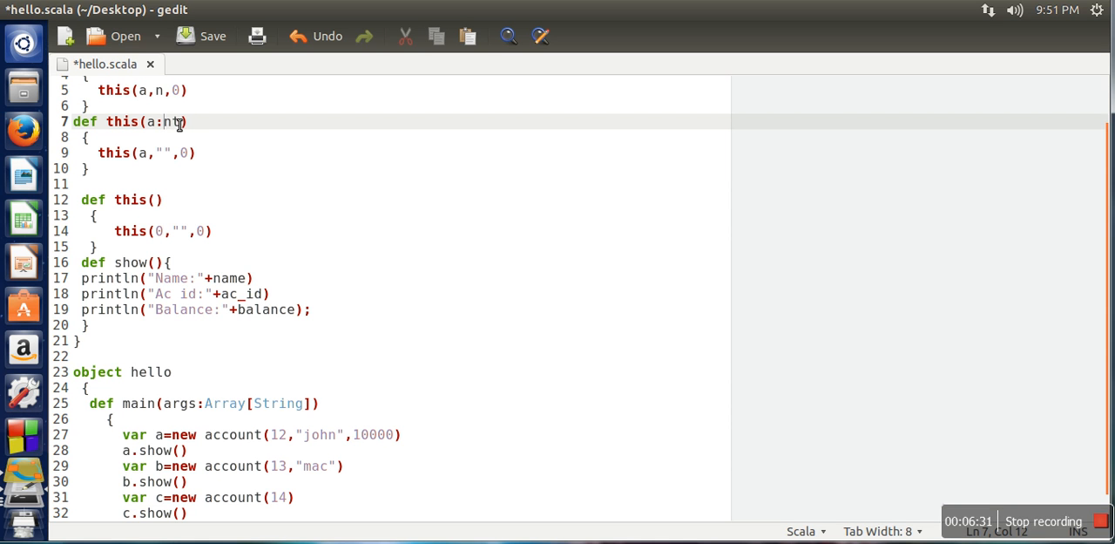
- Save hello.scala with def this(a:Int) corrected and bring the terminal forward
key(ctrl+s)
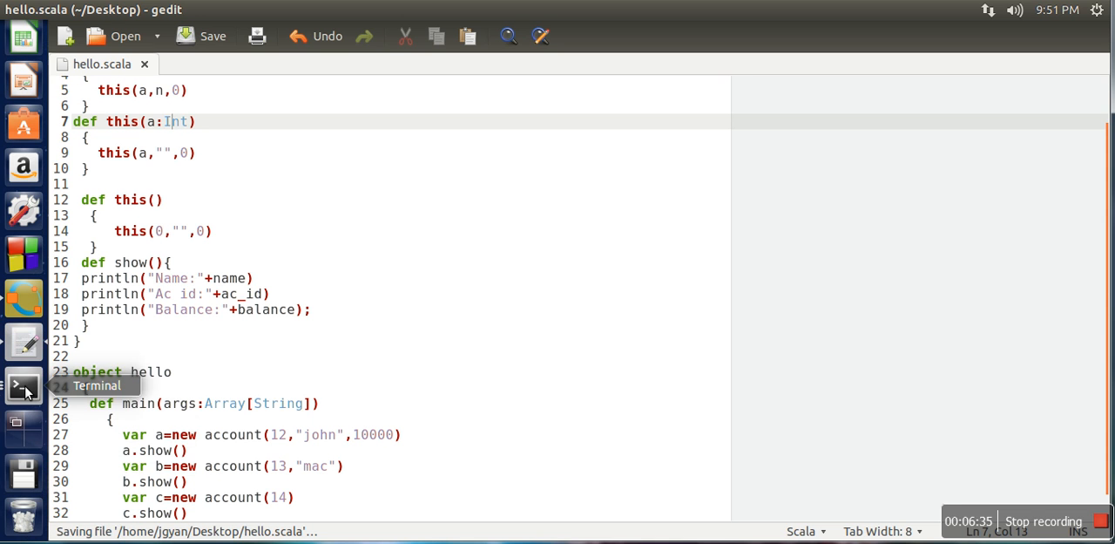
click(25, 385)
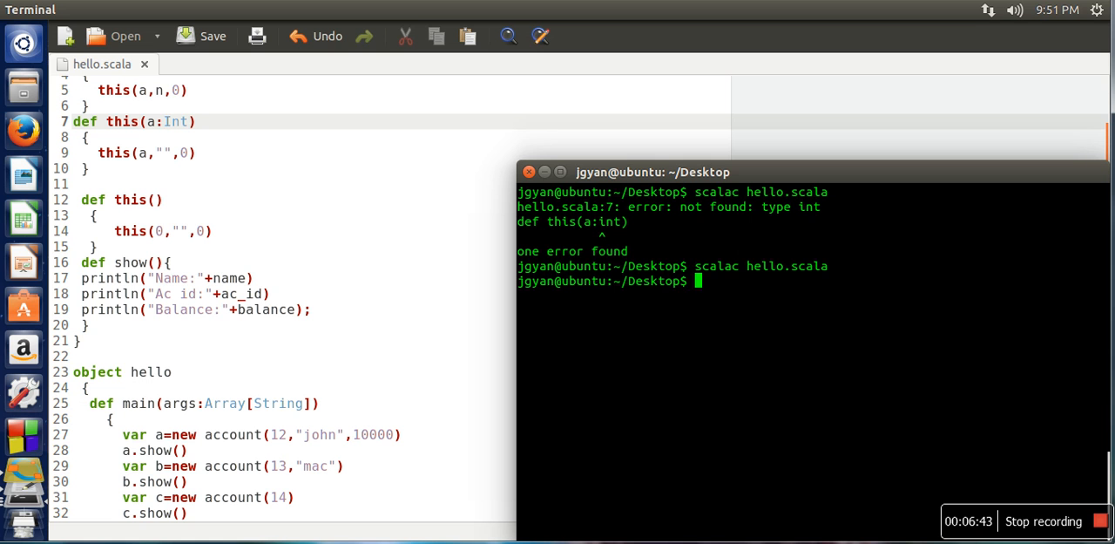
- Rerun scalac hello.scala and confirm it compiles with no errors
text(scala h)
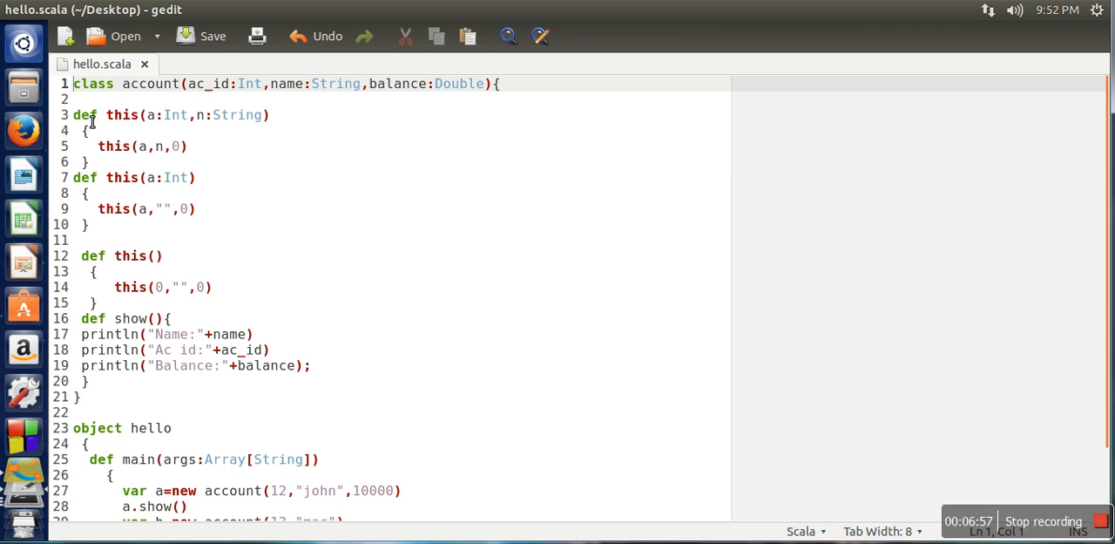
mouse_move(220, 96)
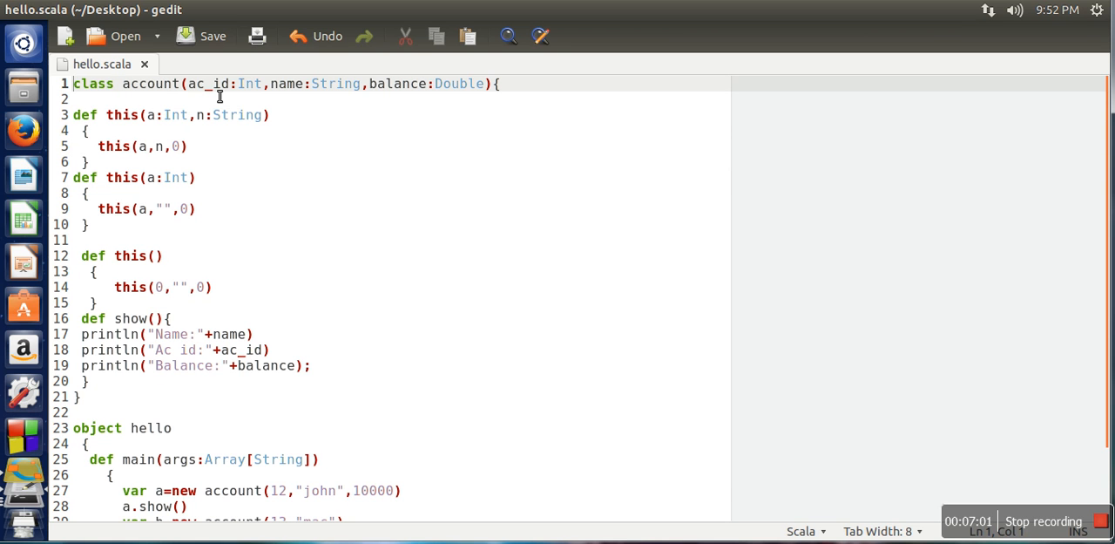
mouse_move(655, 357)
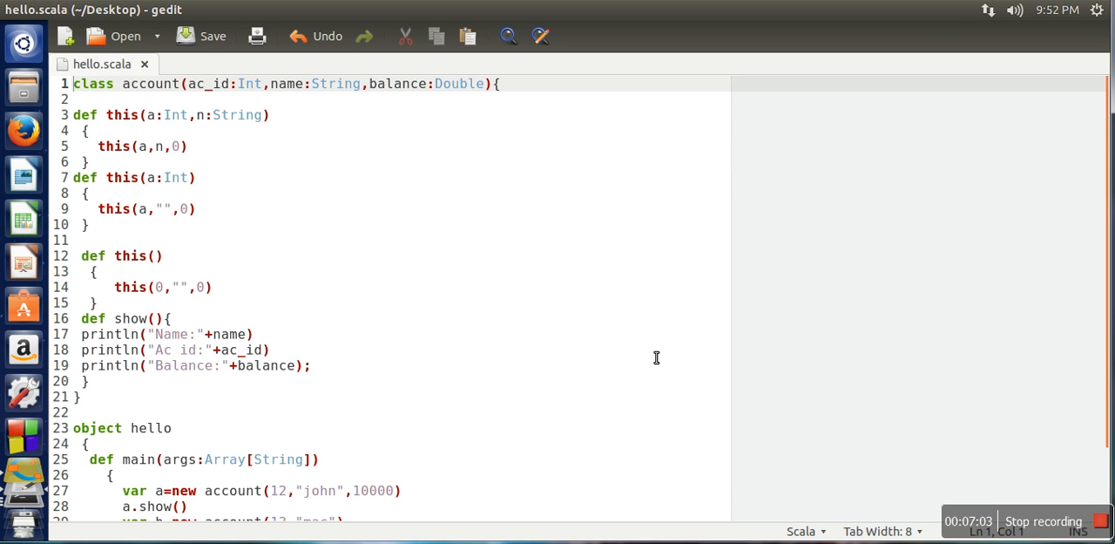